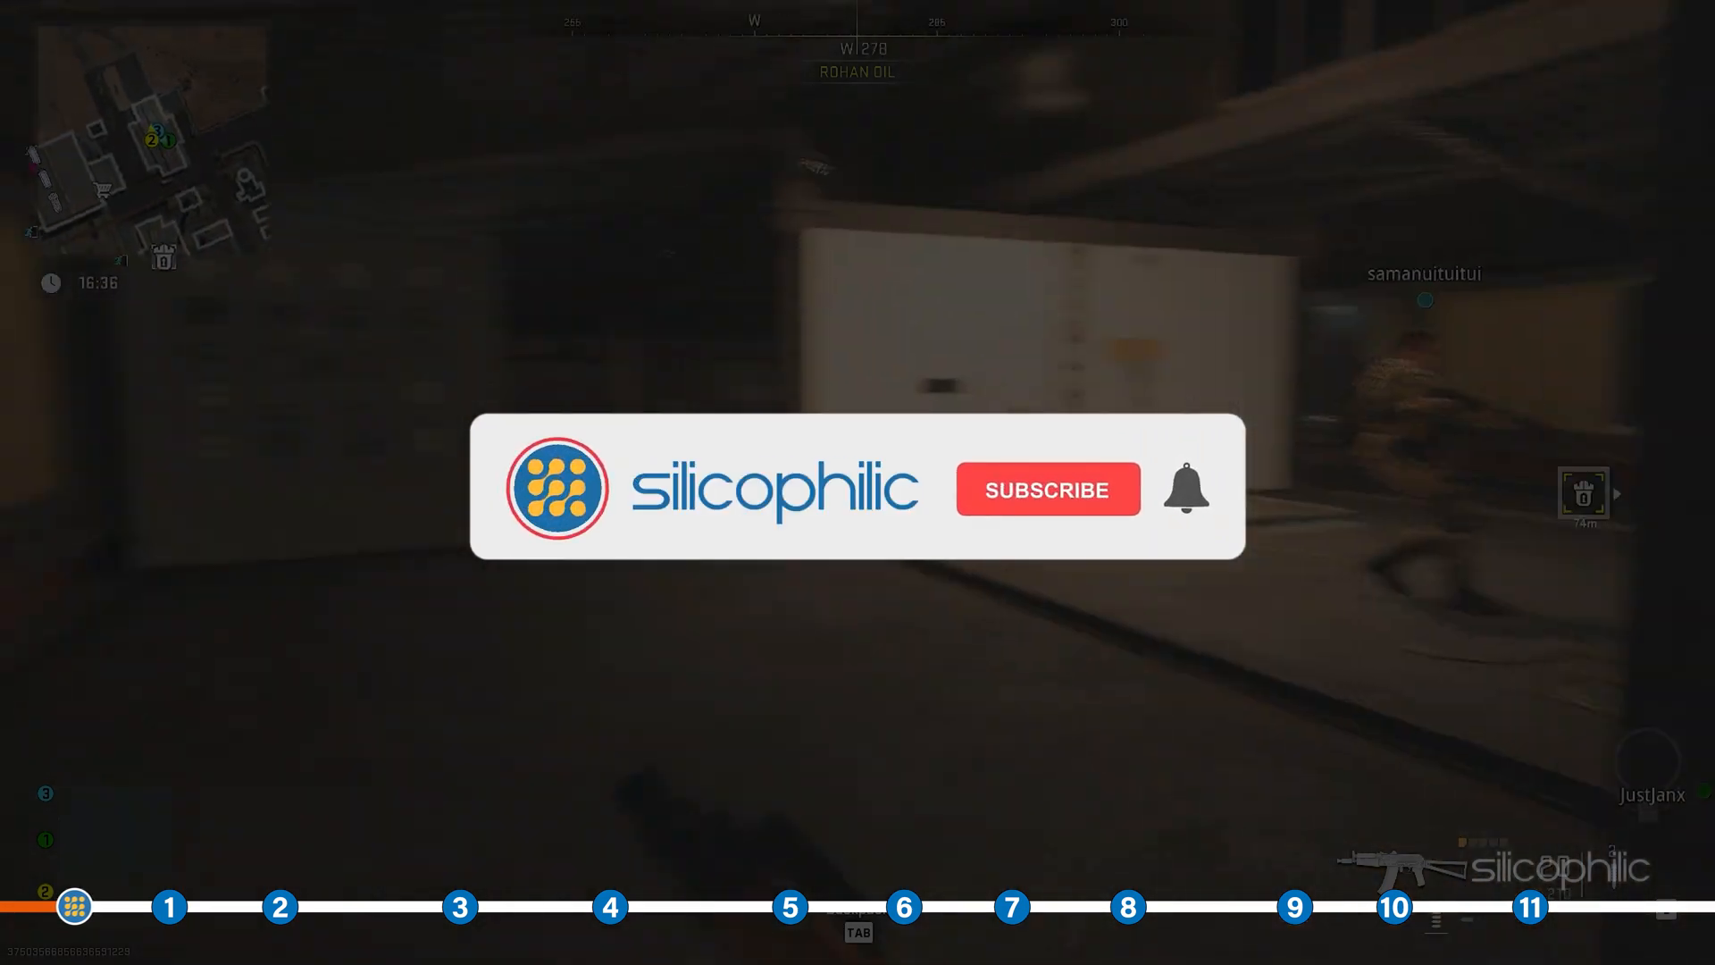
Bring up Steam and open the Warzone 2.0 game's properties from the Library.
left_click(1045, 490)
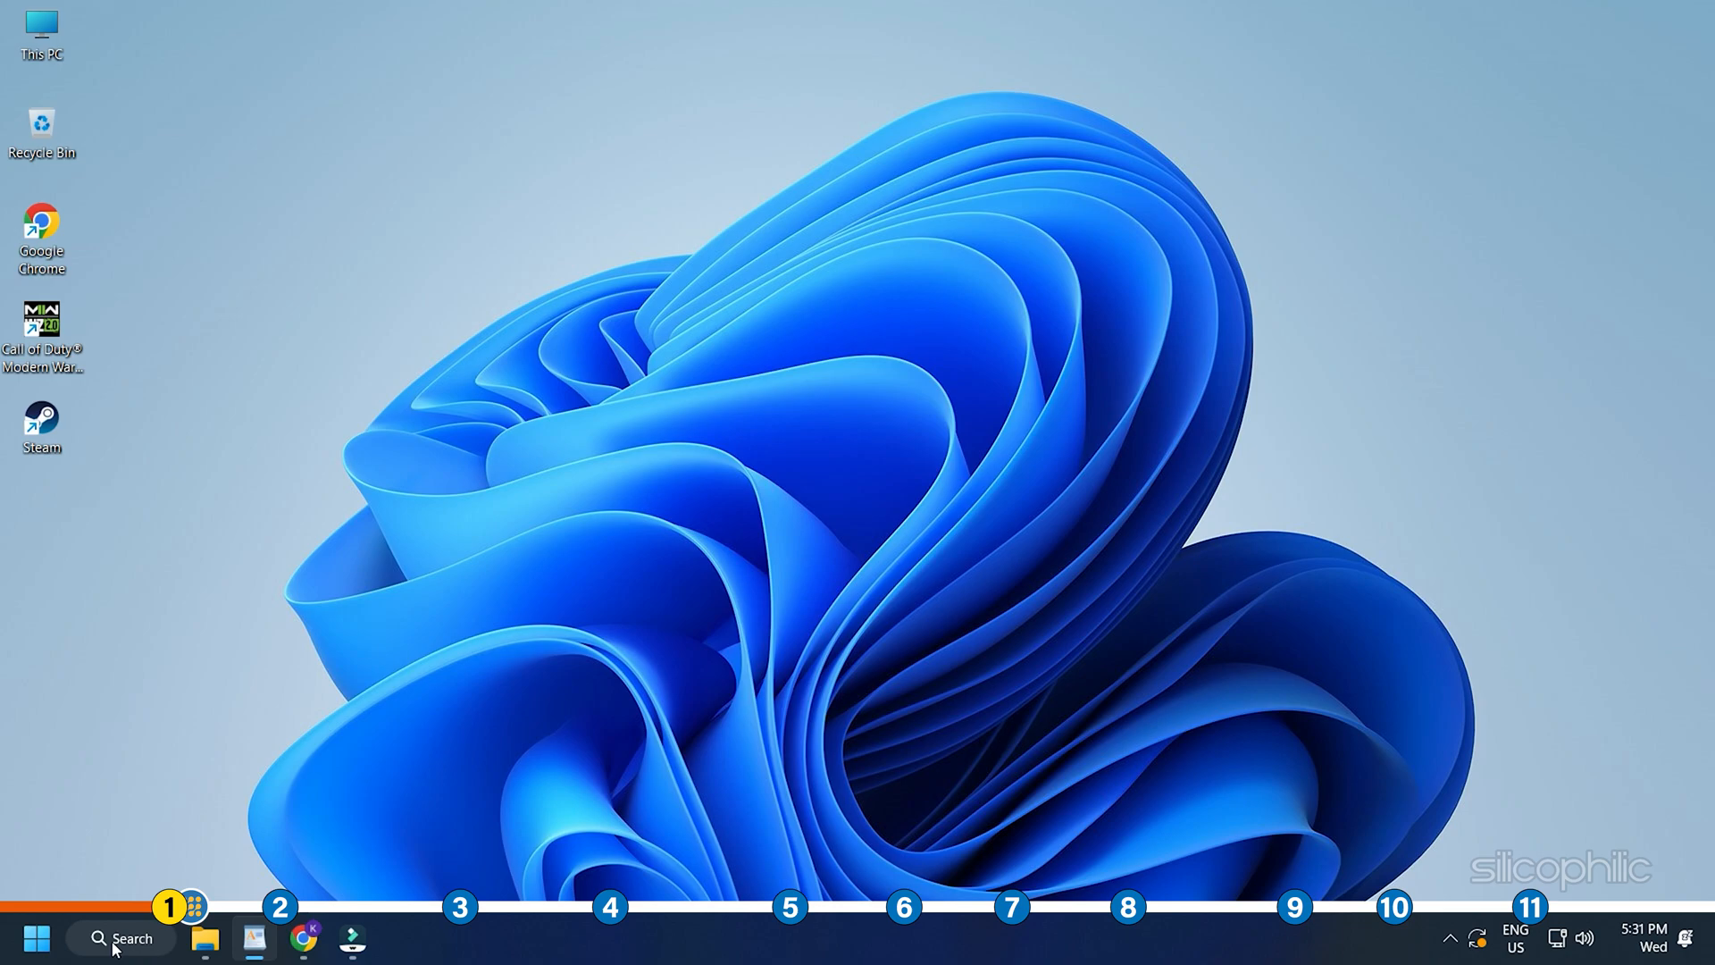
left_click(404, 938)
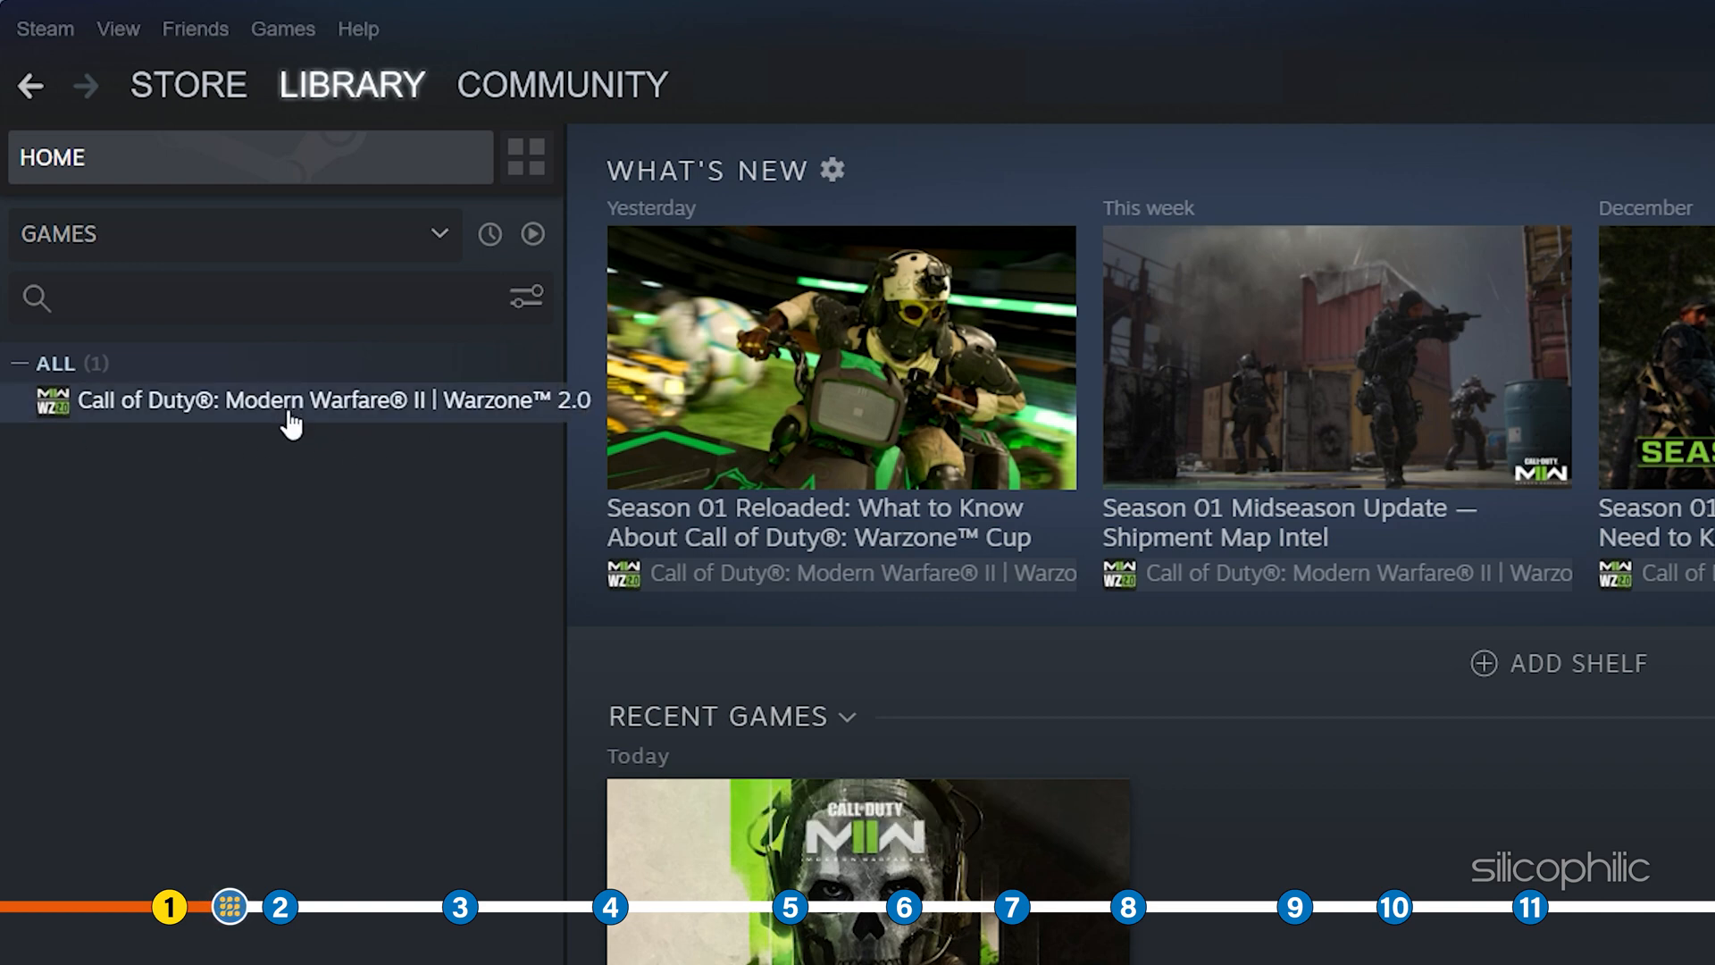
right_click(295, 400)
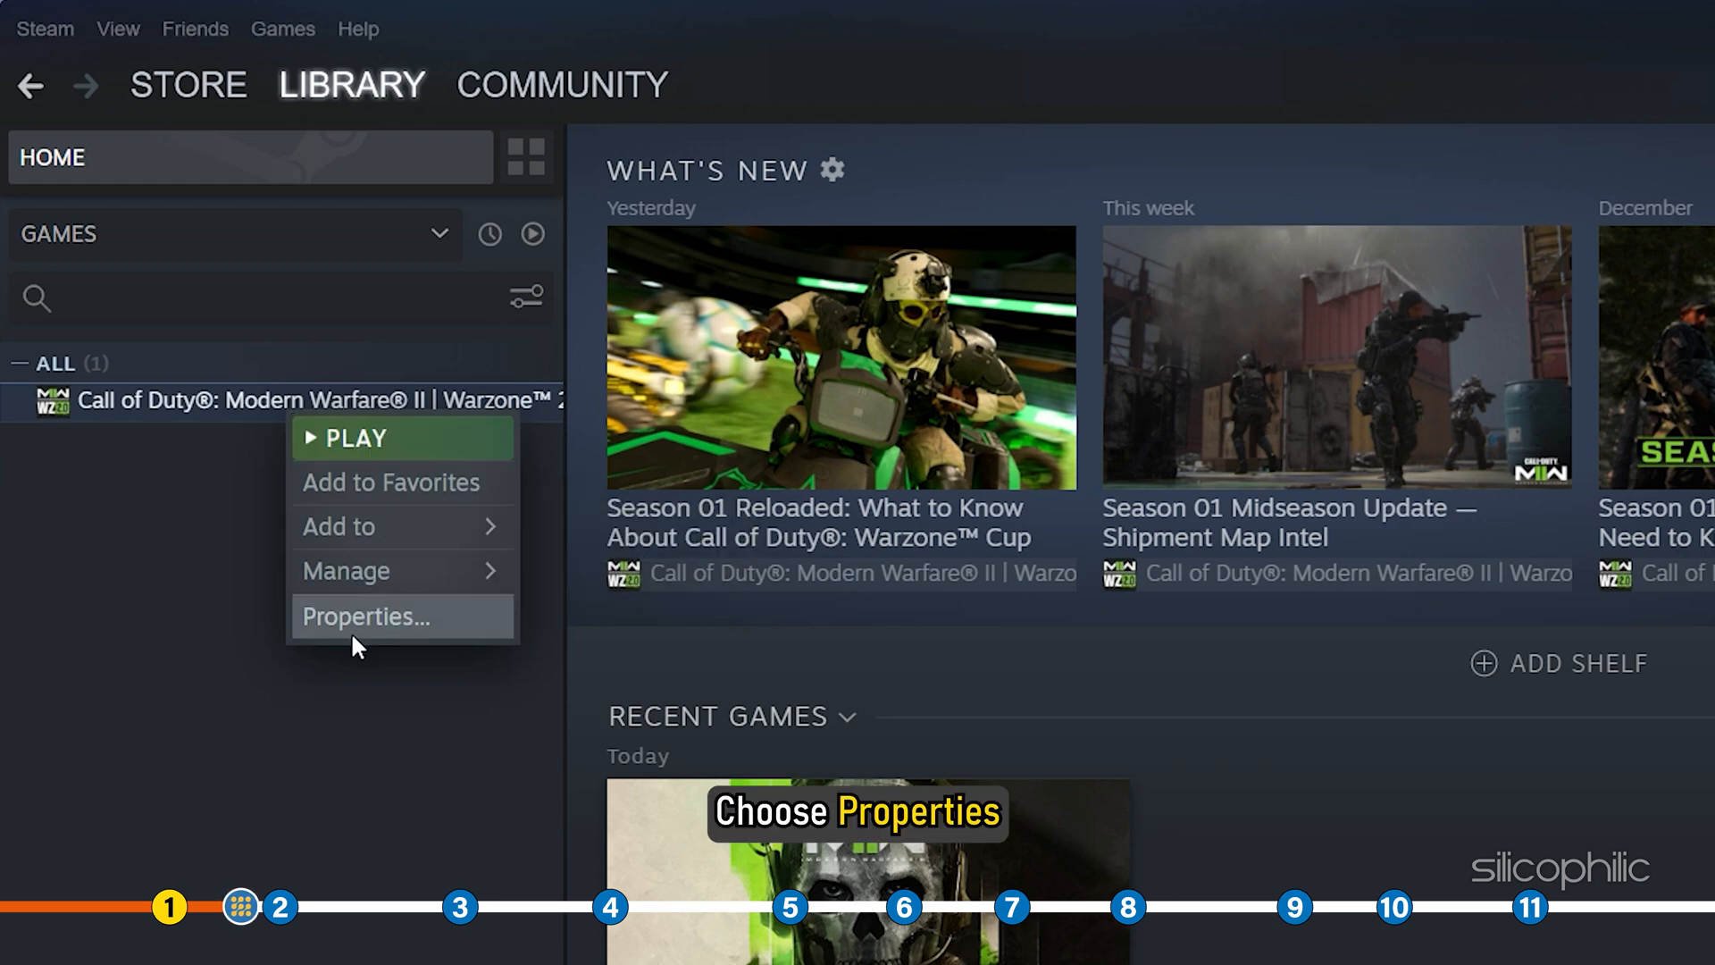
left_click(365, 616)
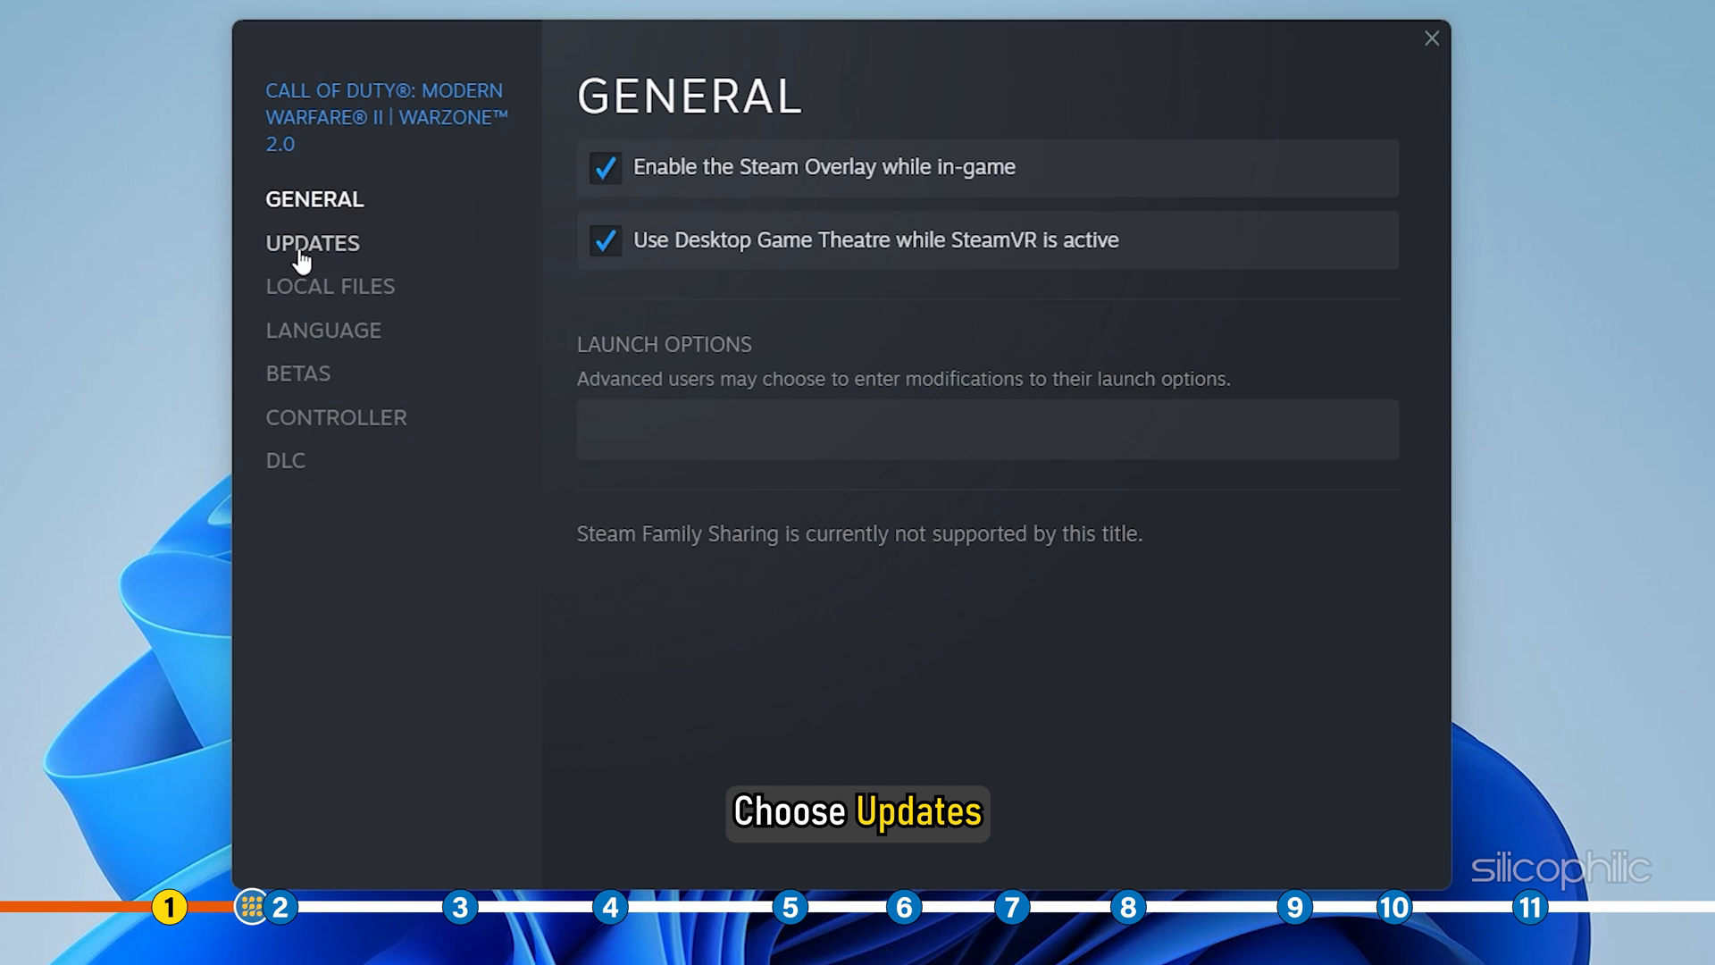
Set Updates to 'Always keep this game updated' and close the properties window.
left_click(311, 243)
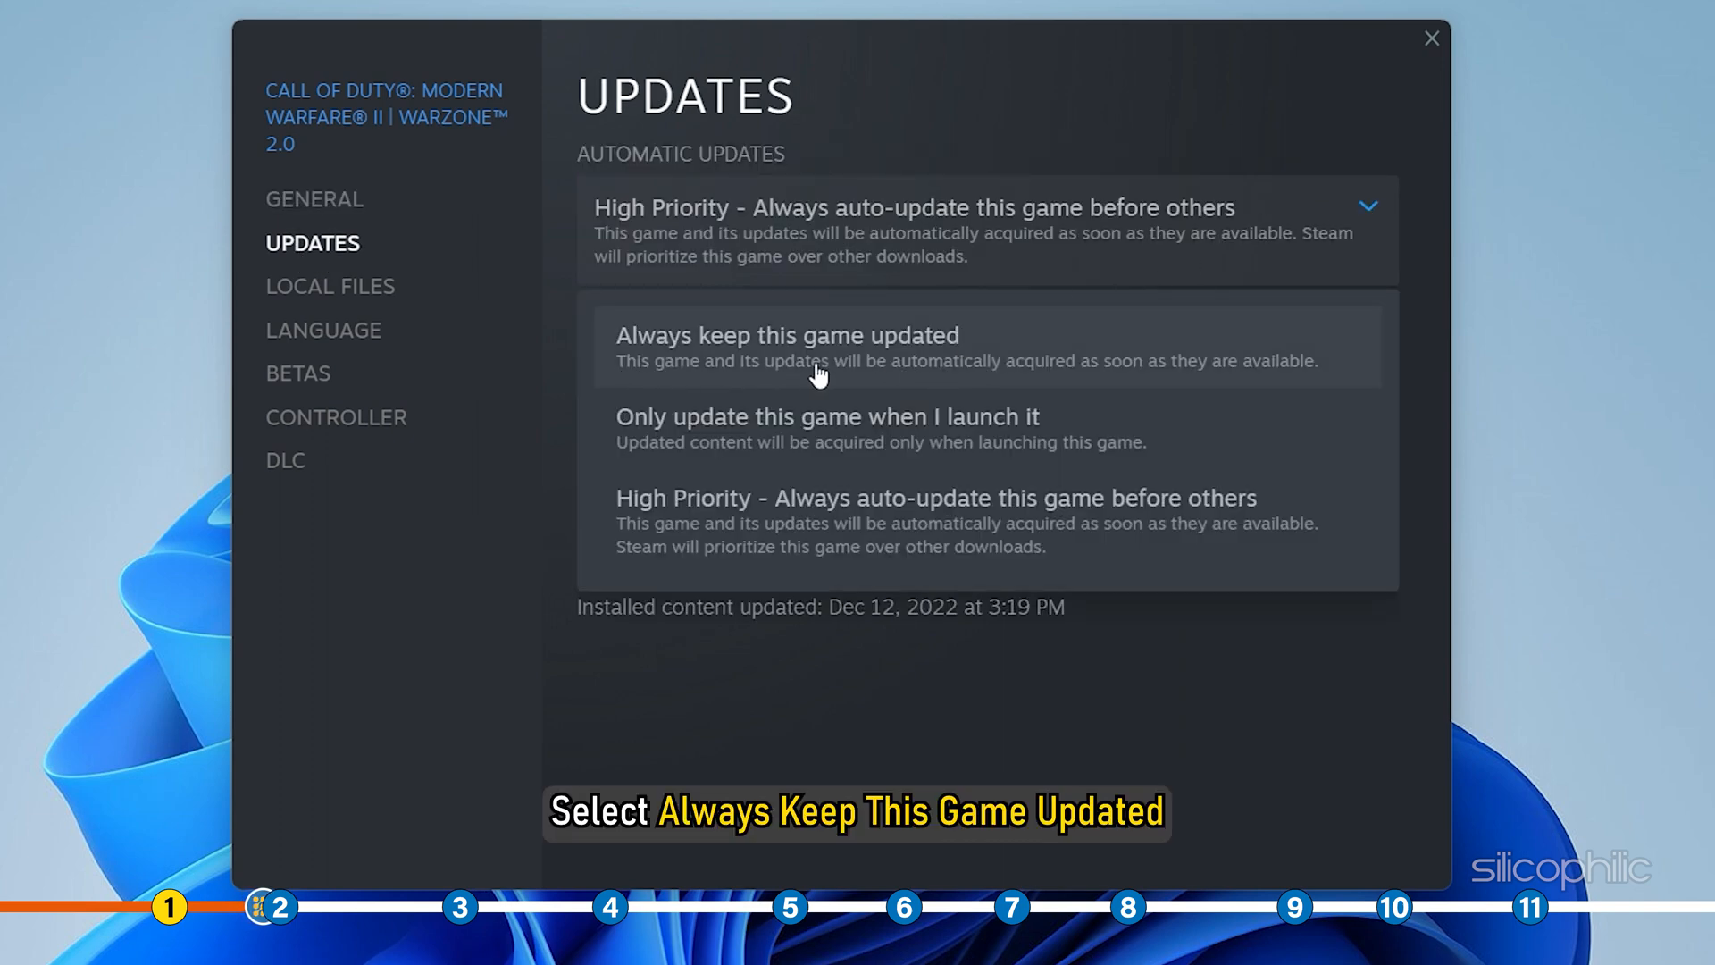
left_click(786, 336)
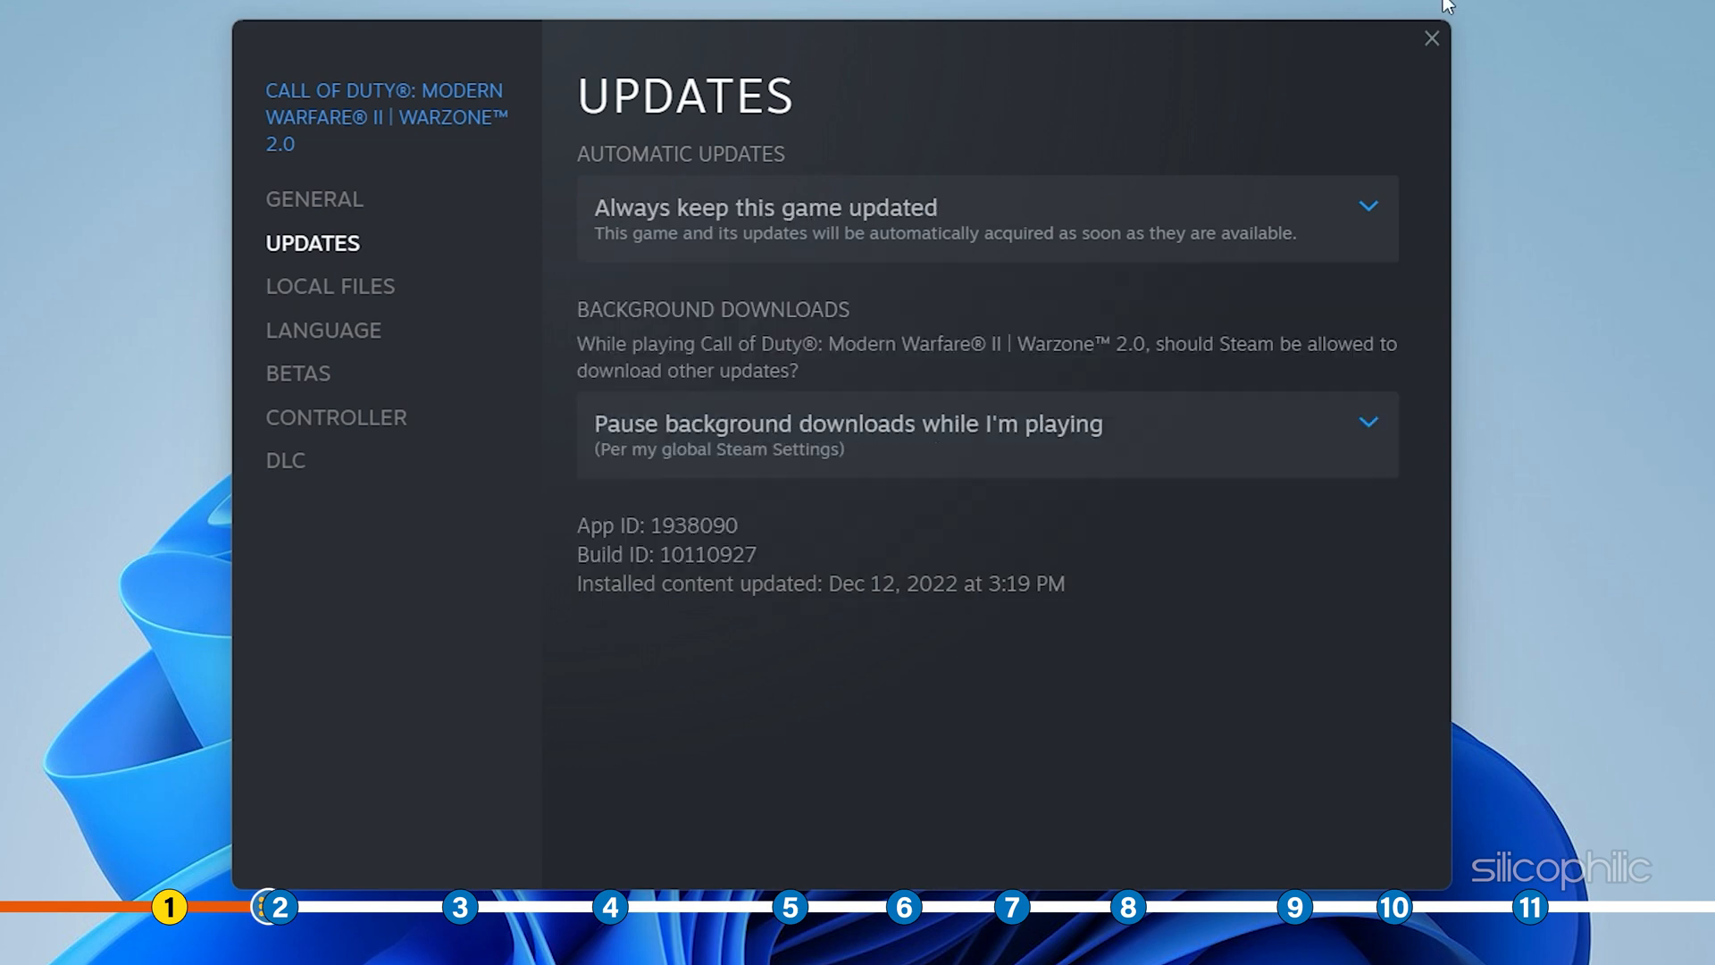
left_click(1431, 38)
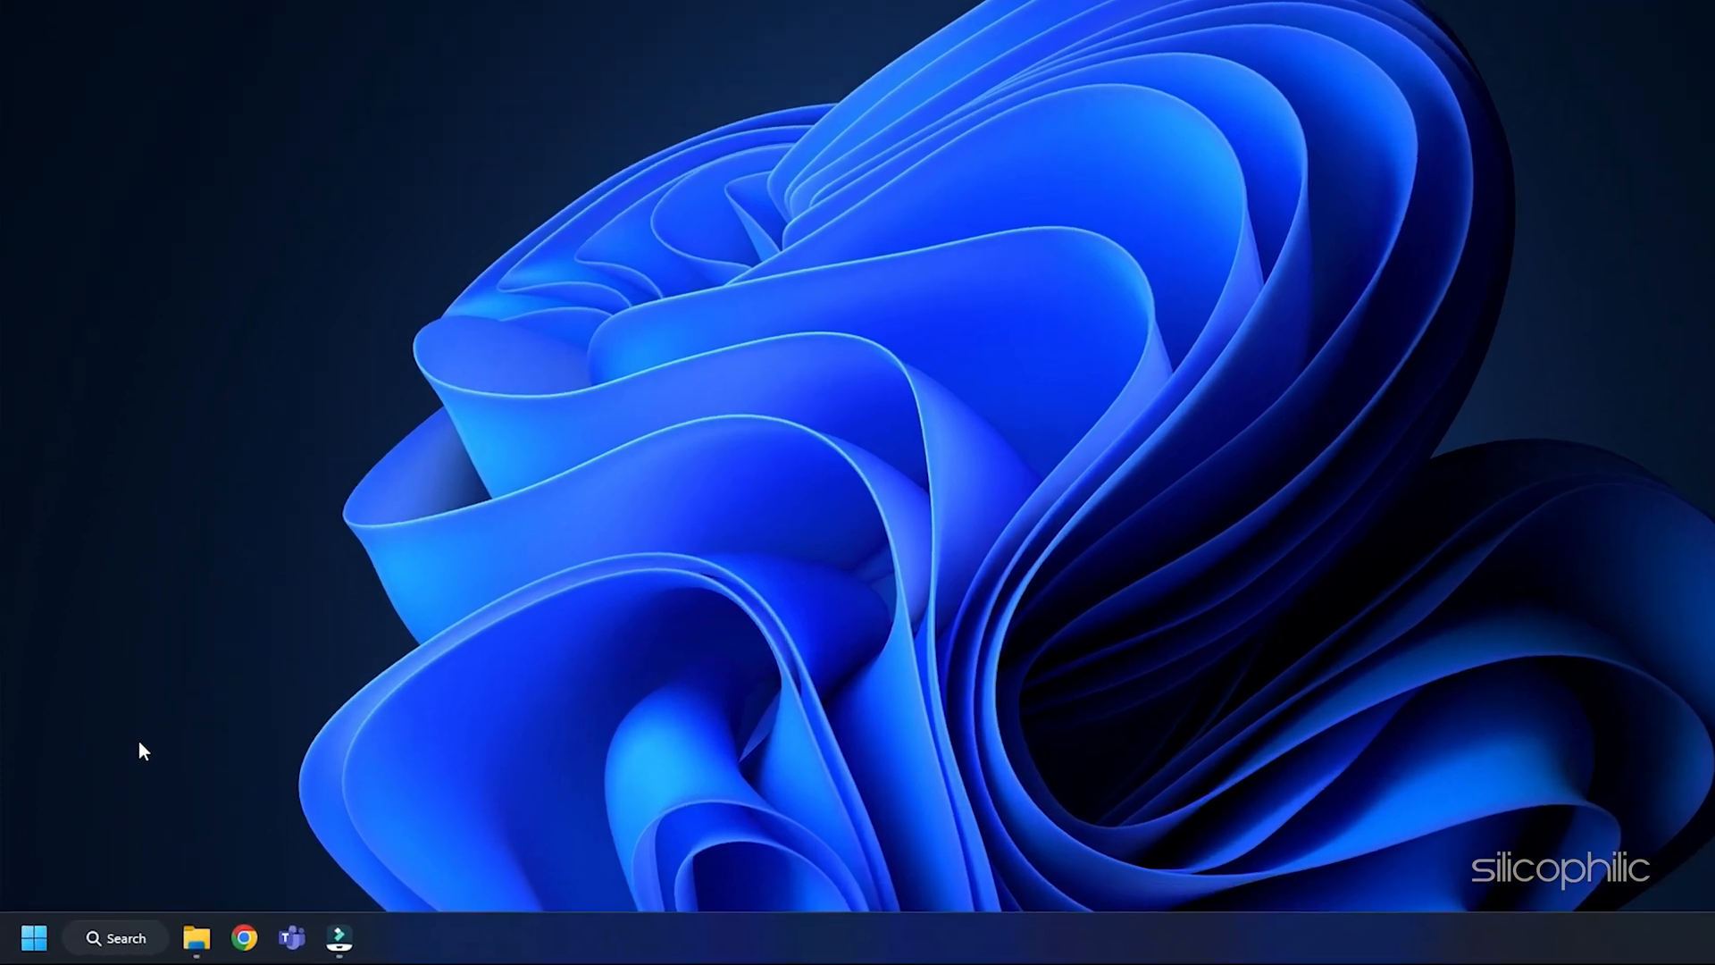
Open Device Manager from the Start quick menu and expand Display adapters.
right_click(33, 938)
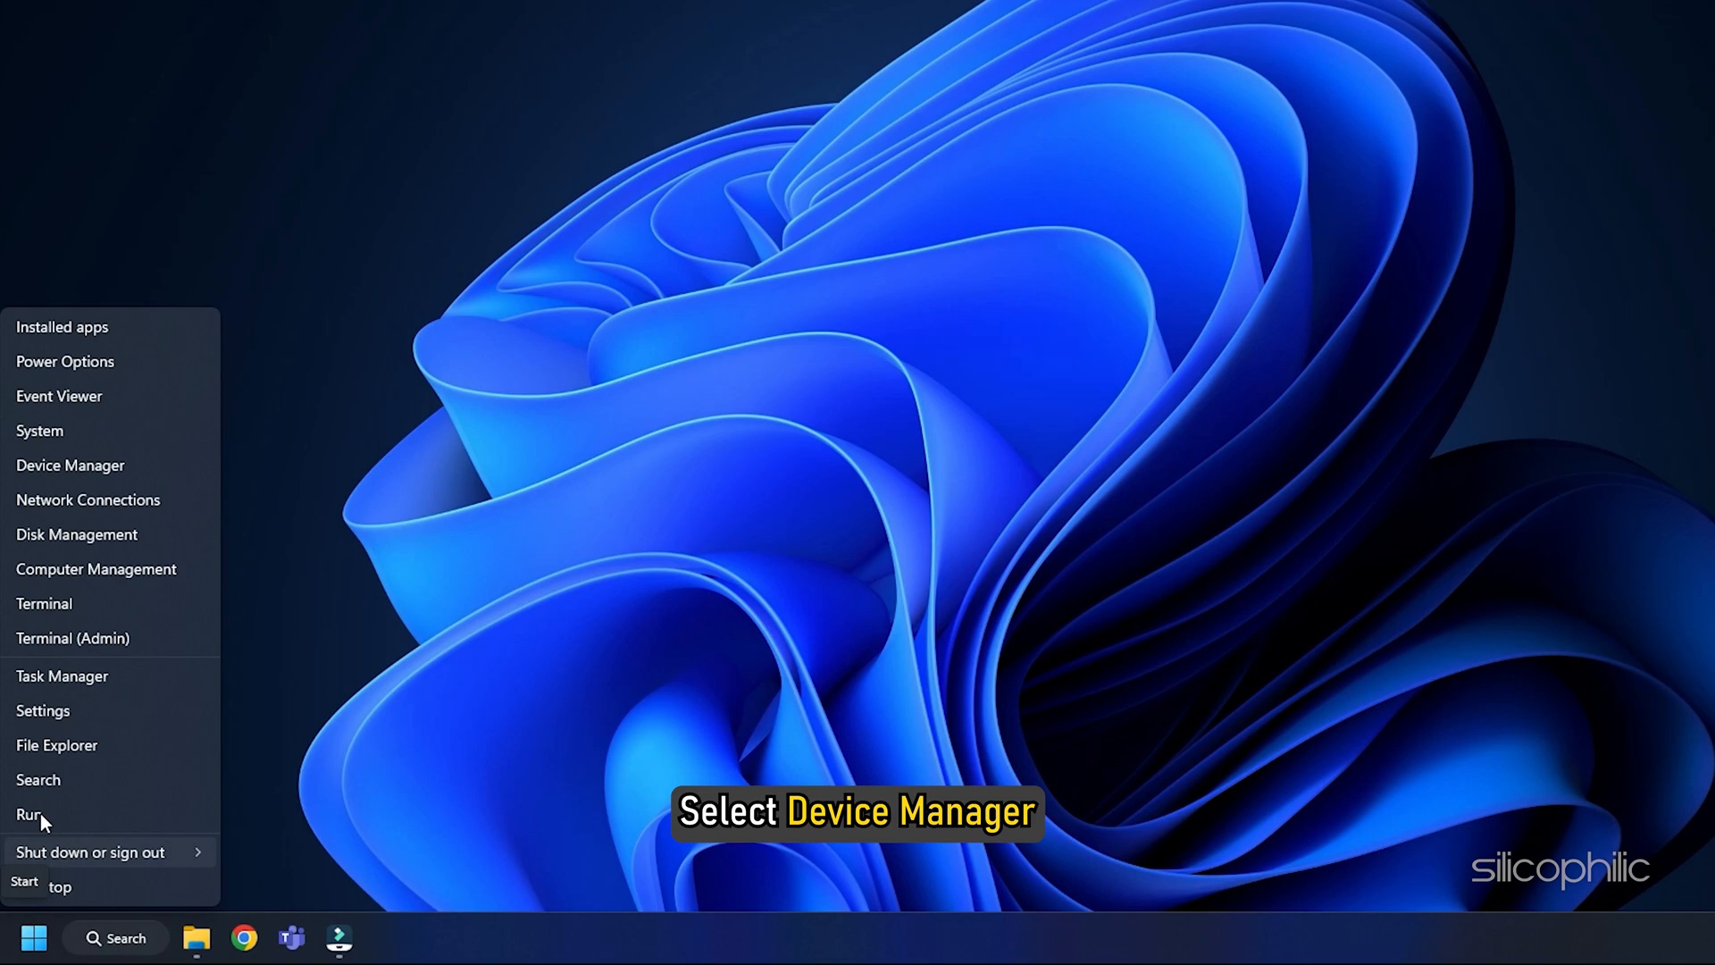
left_click(69, 464)
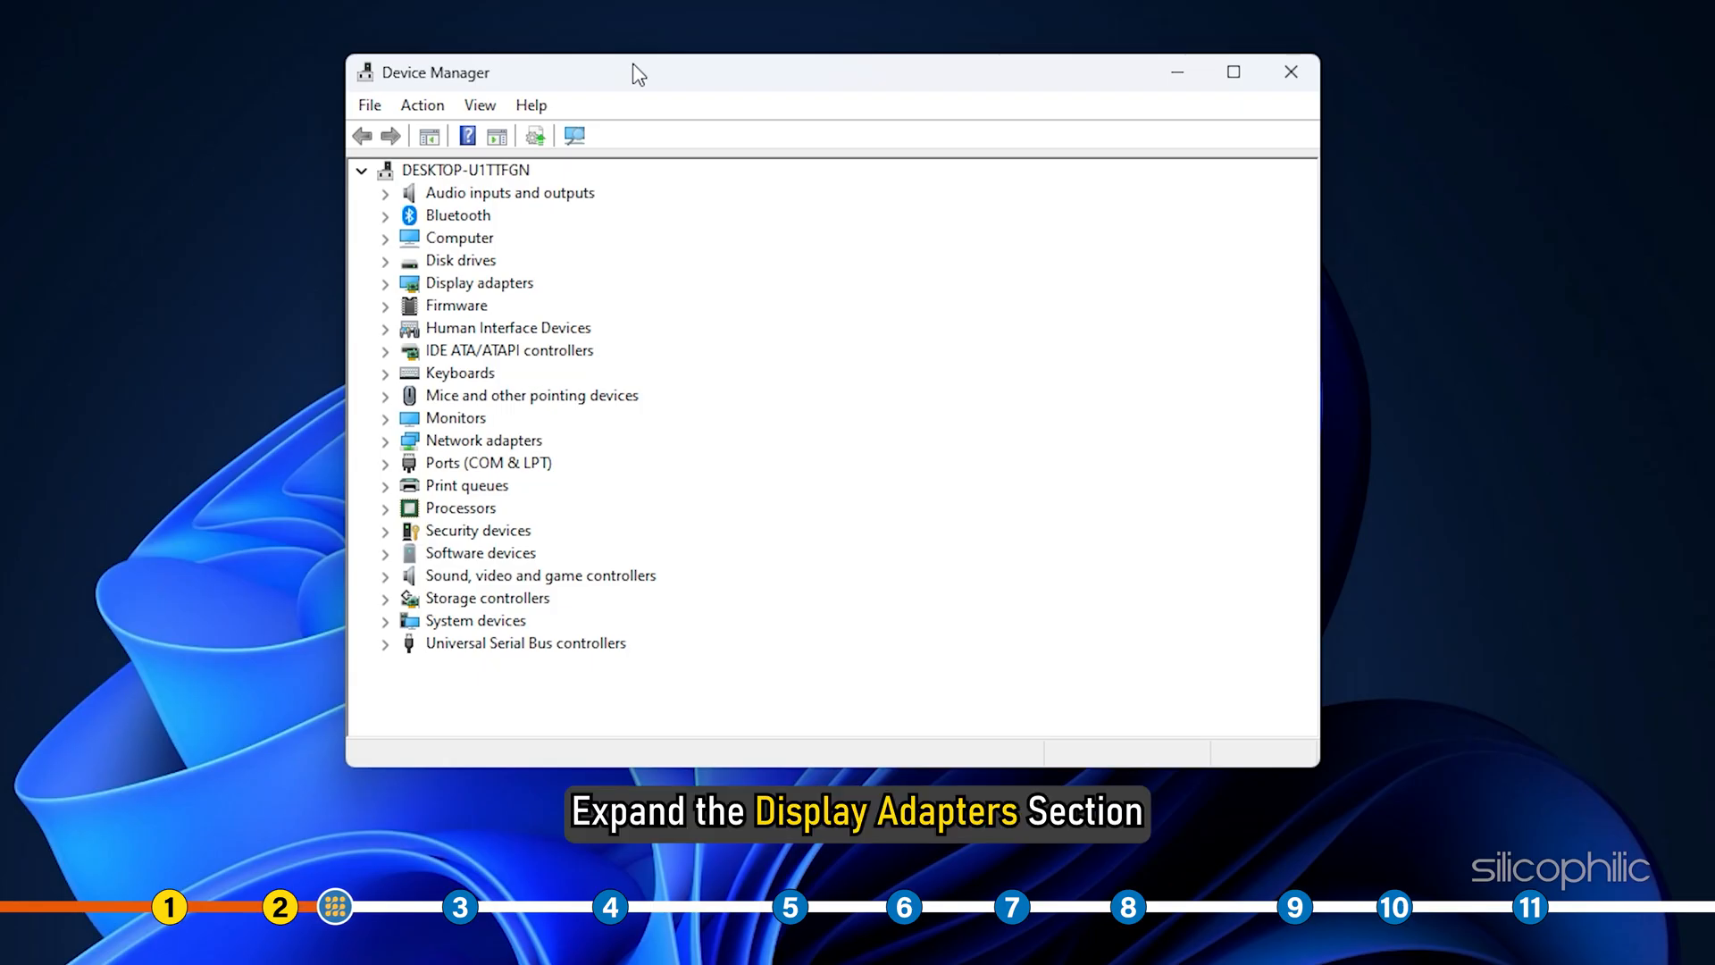
left_click(386, 282)
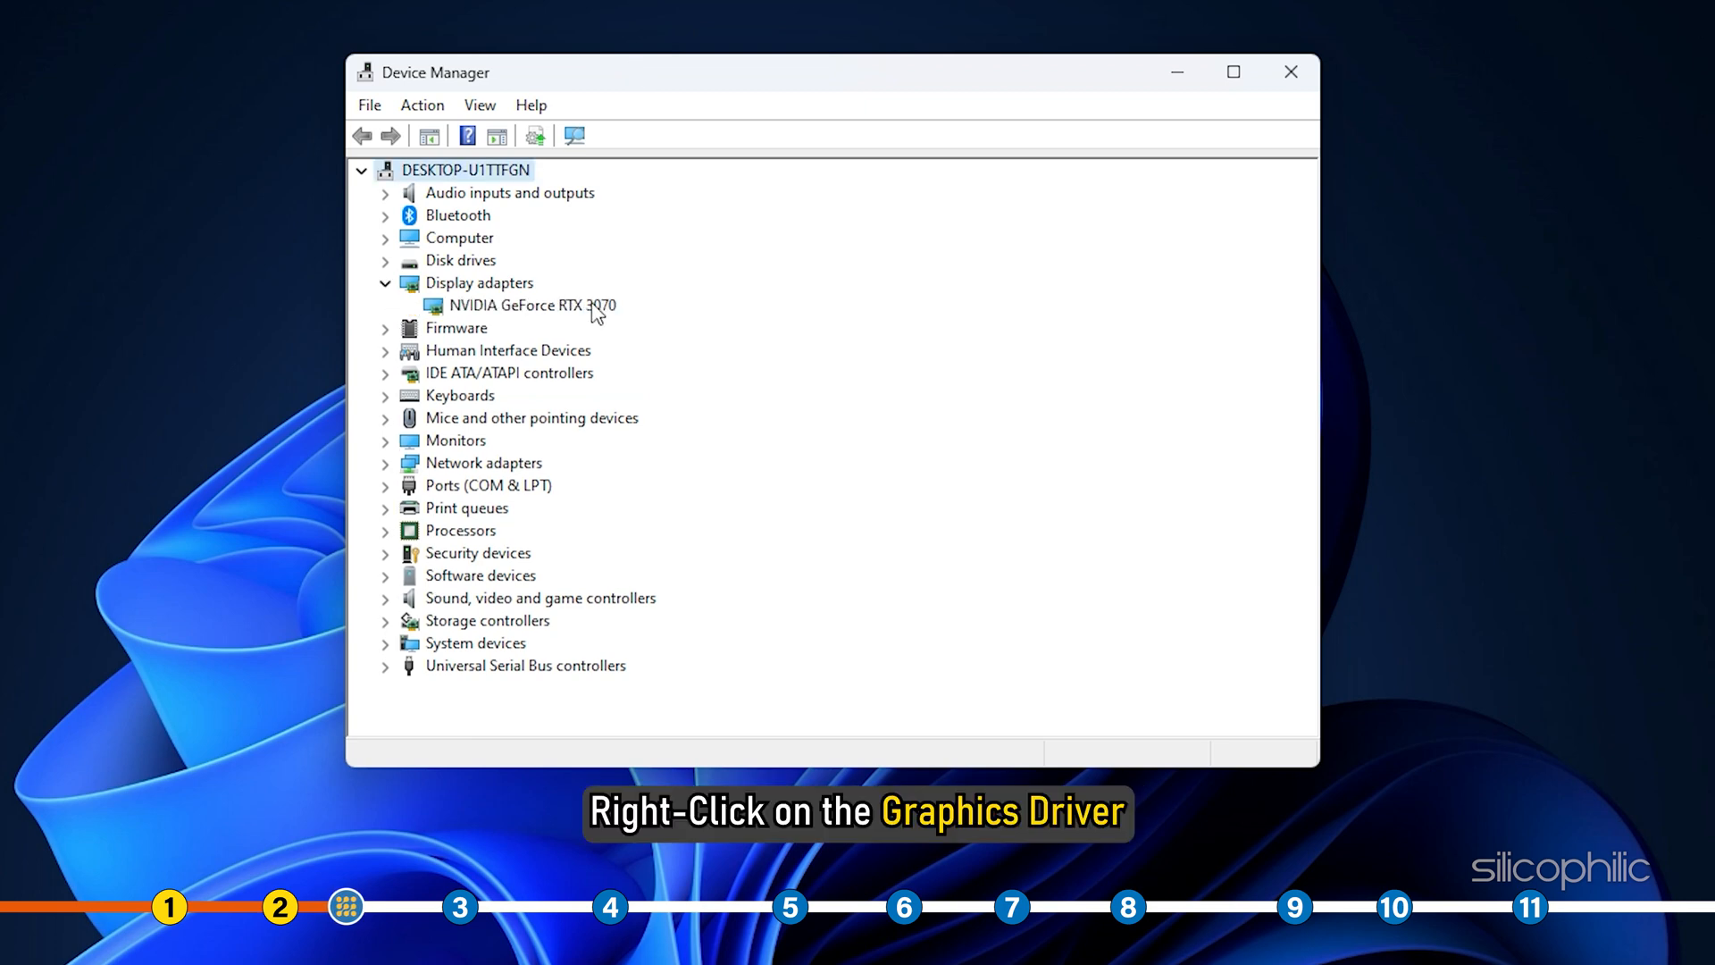
Uninstall the NVIDIA GeForce RTX 3070 device with 'Attempt to remove the driver' ticked.
right_click(531, 304)
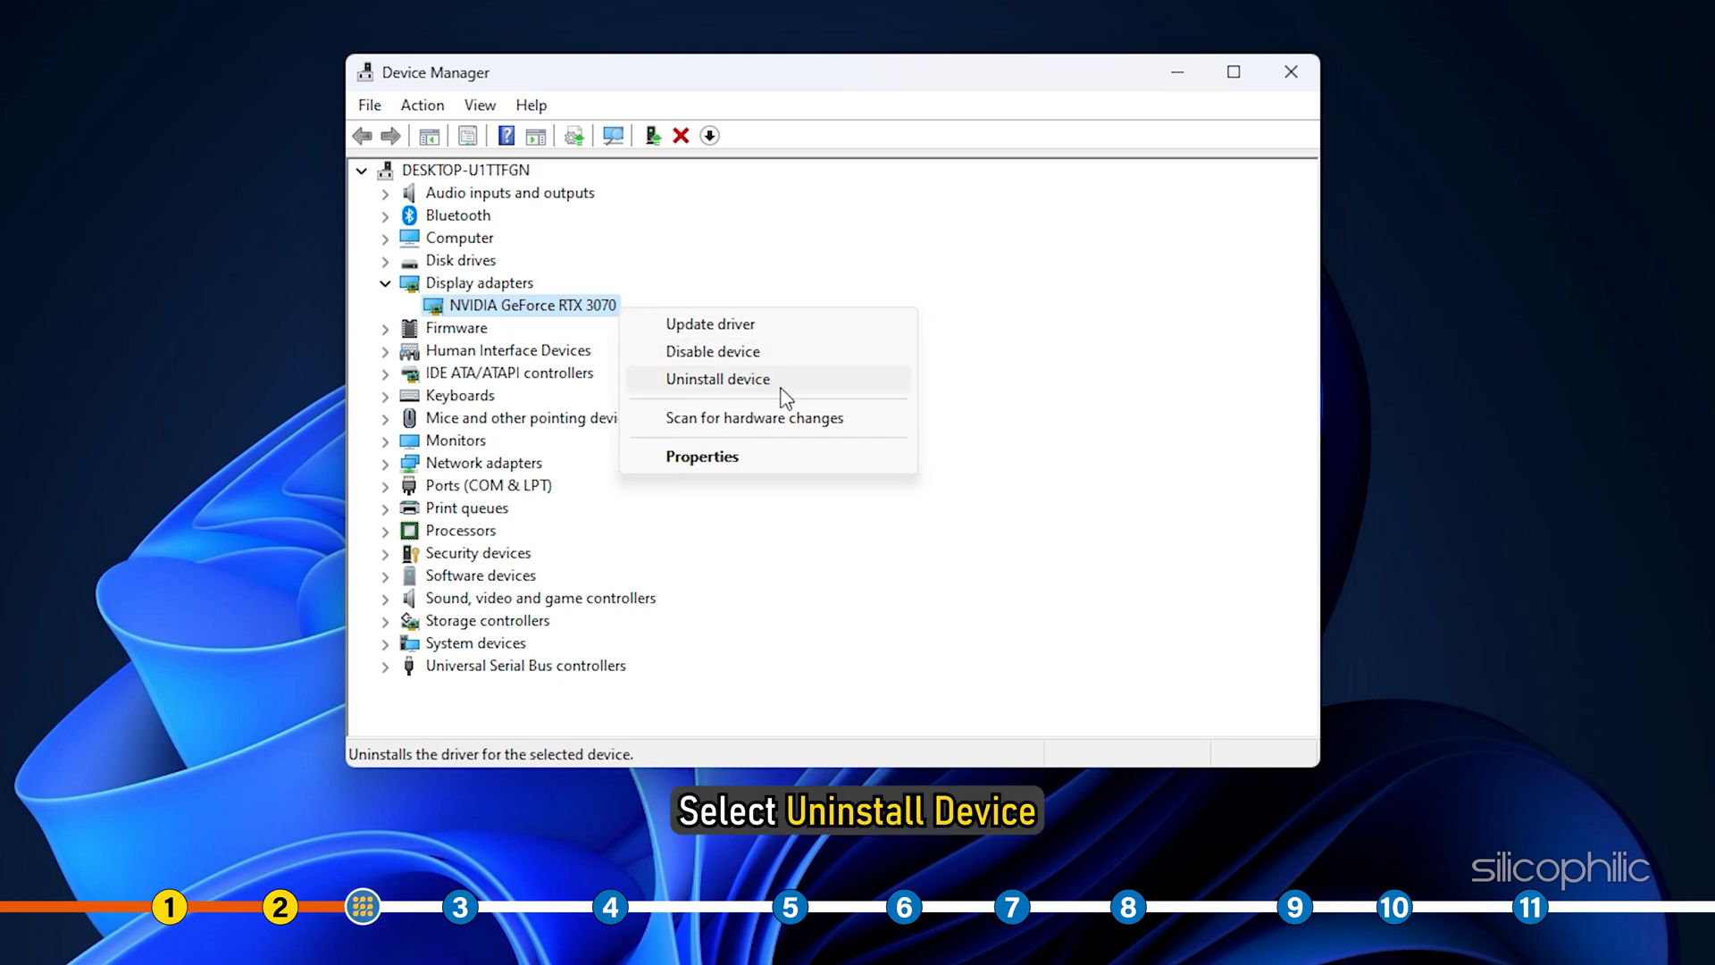
left_click(718, 379)
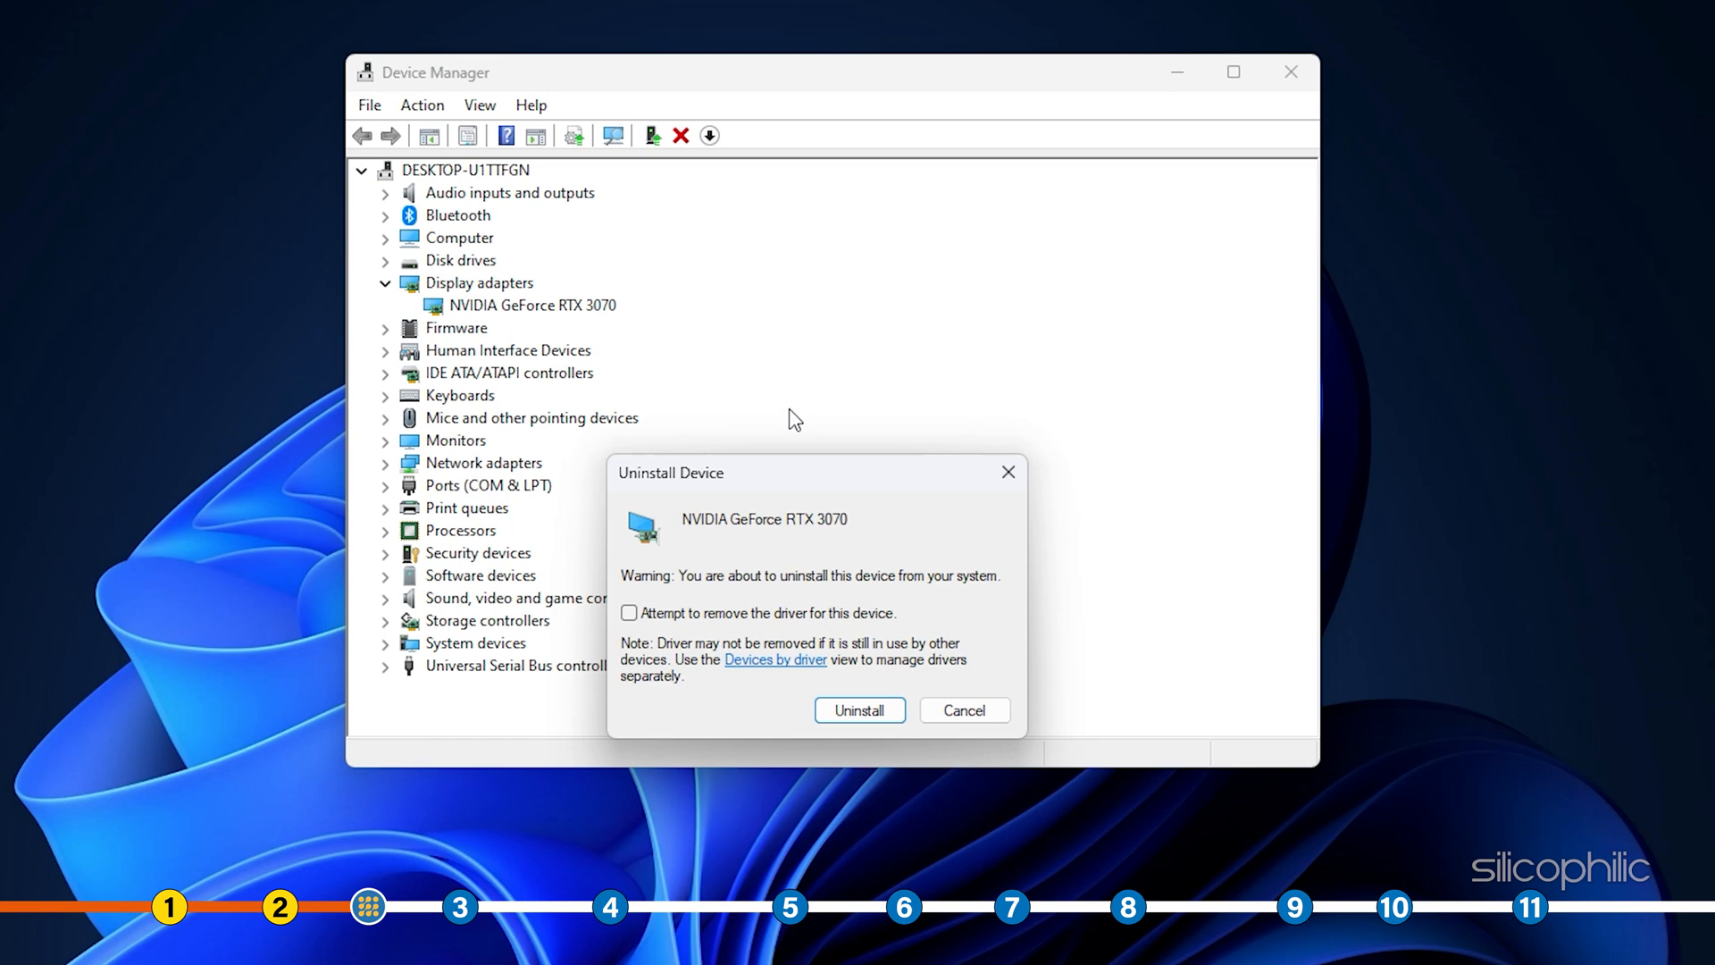
left_click(628, 613)
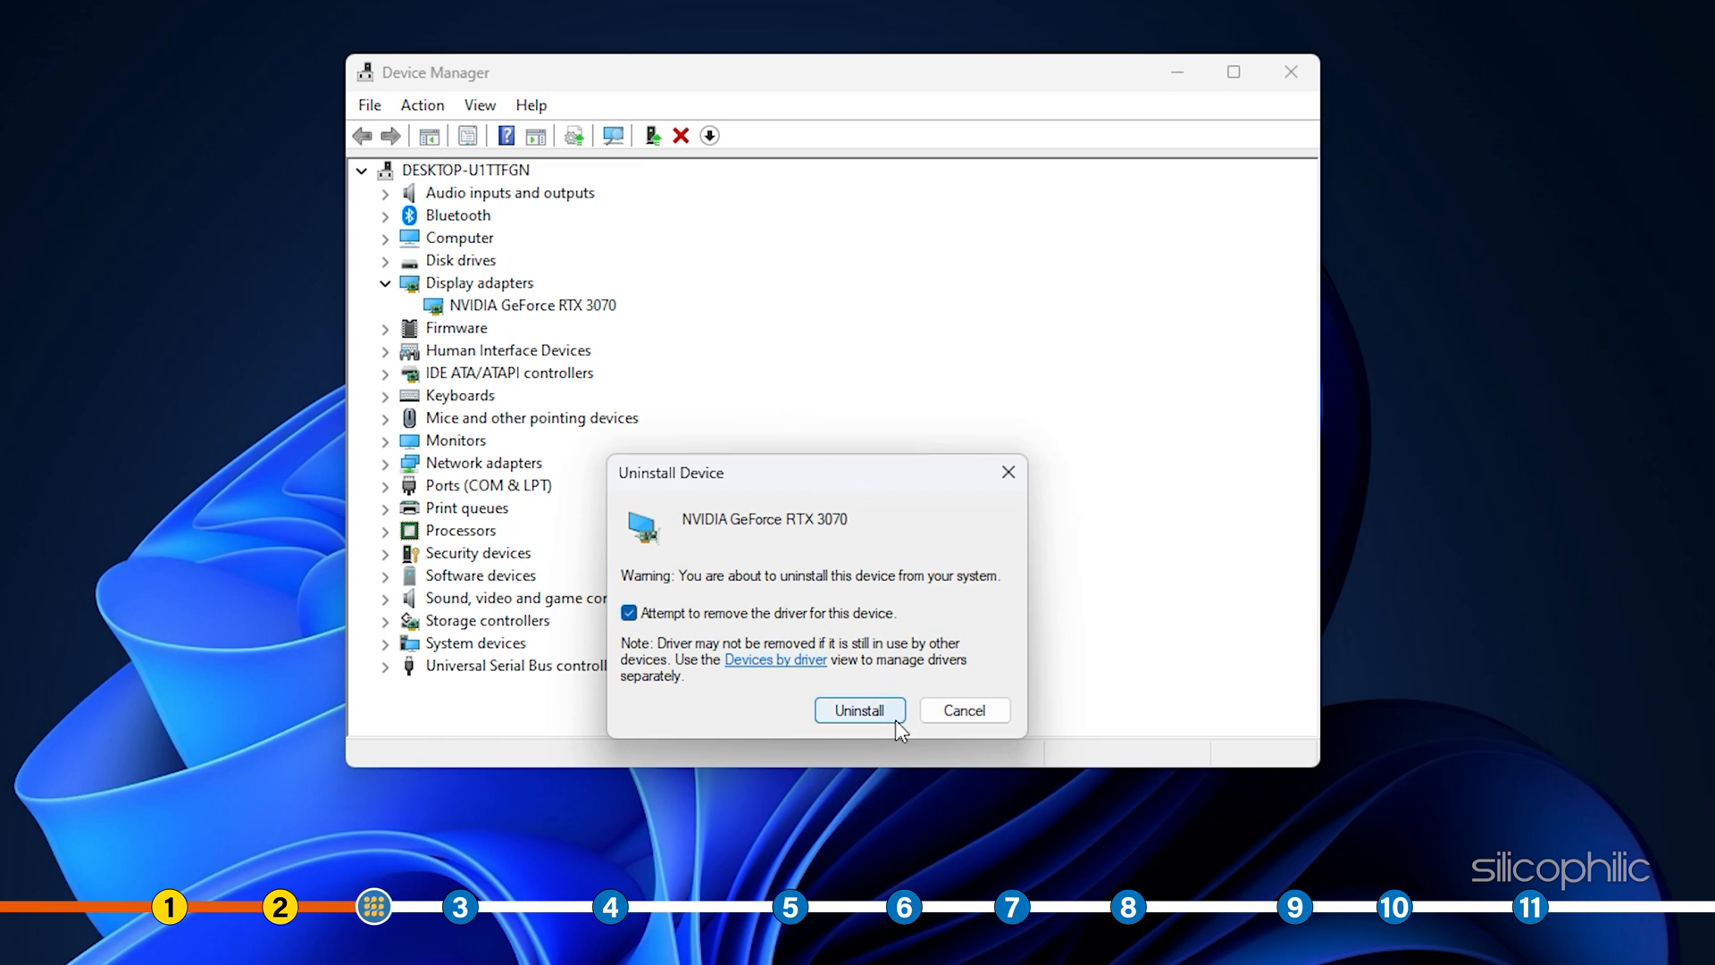
left_click(857, 710)
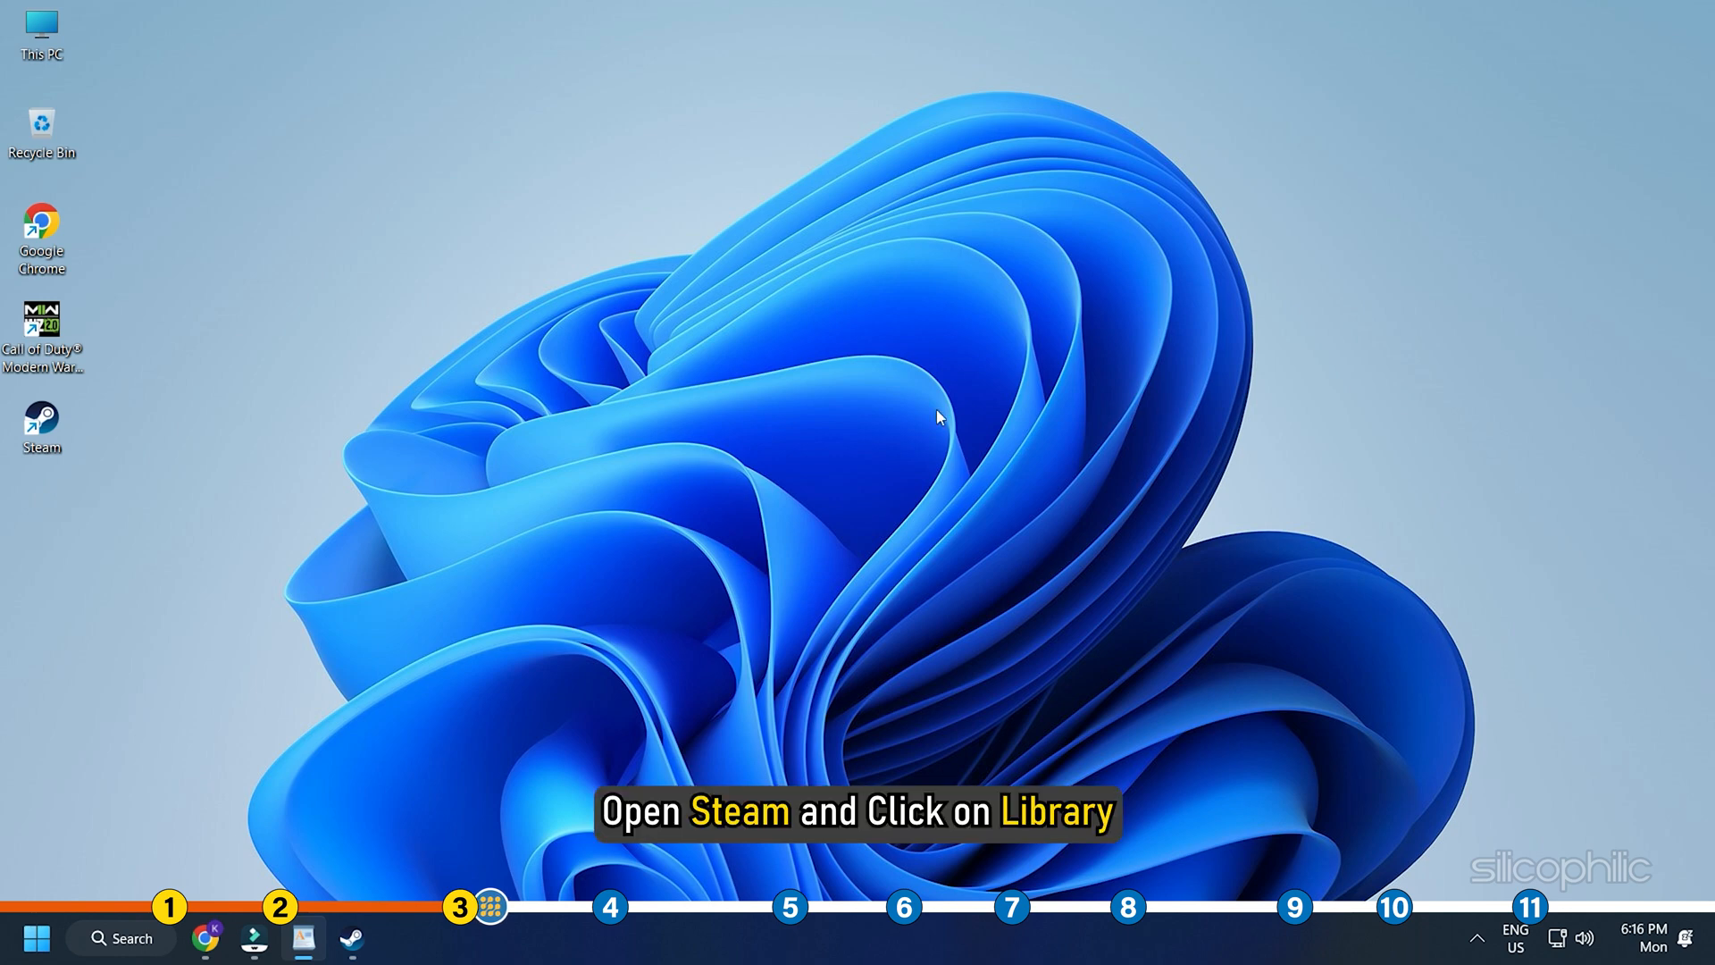
mouse_move(77, 365)
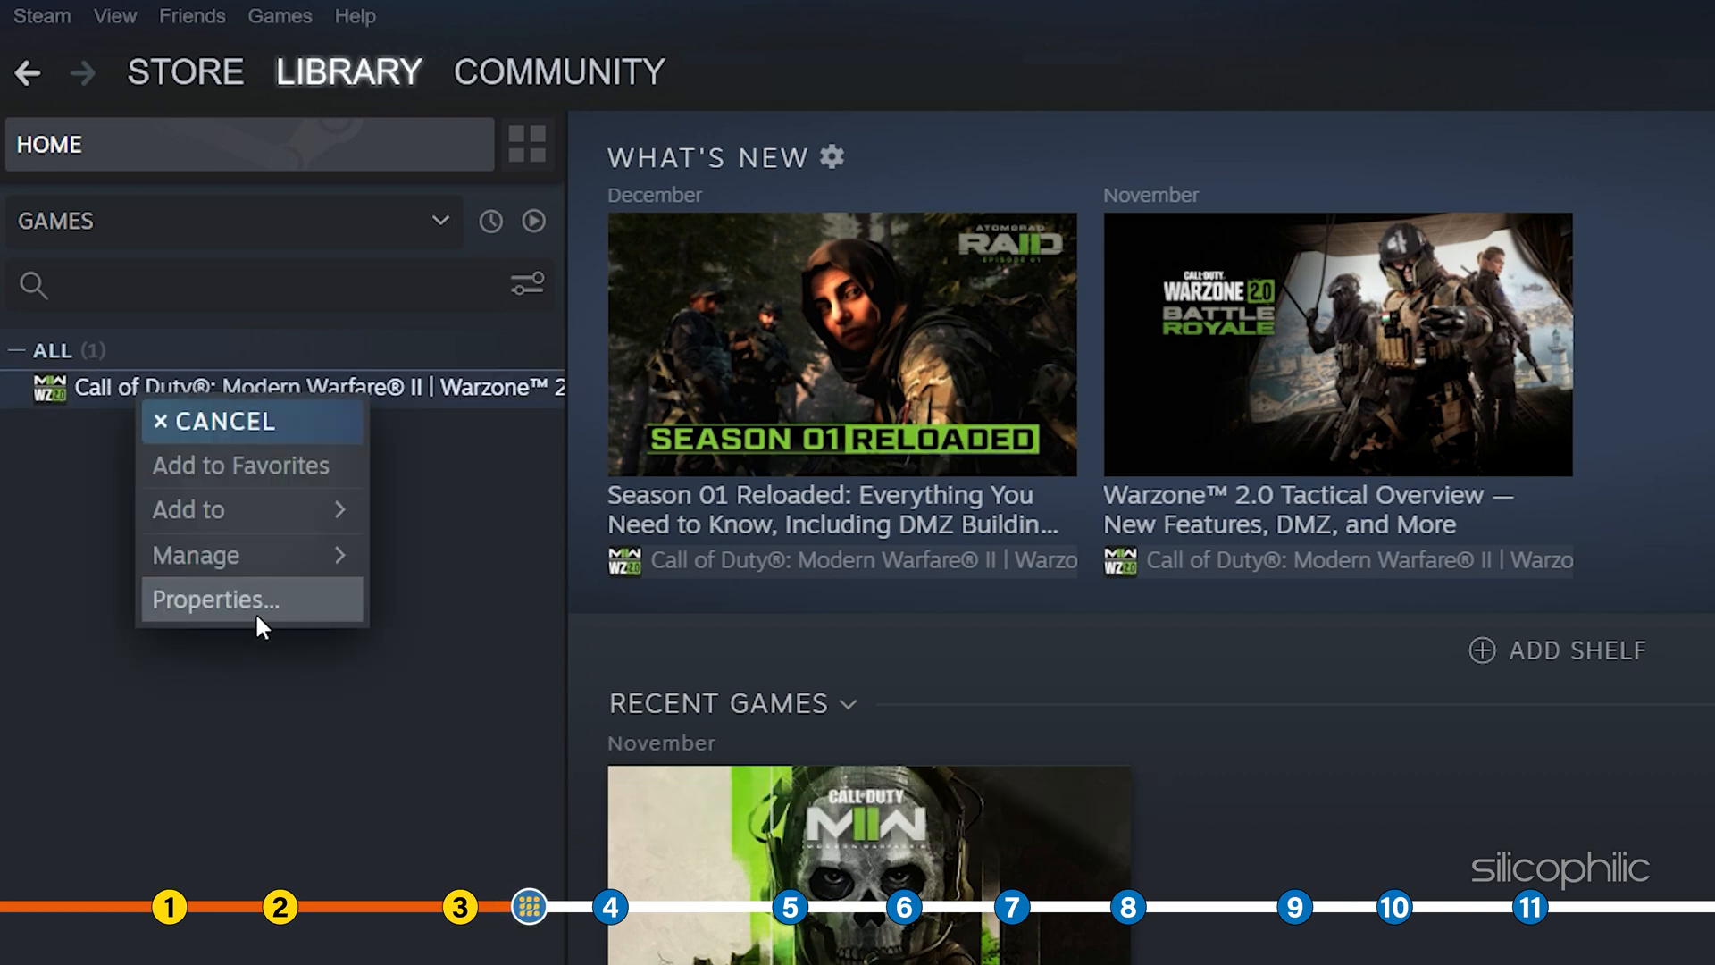
Verify integrity of the Warzone 2.0 game files from Local Files, allowing the UAC prompt.
left_click(214, 600)
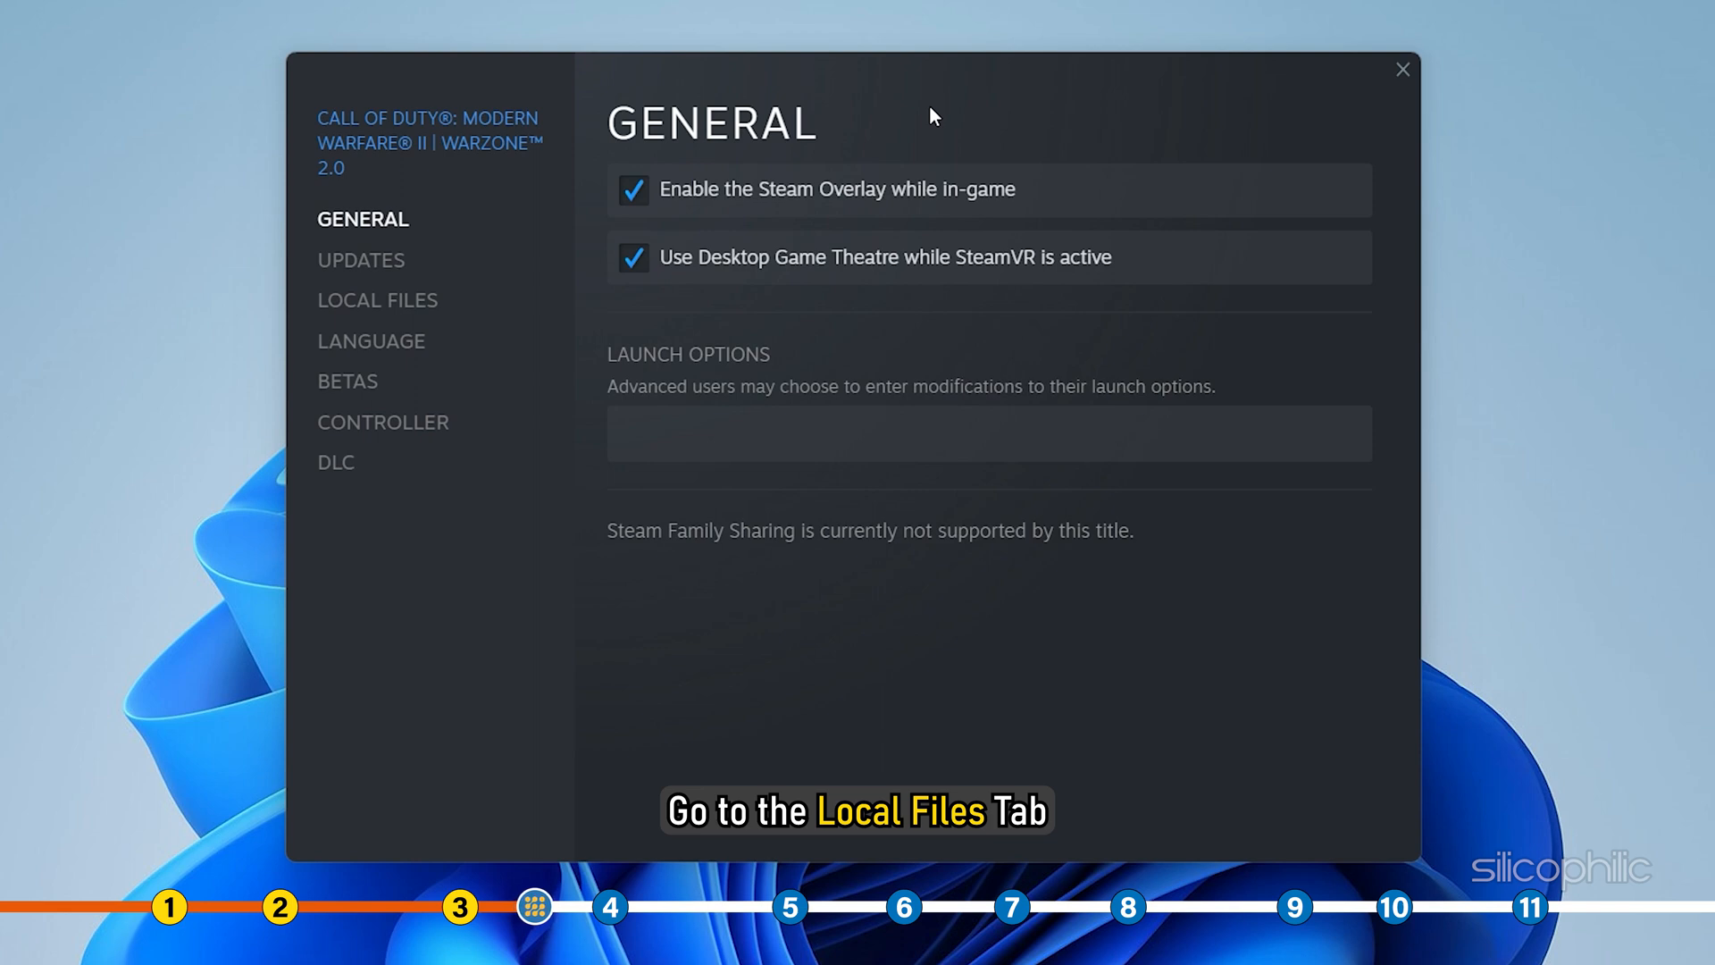
left_click(377, 300)
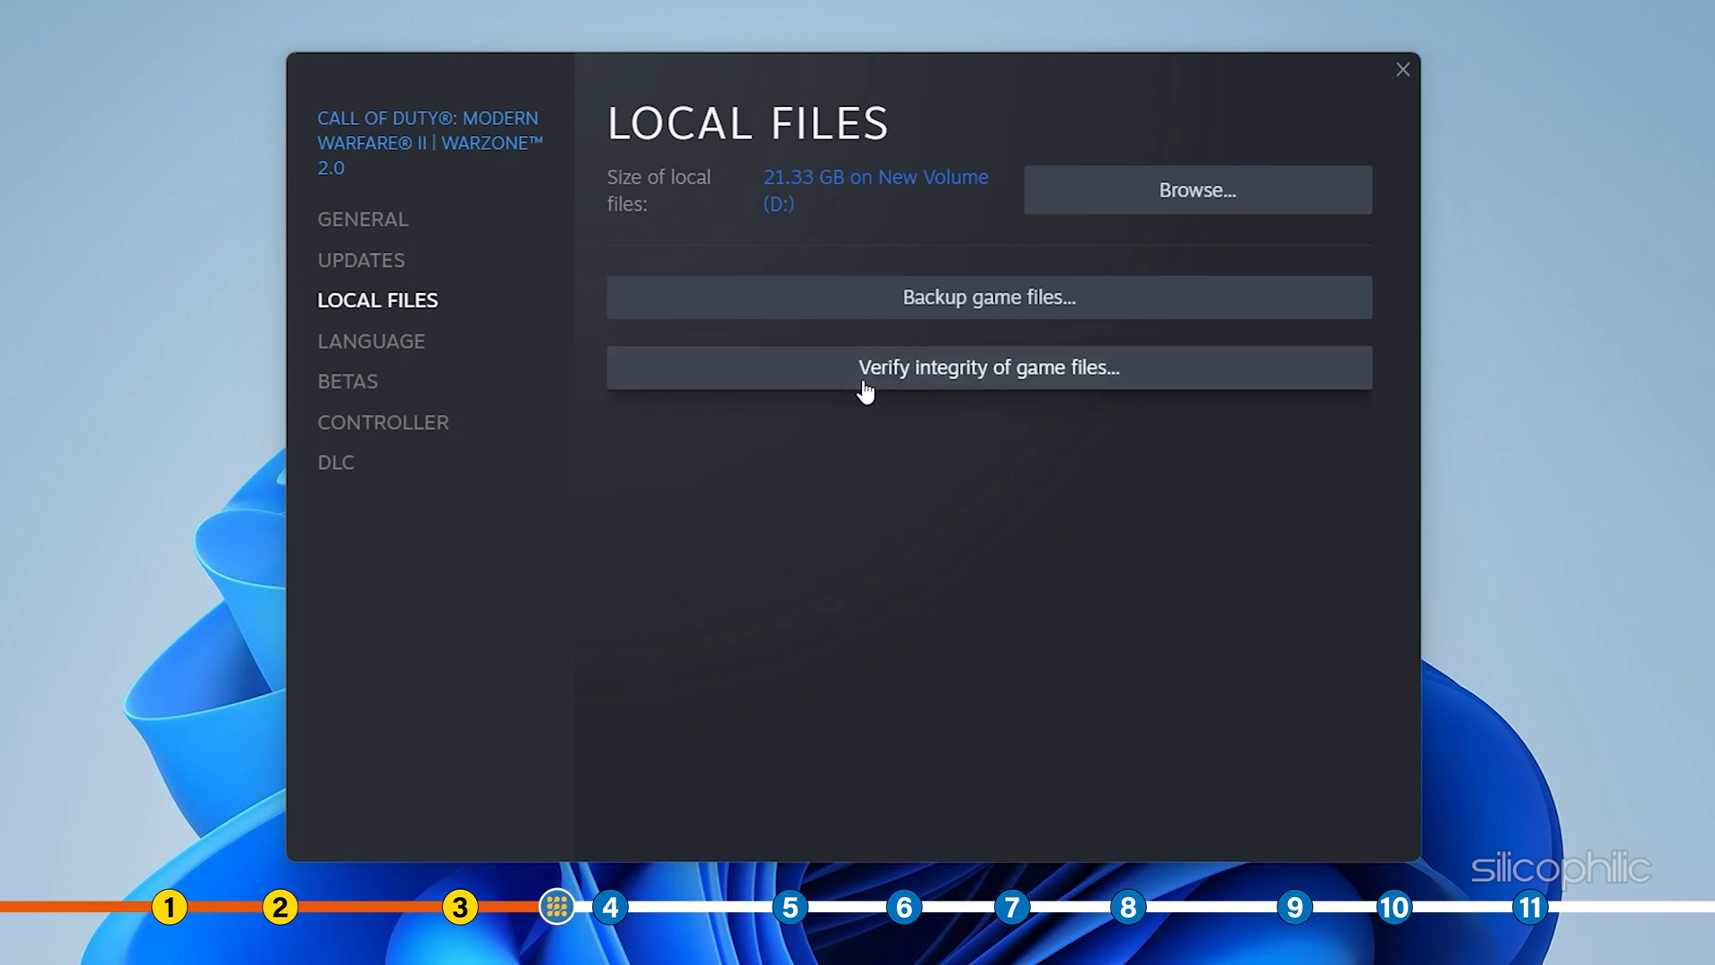
left_click(986, 366)
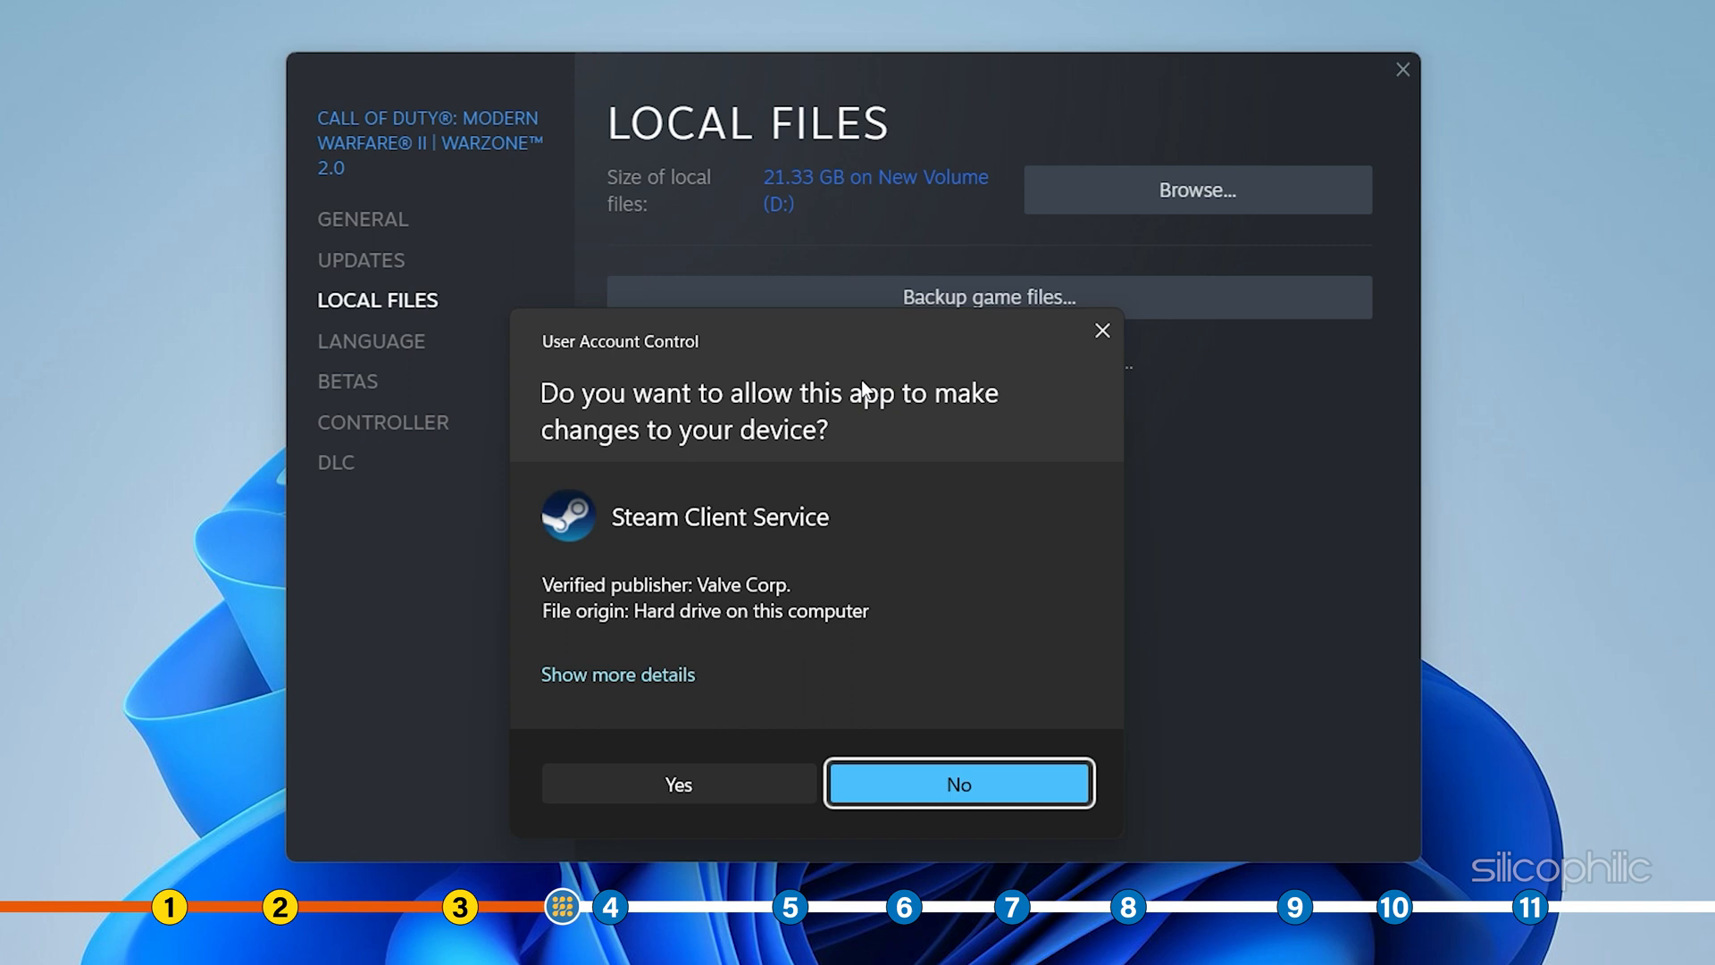
left_click(678, 784)
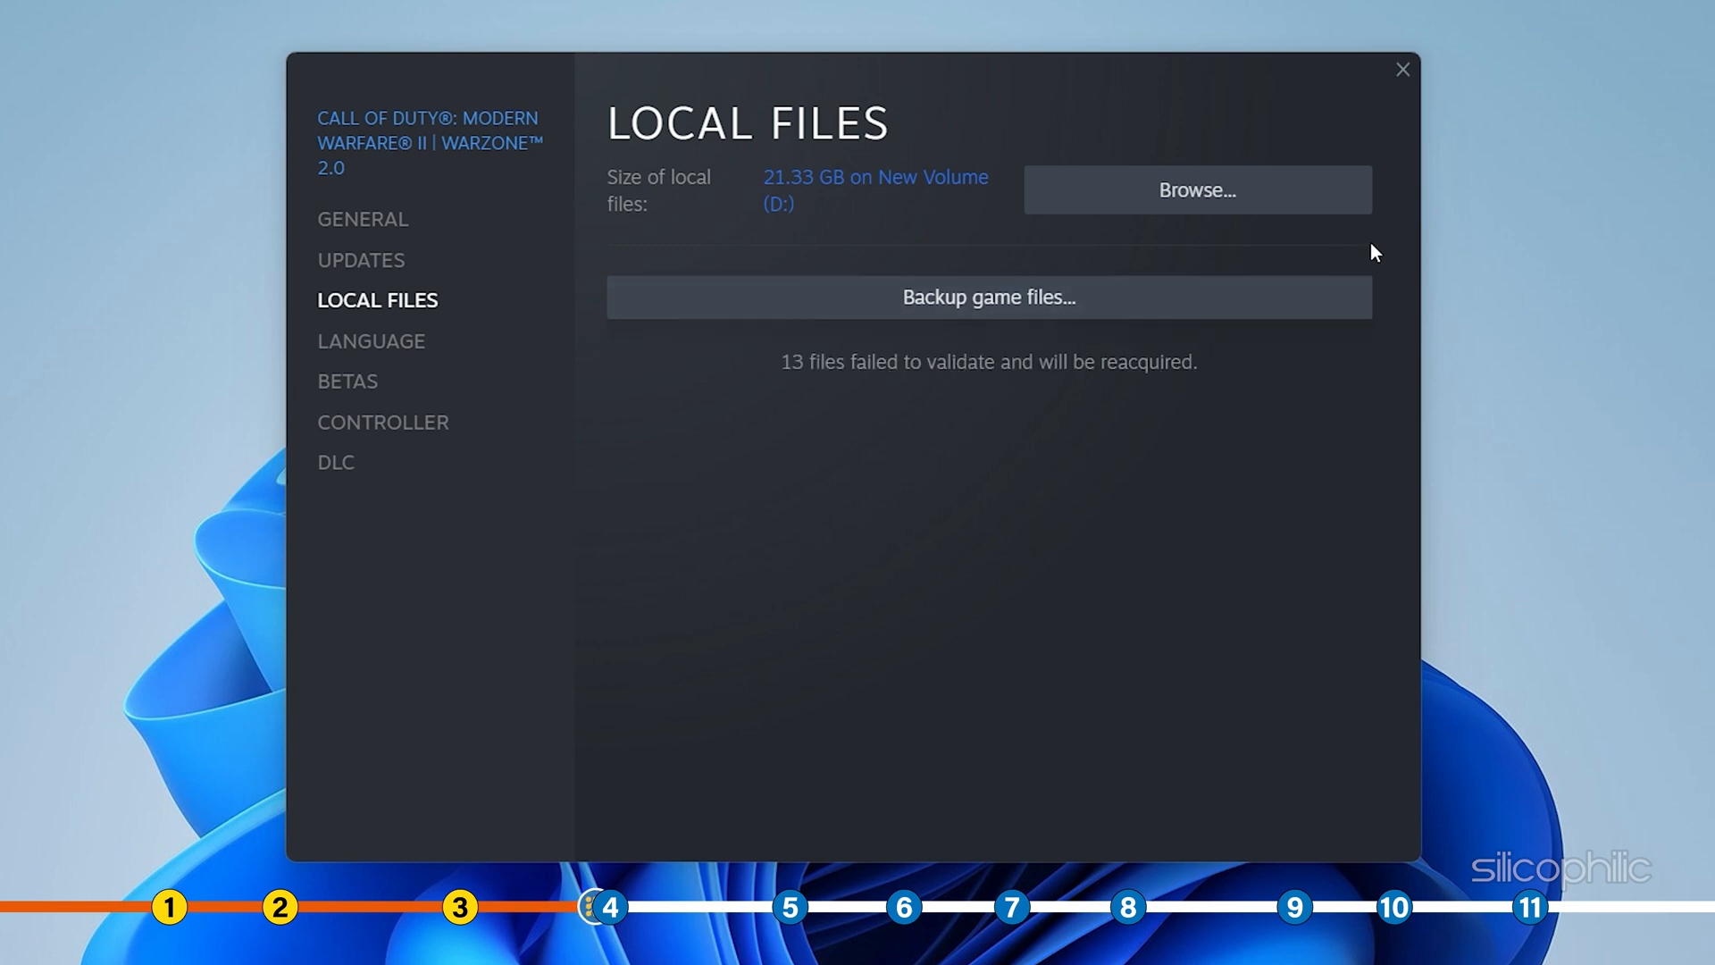
mouse_move(1377, 158)
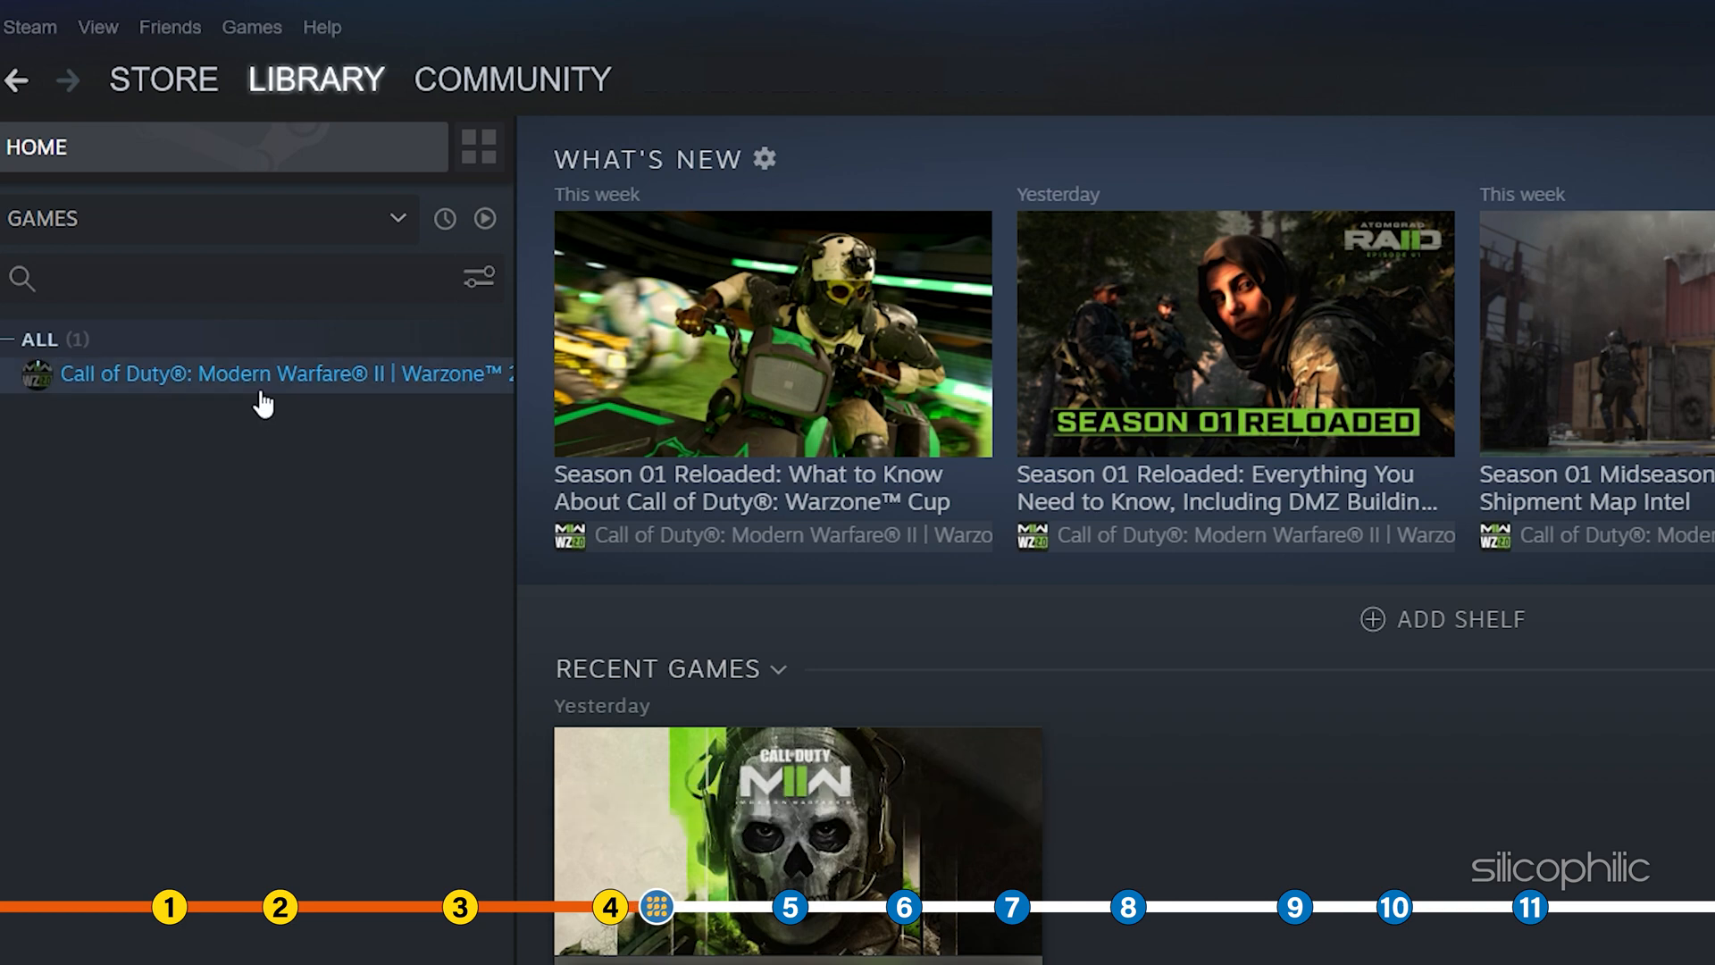
Browse the Warzone 2.0 local files to open the Call of Duty HQ folder in File Explorer.
right_click(263, 373)
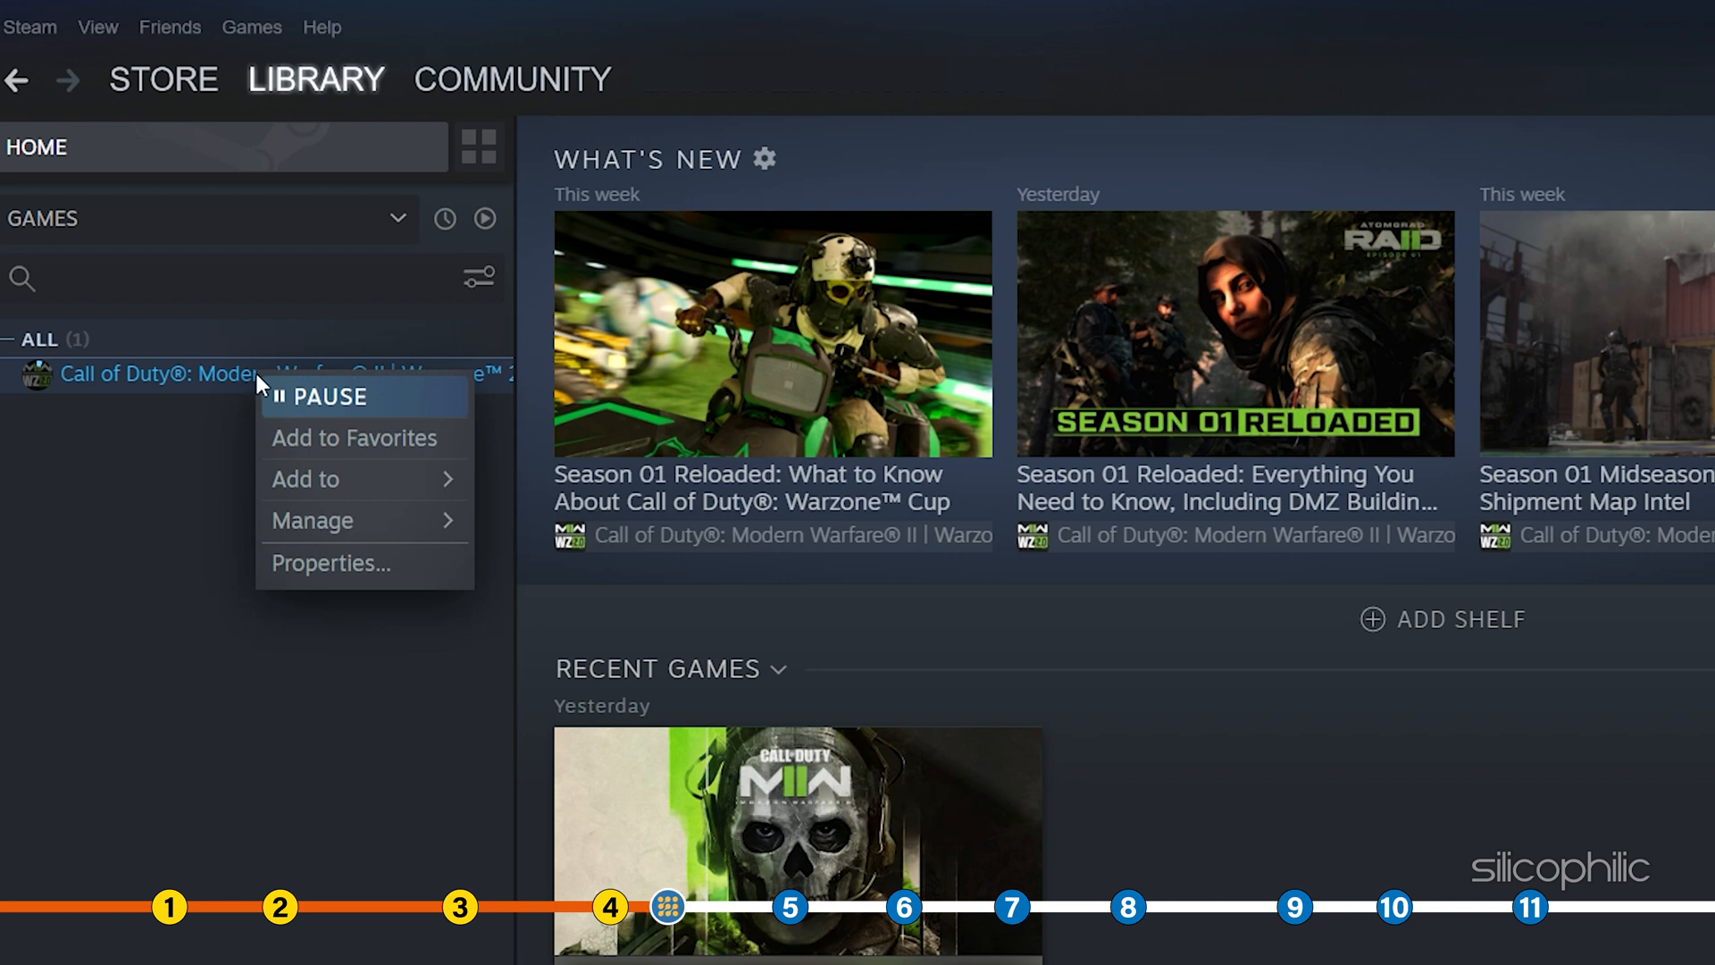
mouse_move(311, 520)
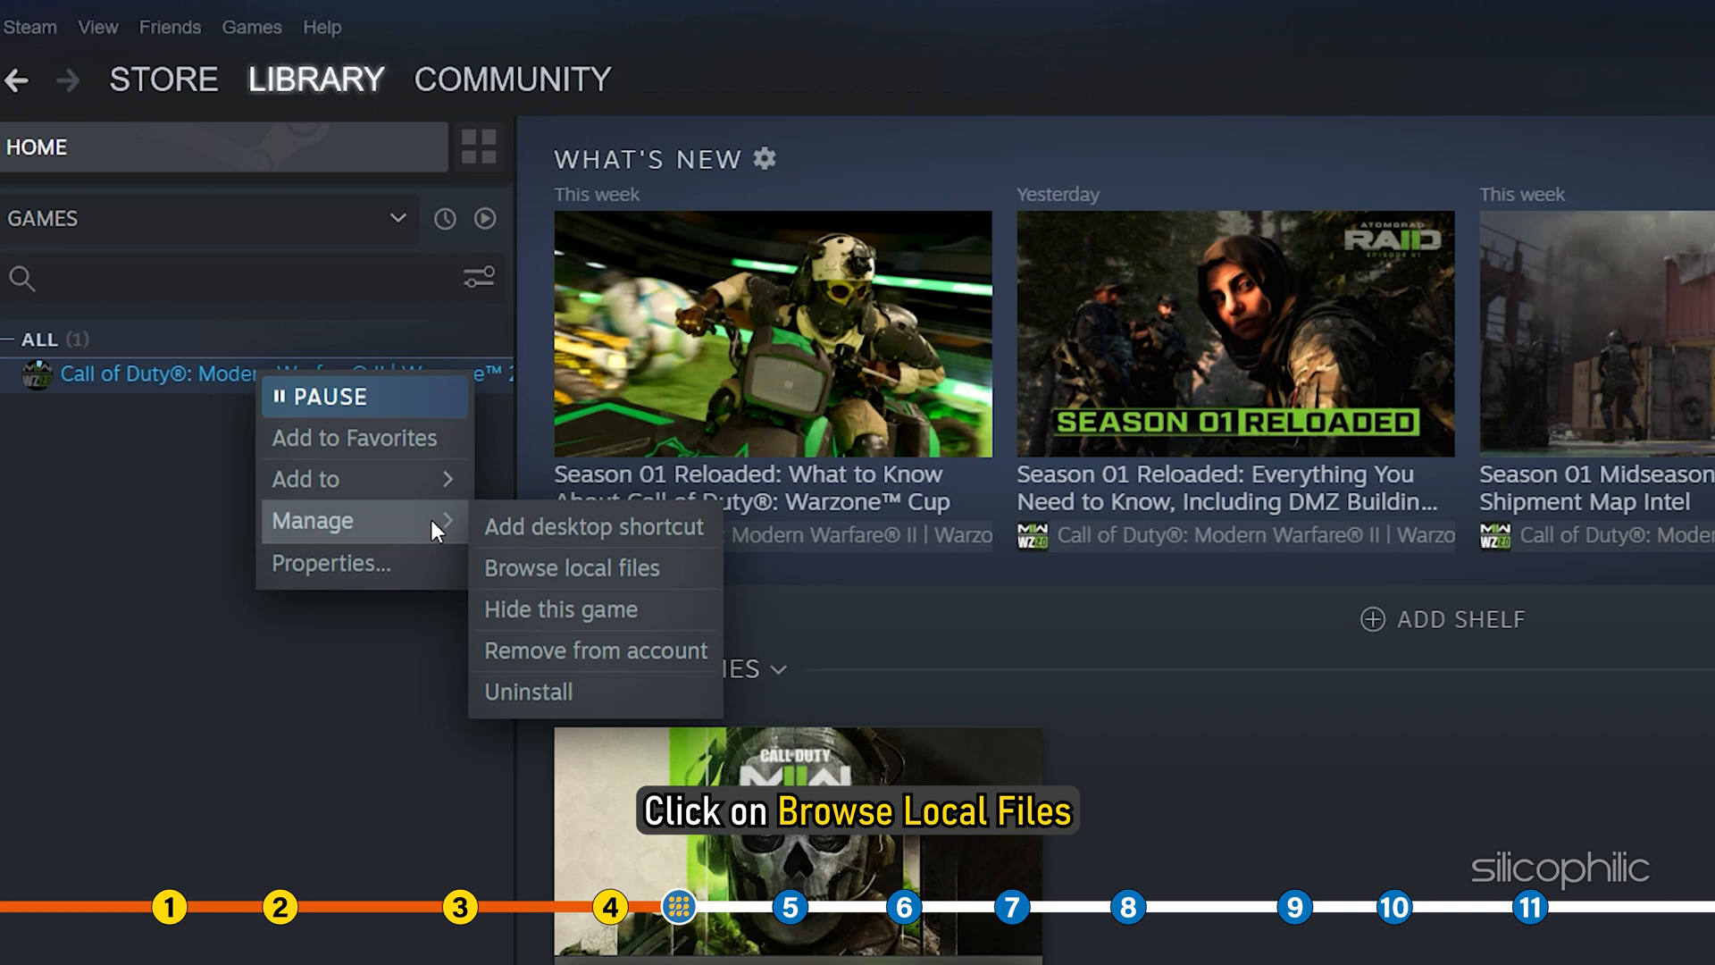
mouse_move(576, 569)
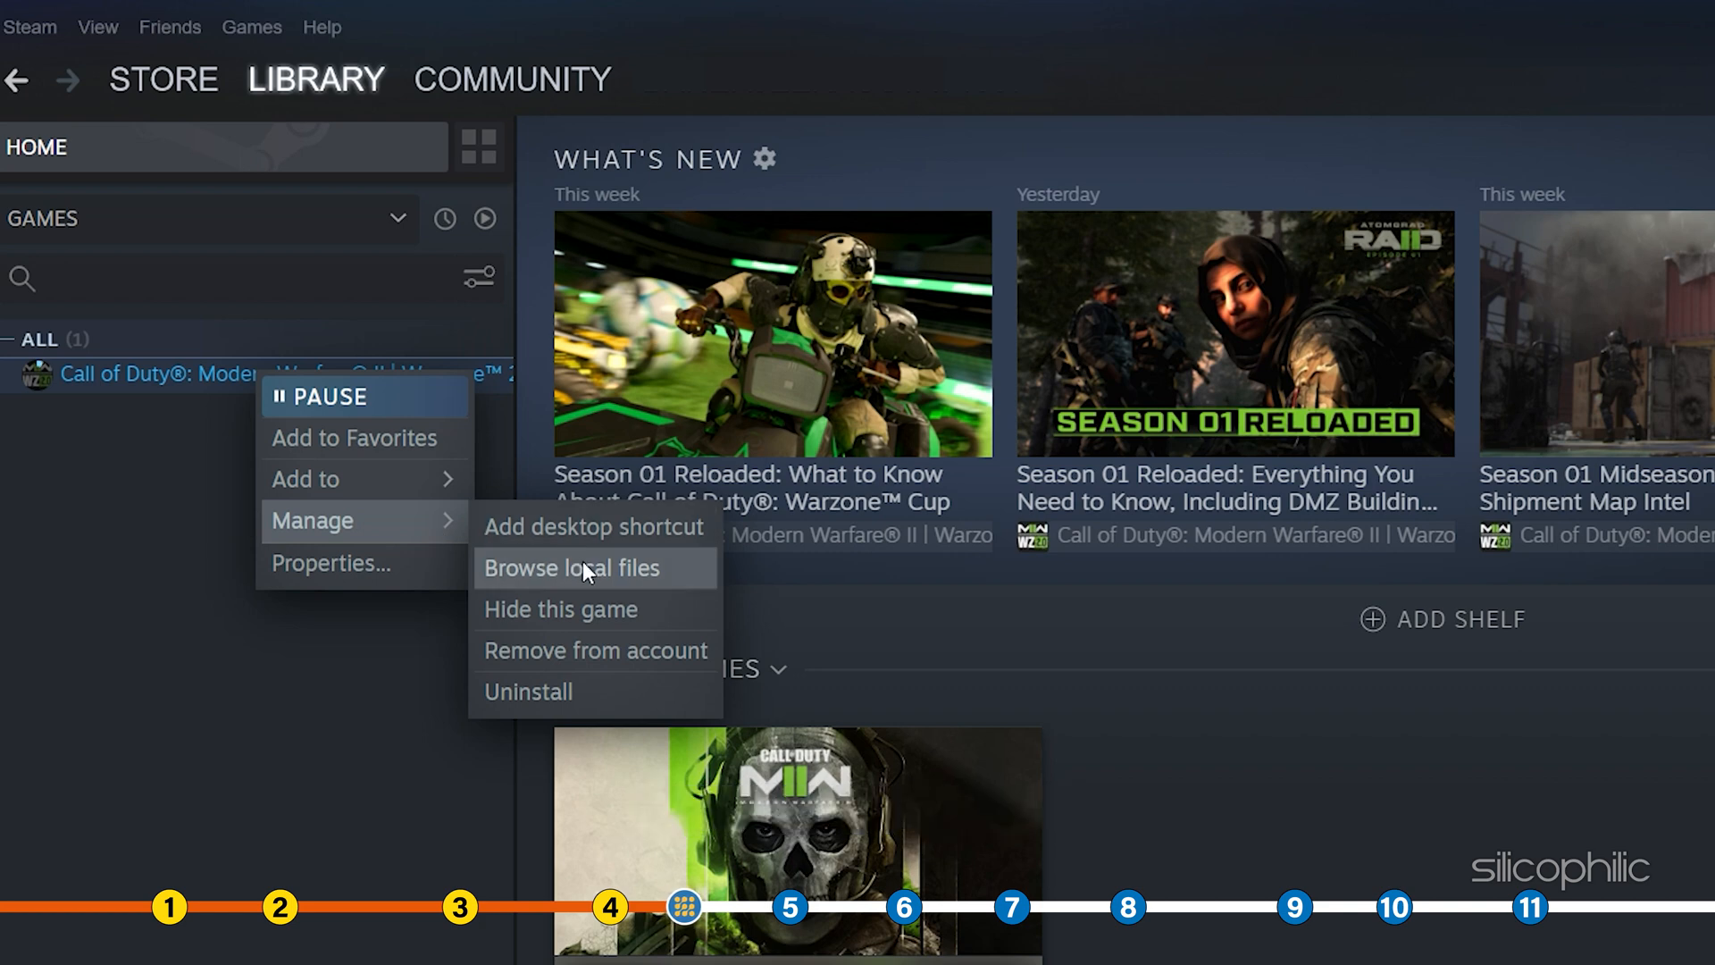
left_click(586, 572)
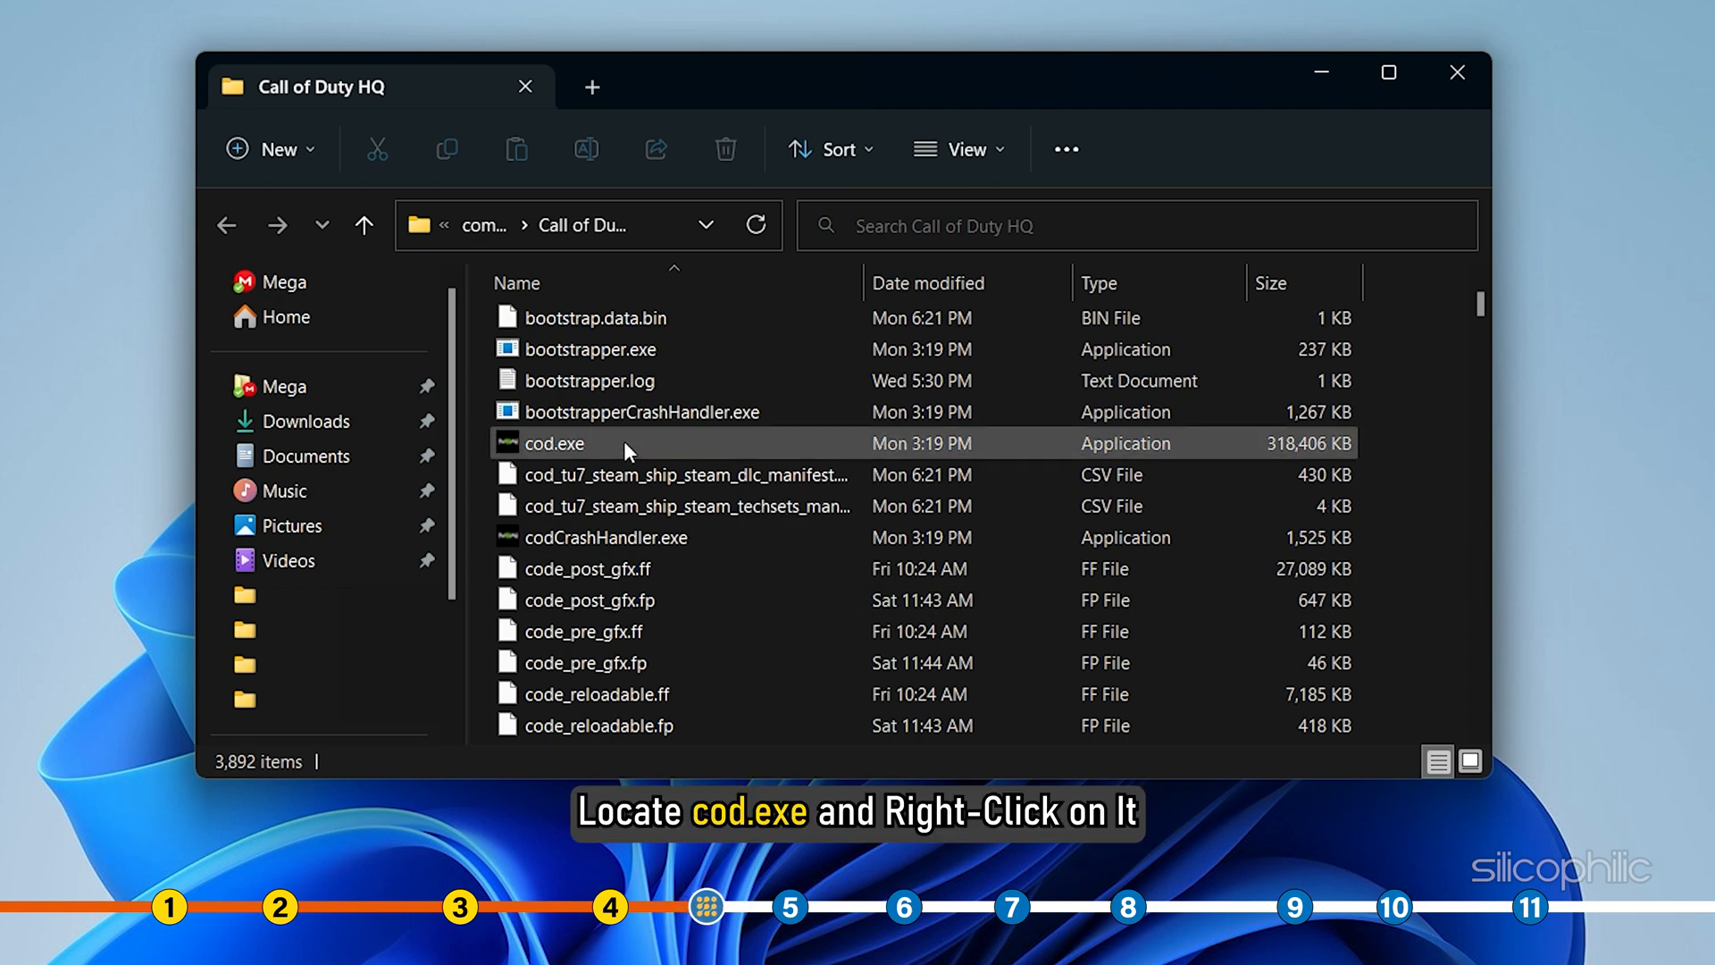
In cod.exe's Compatibility properties, enable 'Run this program as an administrator' and apply it.
right_click(554, 443)
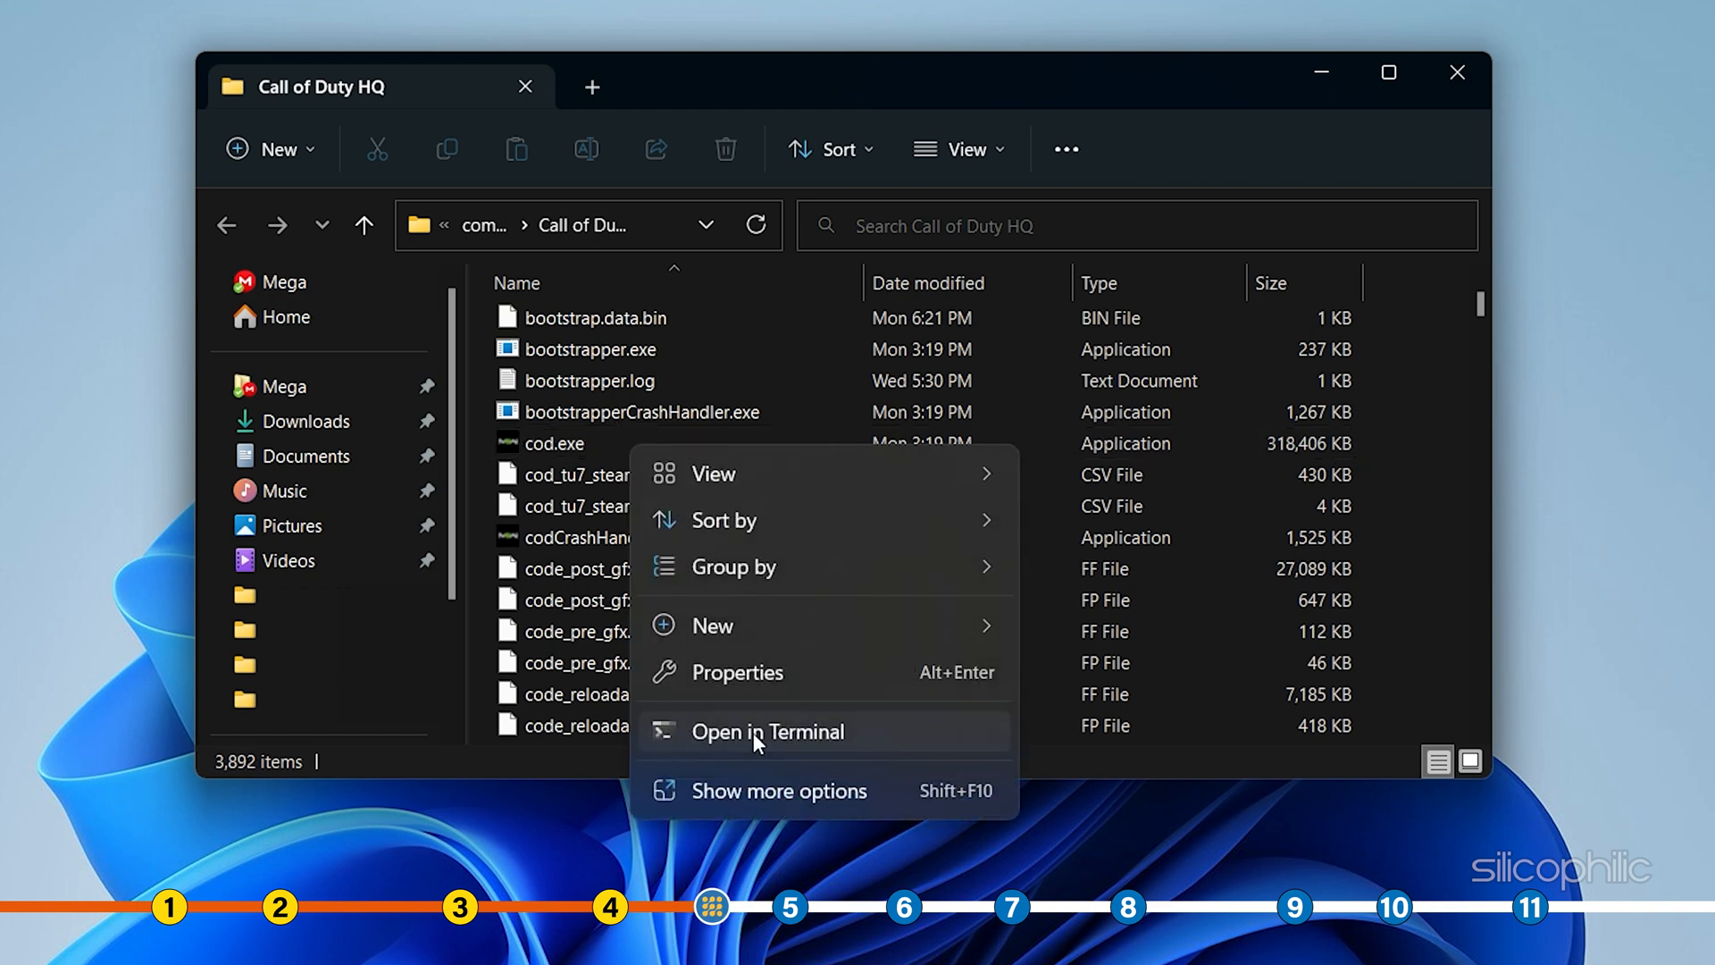
mouse_move(743, 692)
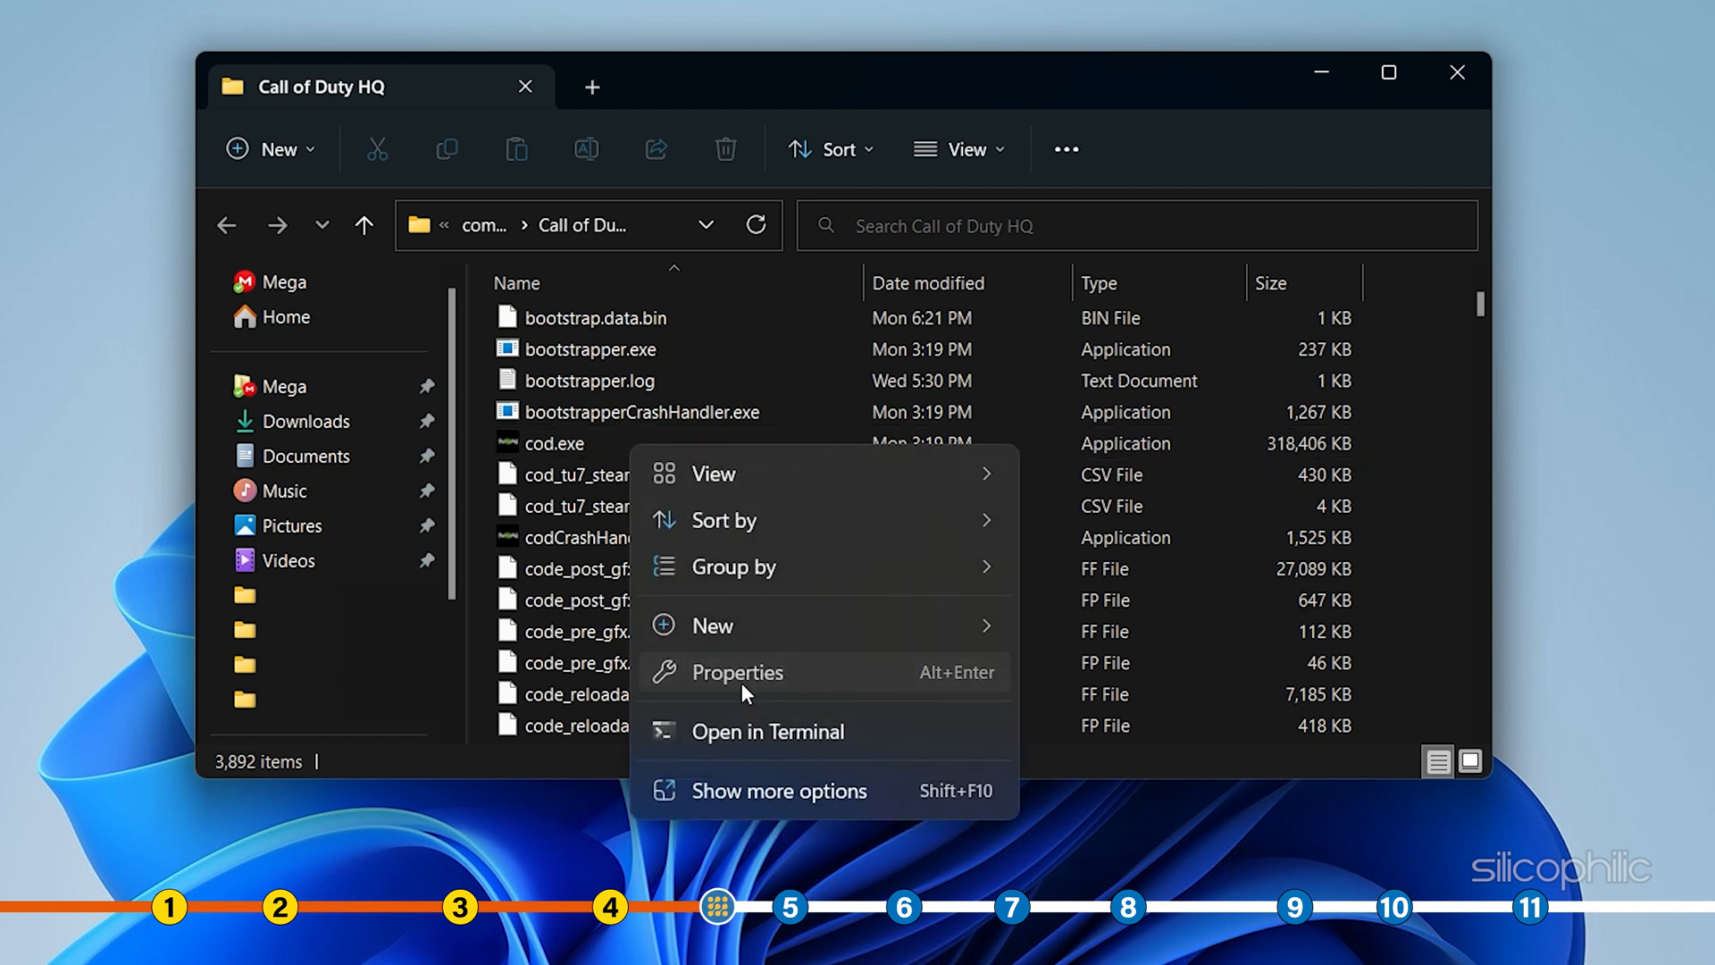
left_click(738, 672)
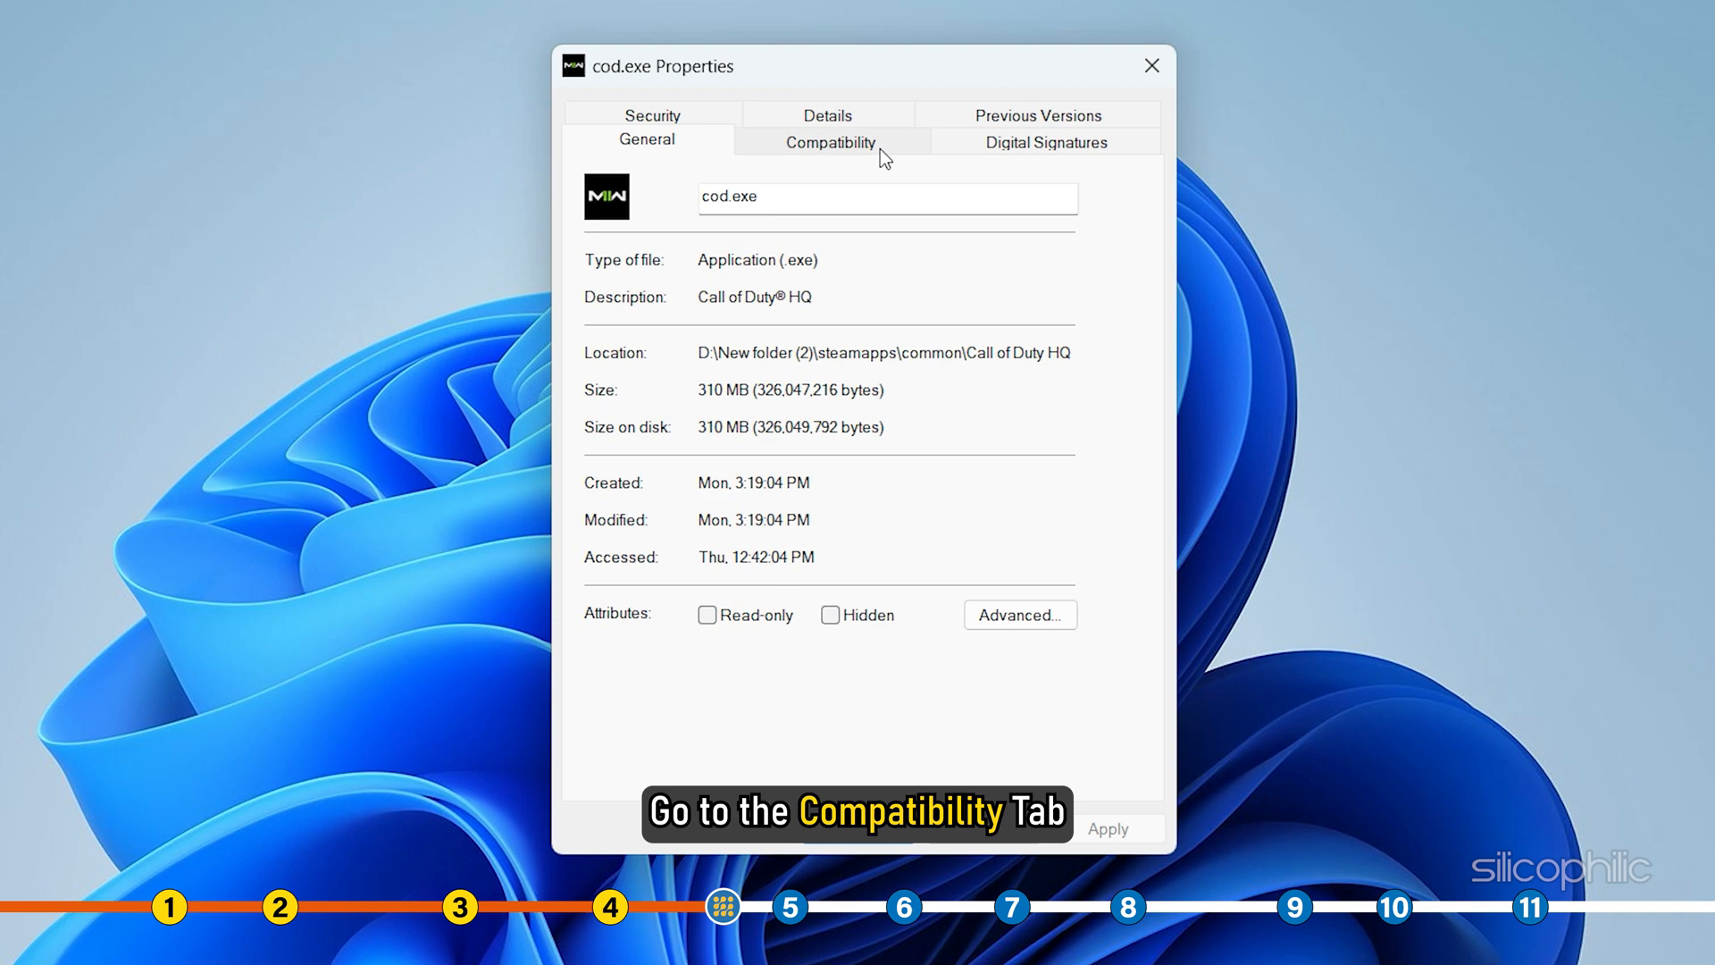
left_click(829, 140)
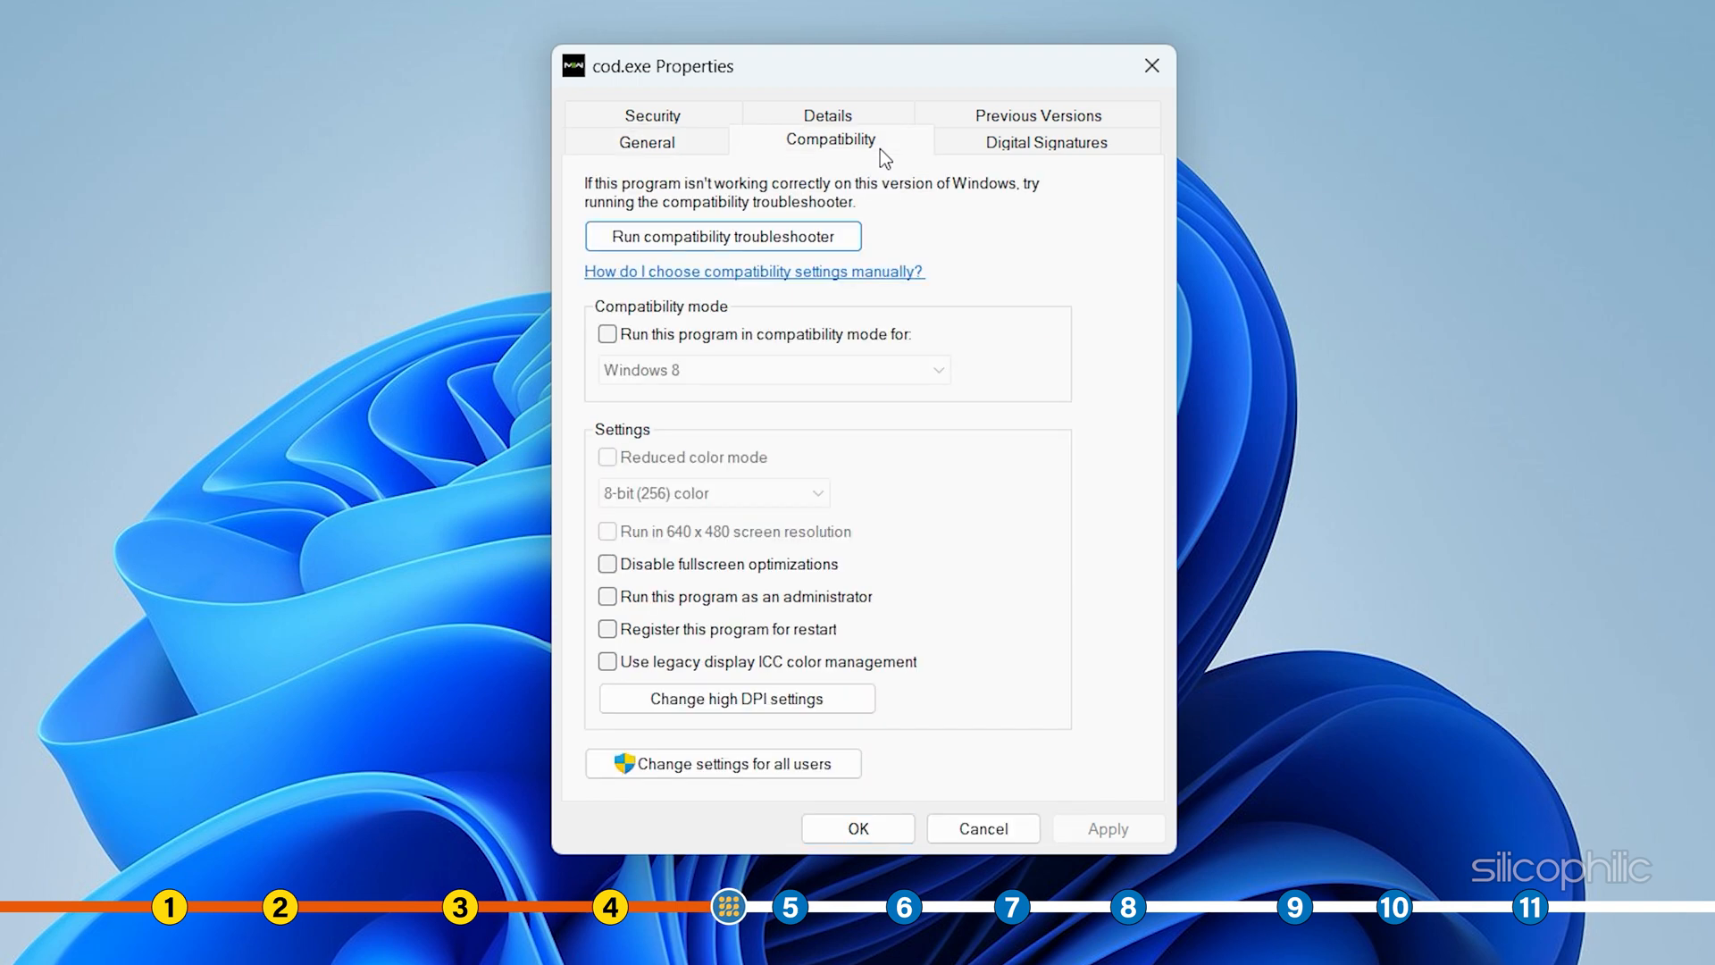
mouse_move(547, 363)
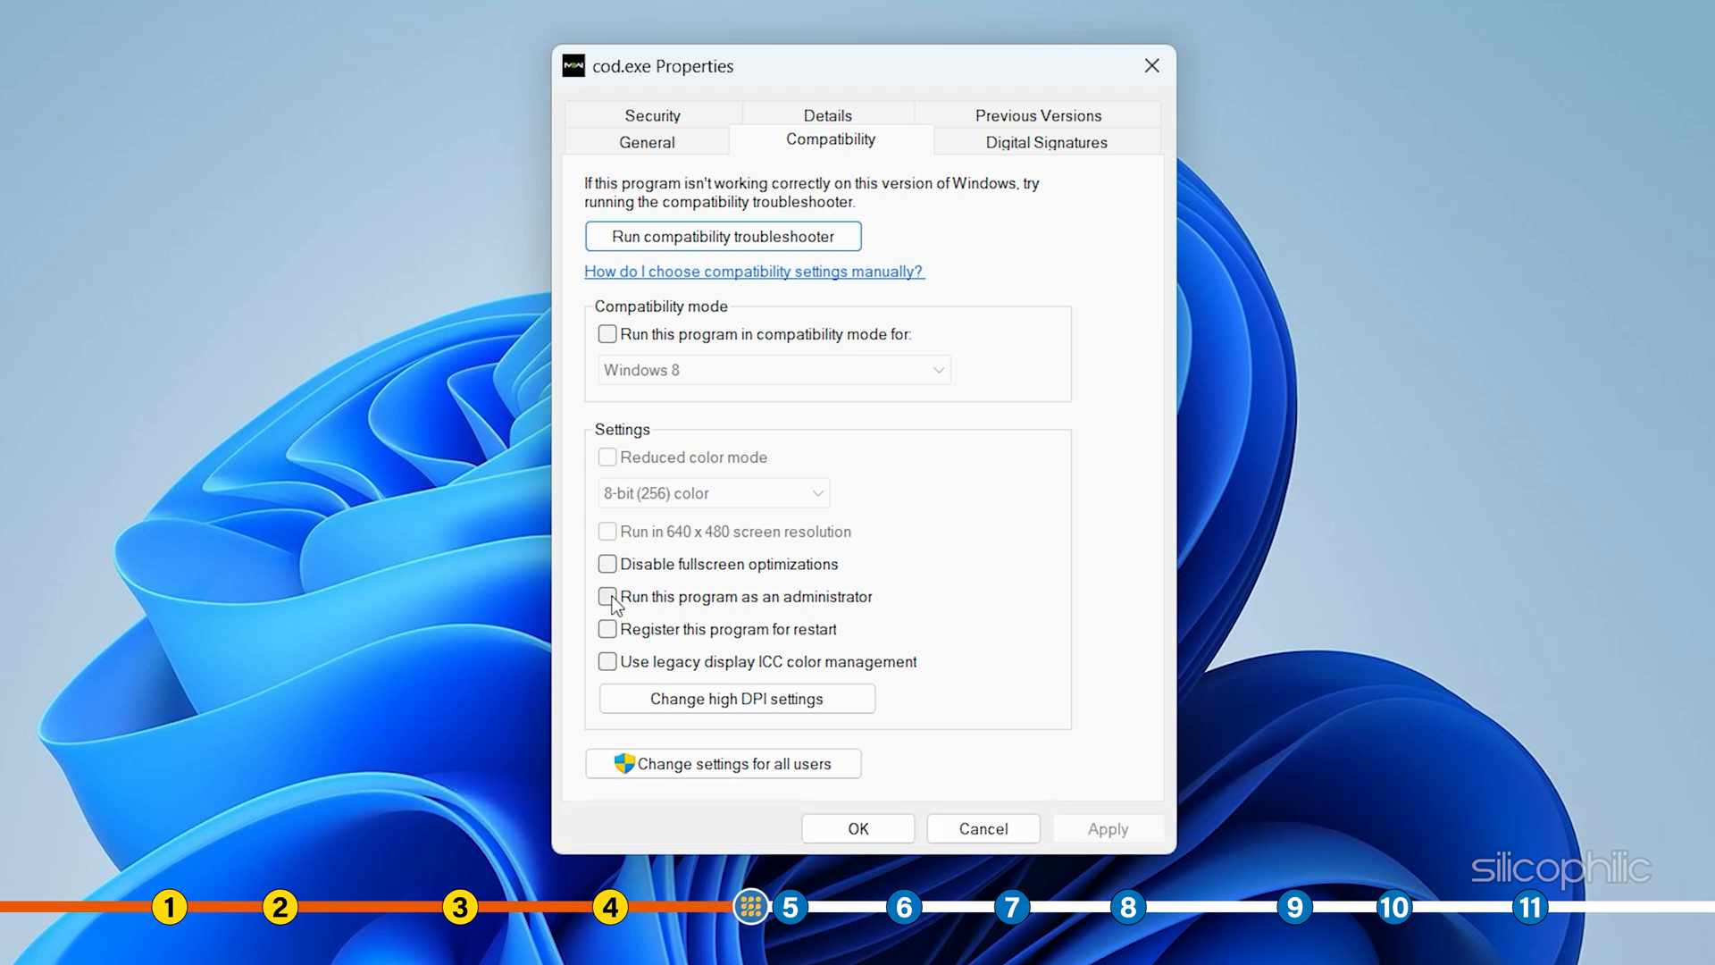
left_click(607, 597)
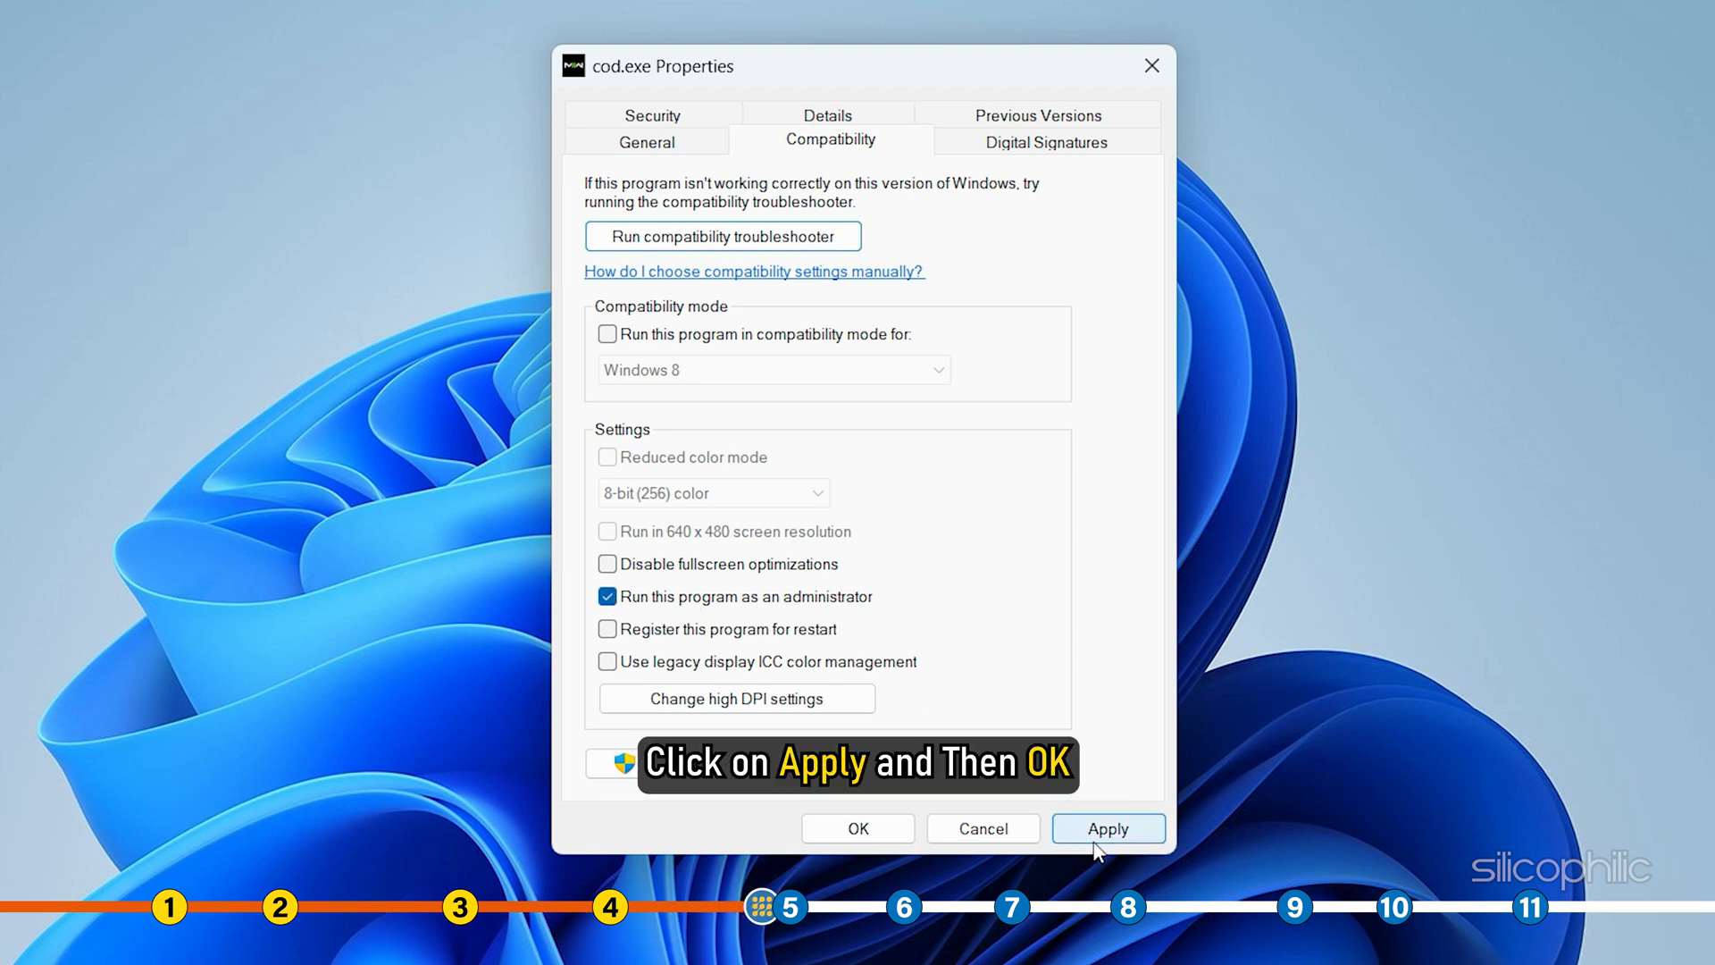
left_click(1108, 827)
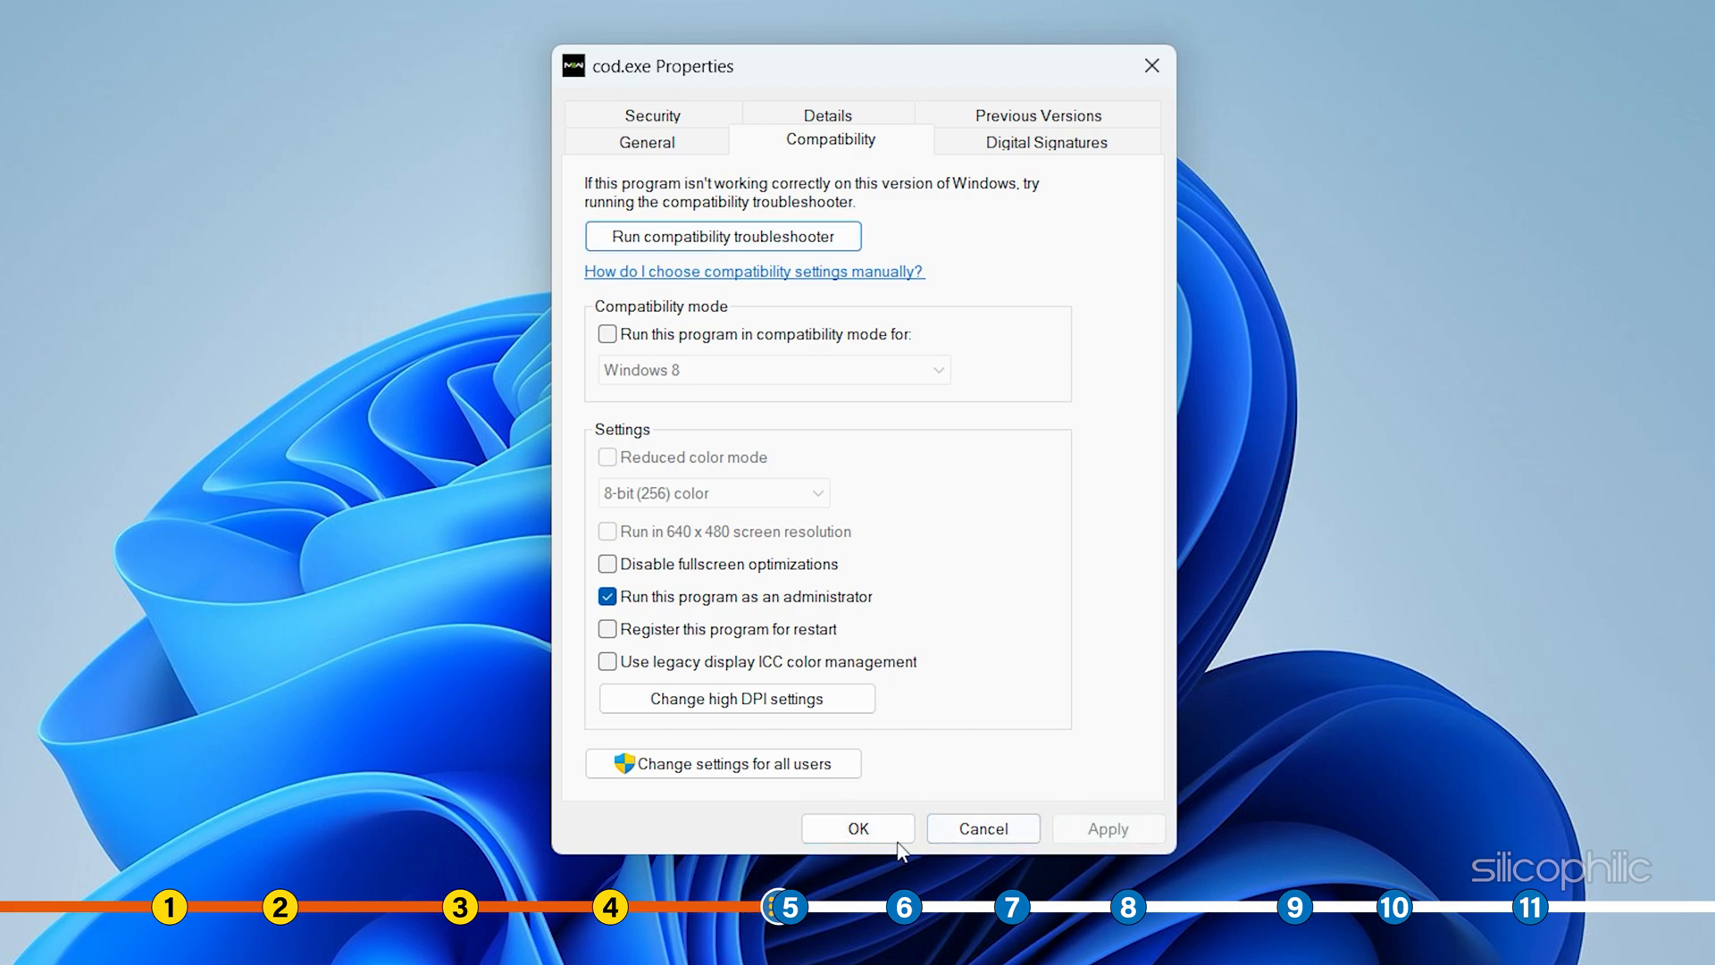
left_click(856, 827)
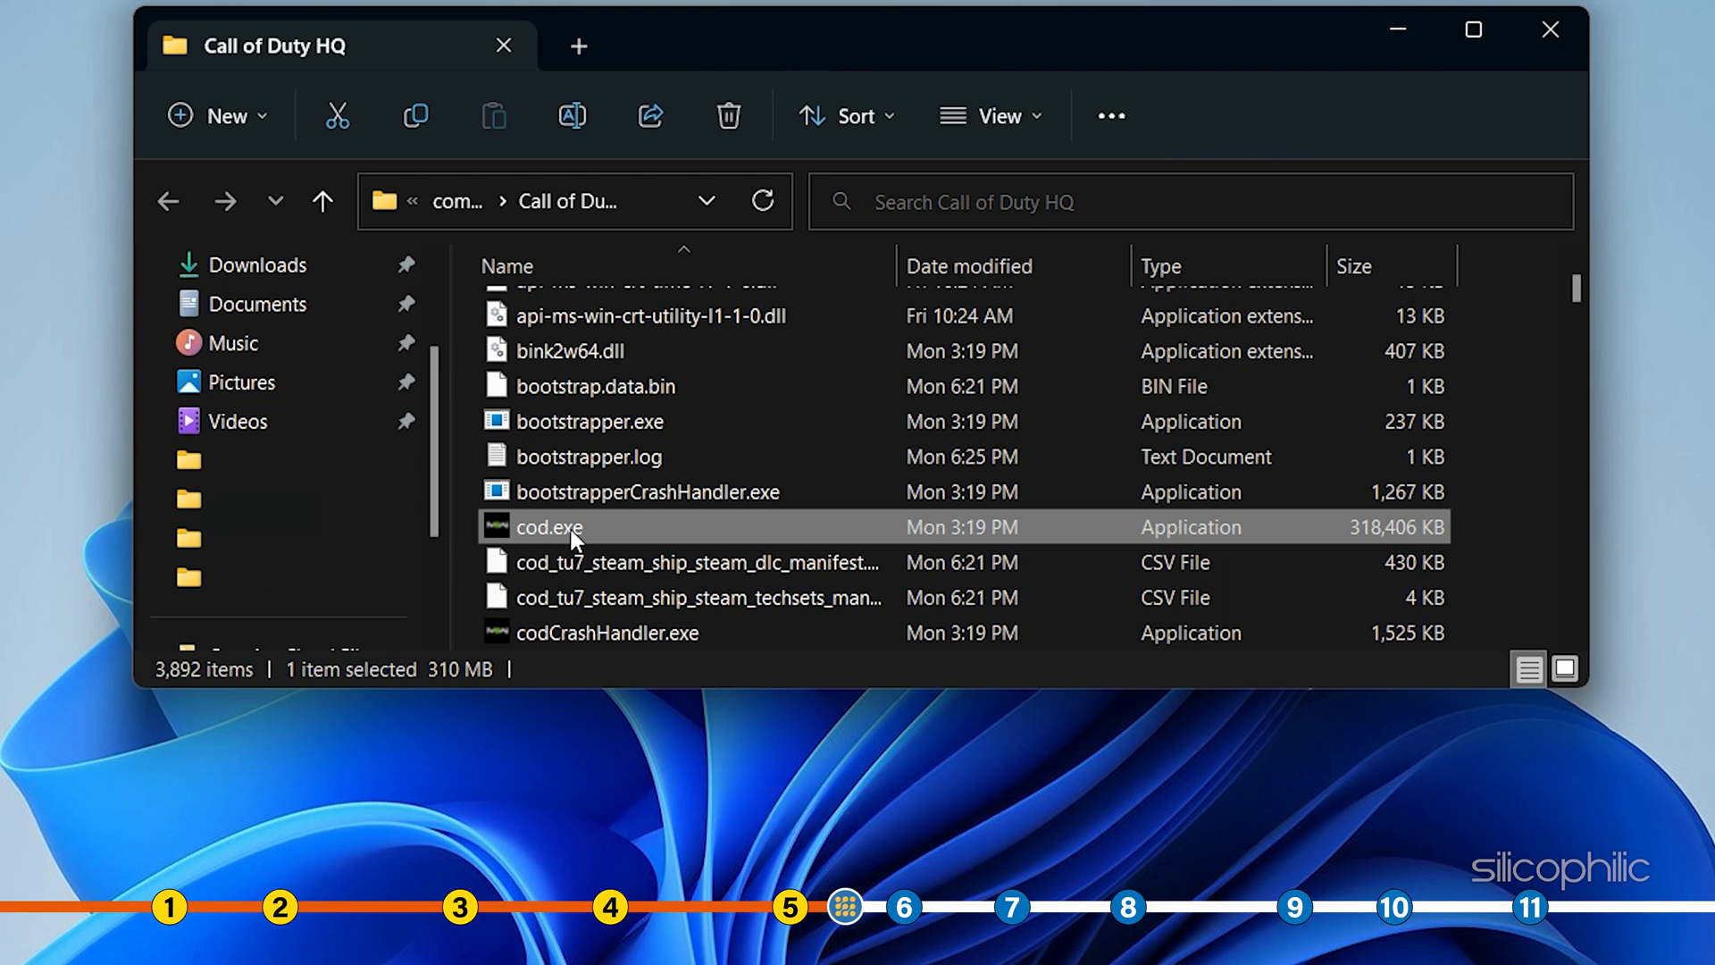
In cod.exe's Compatibility properties, enable 'Disable fullscreen optimizations' and confirm.
right_click(547, 527)
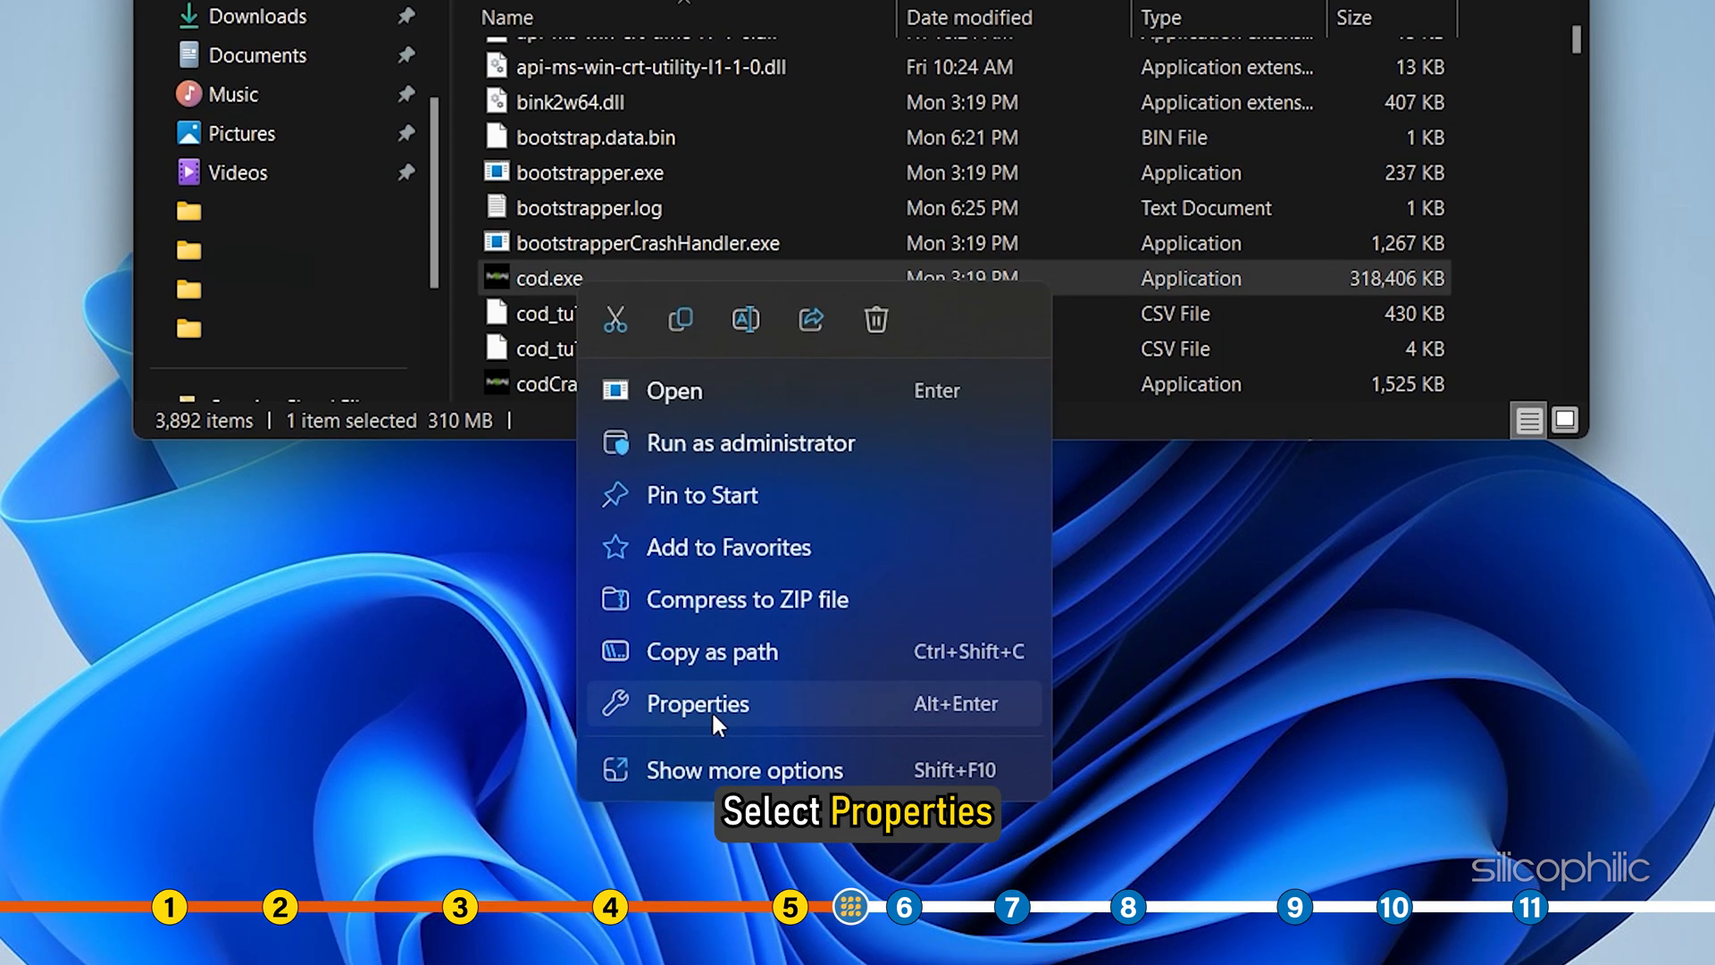
left_click(697, 704)
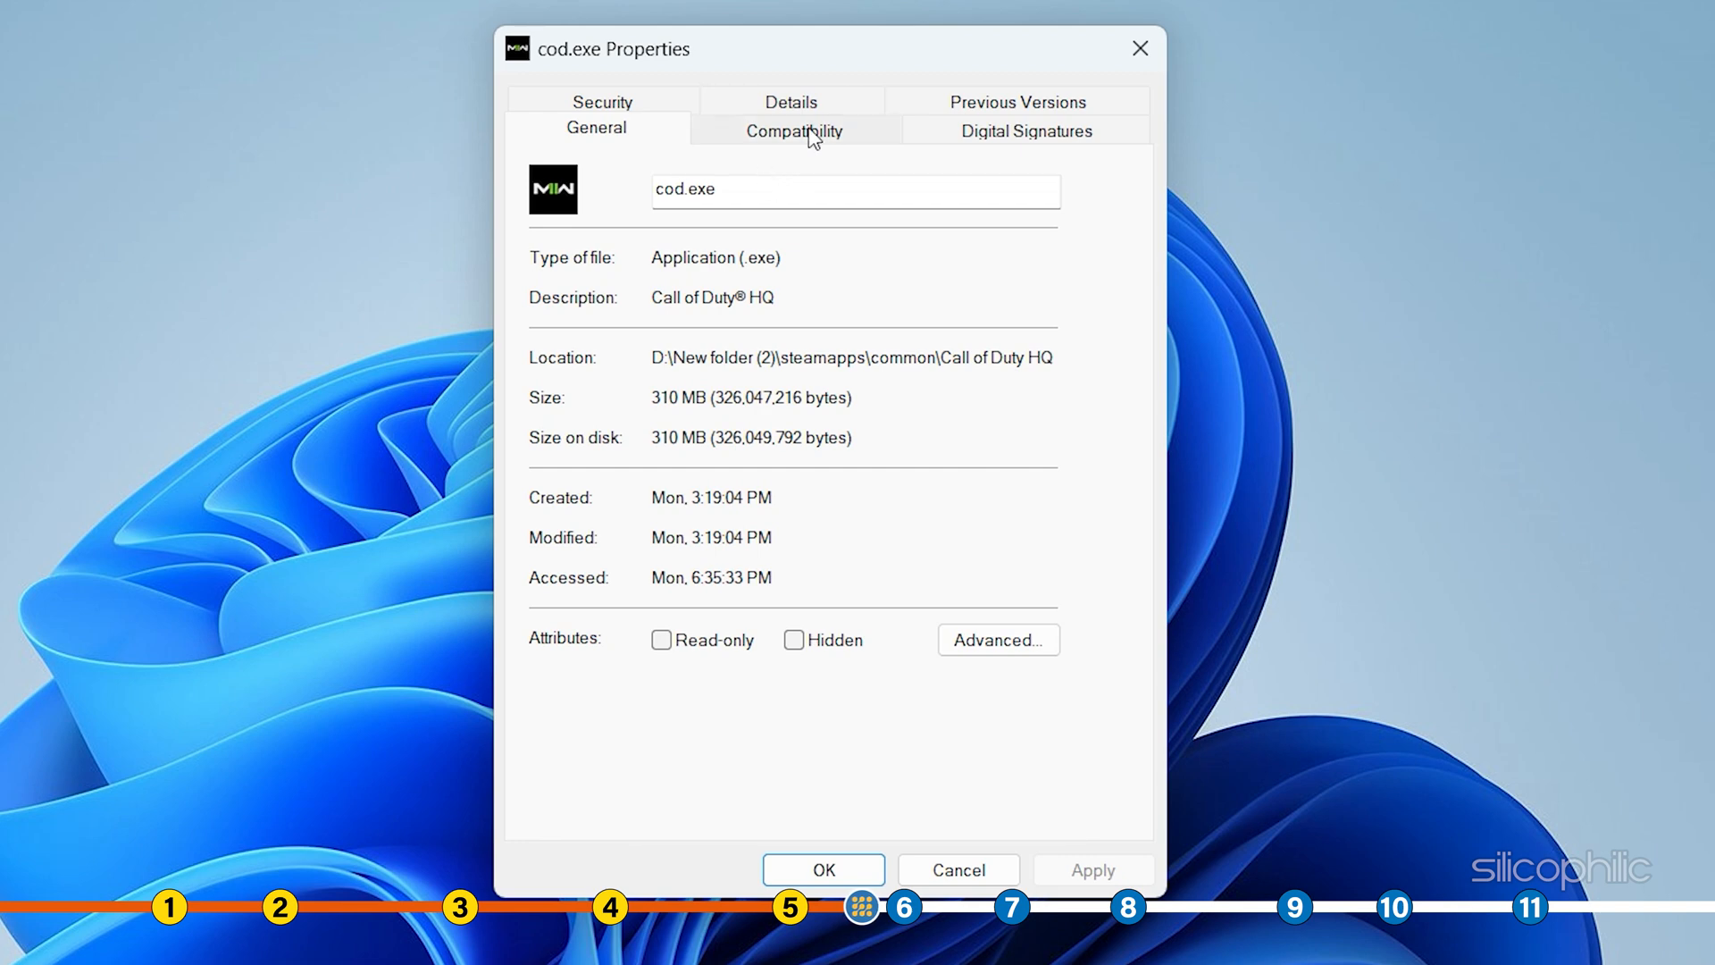
left_click(794, 128)
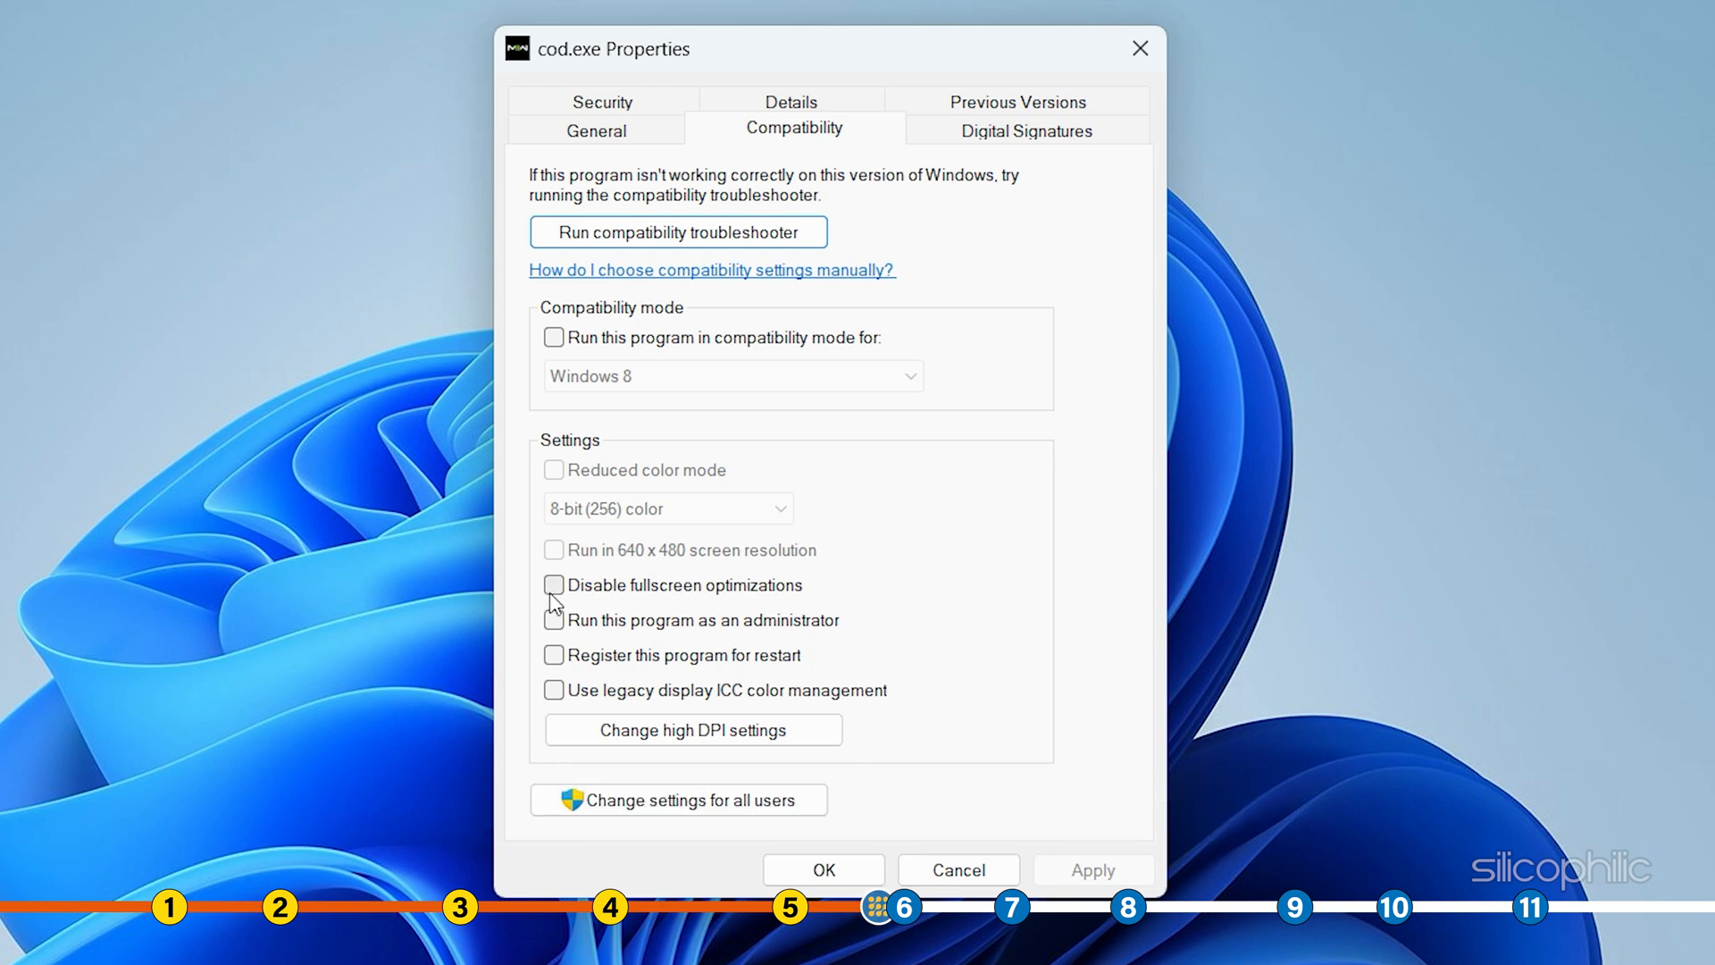
left_click(554, 584)
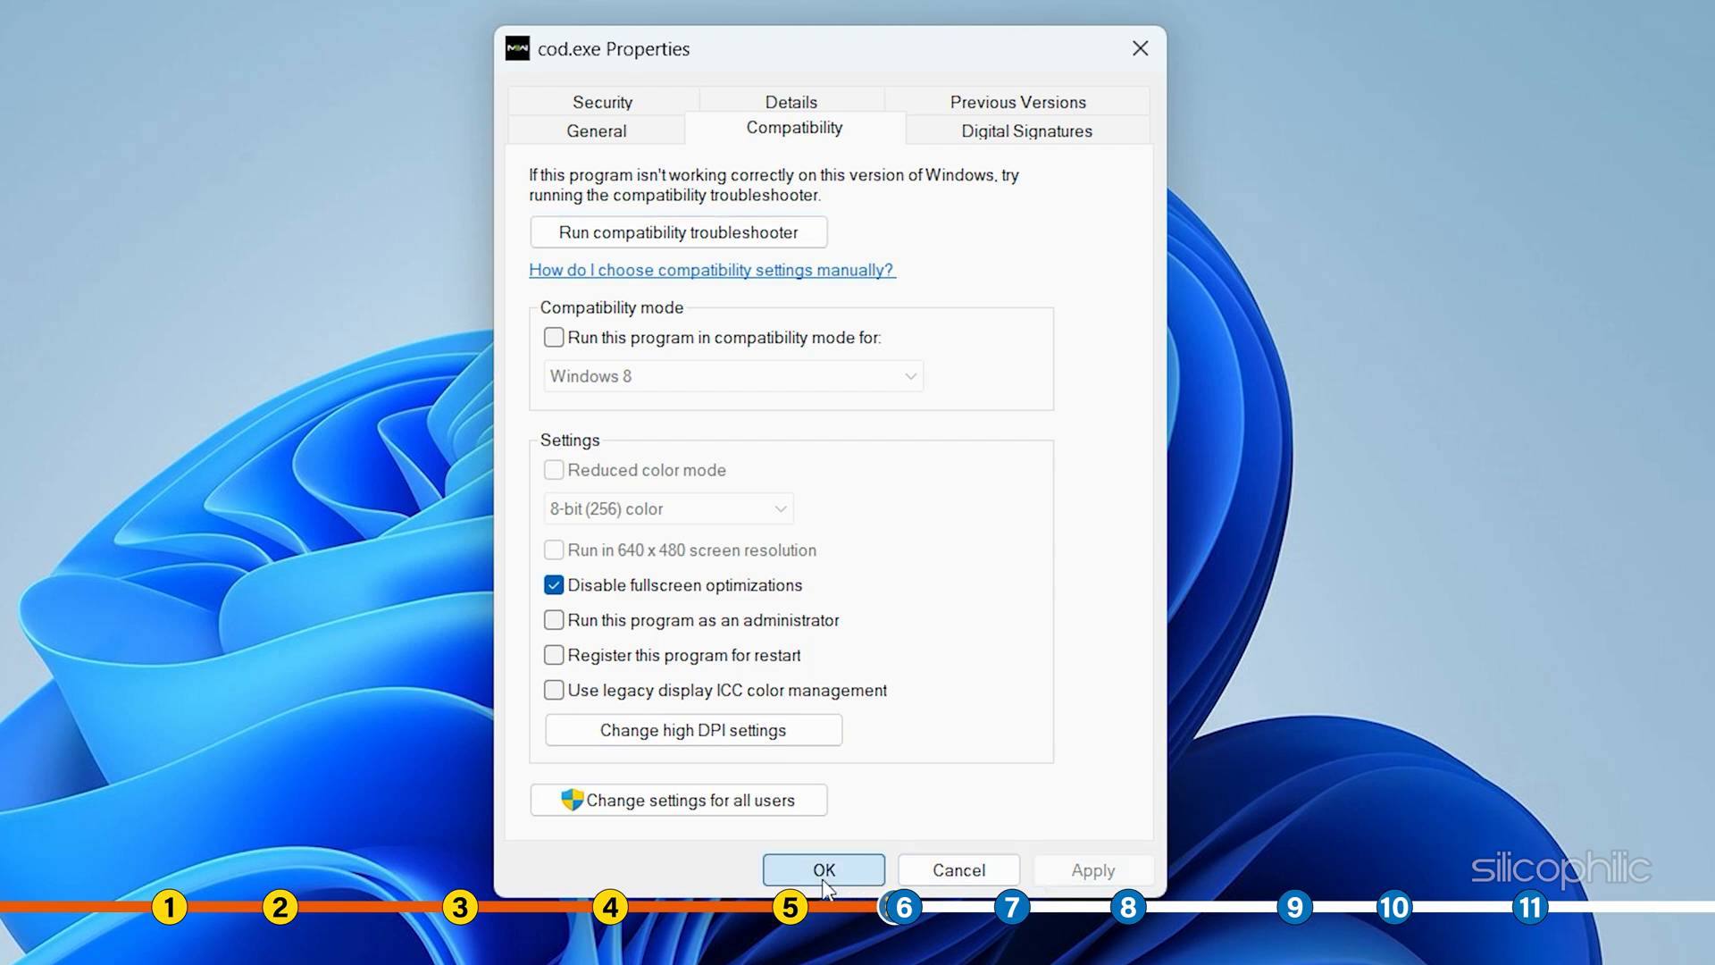
left_click(822, 870)
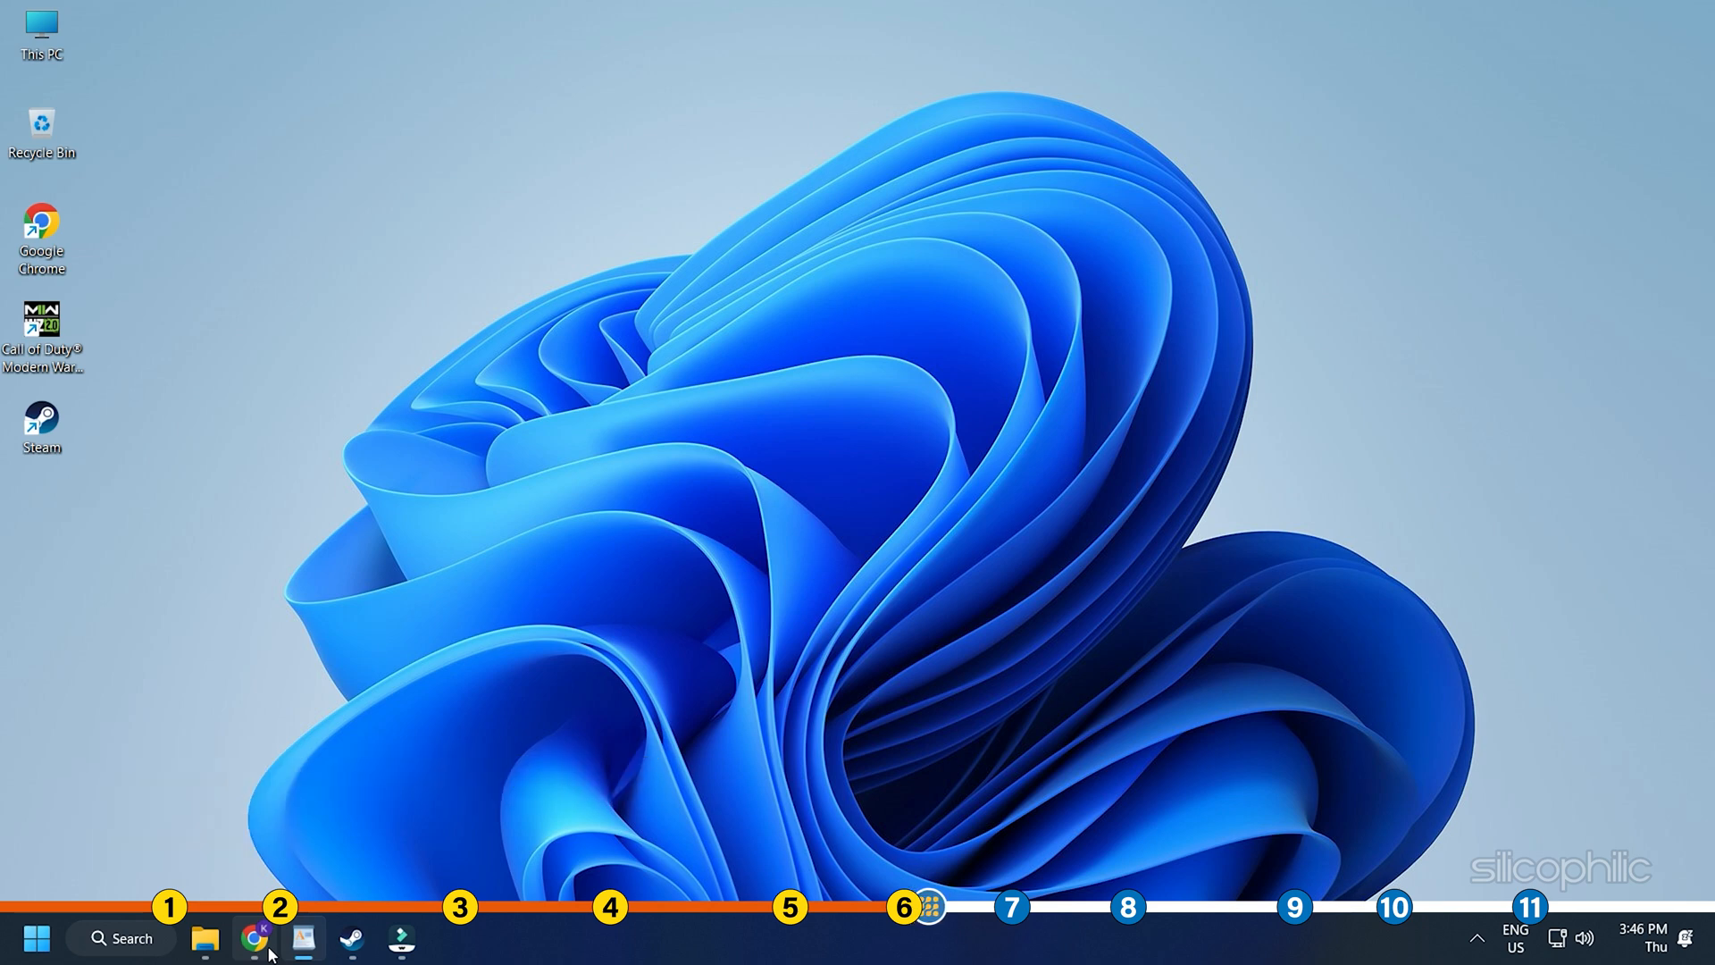
Untick 'Enable the Steam Overlay while in-game' in Warzone 2.0's properties and close them.
left_click(402, 938)
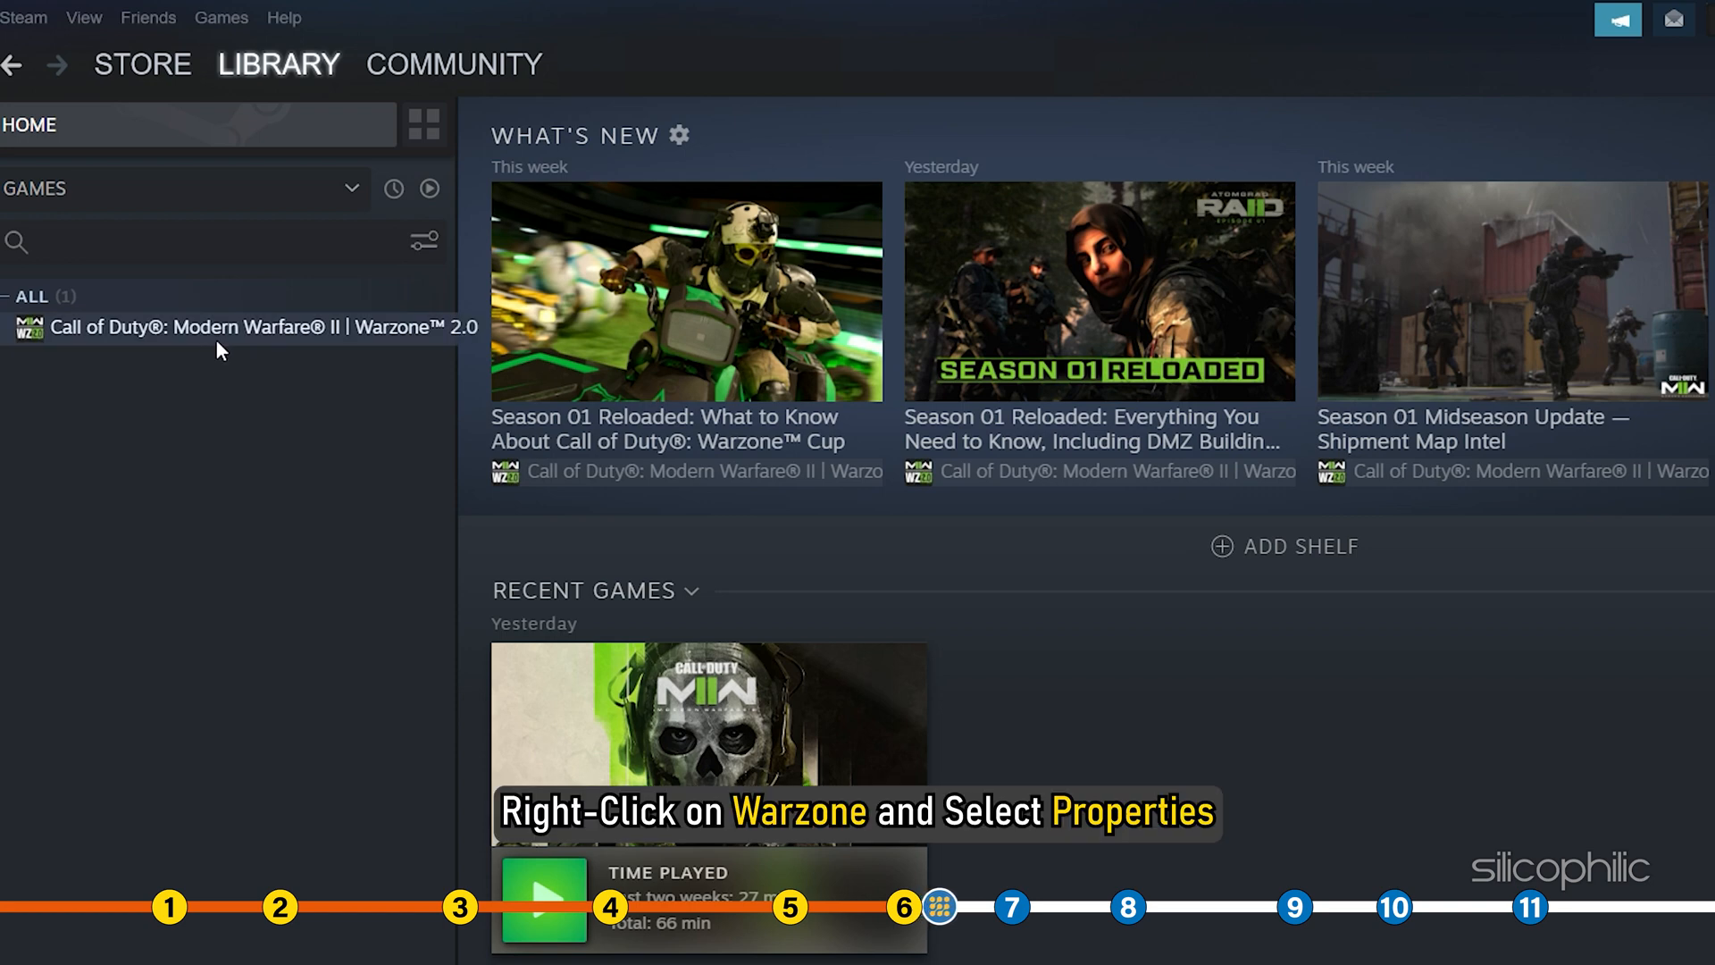
right_click(197, 327)
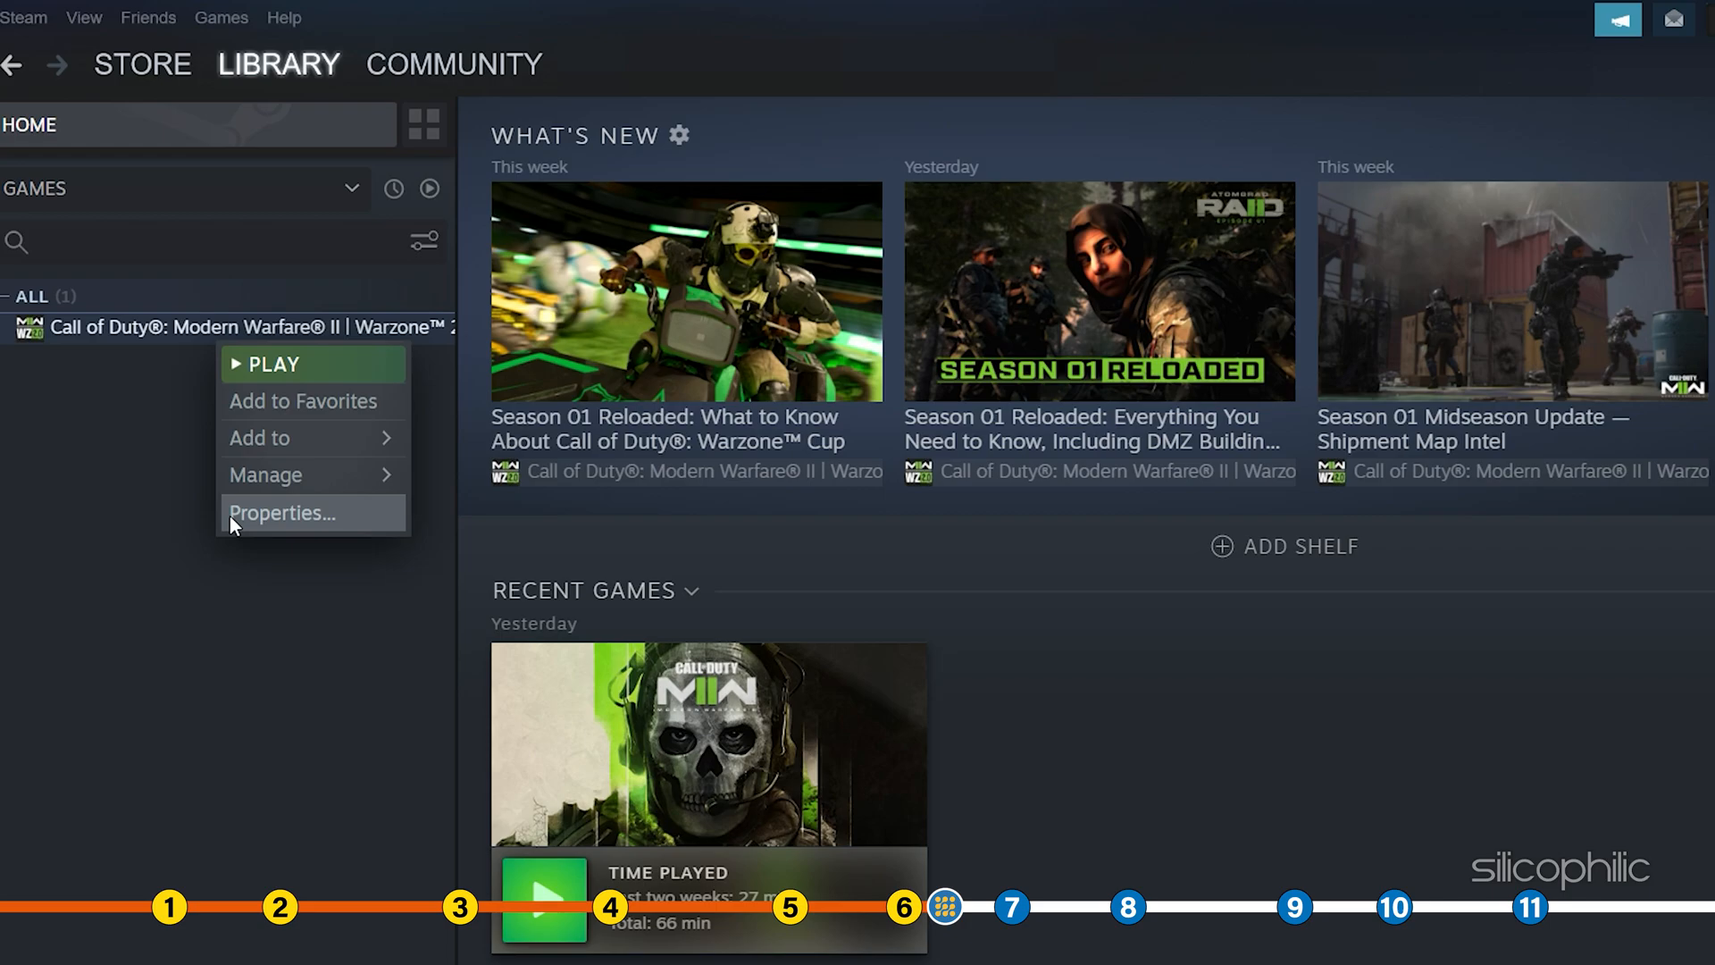
left_click(283, 513)
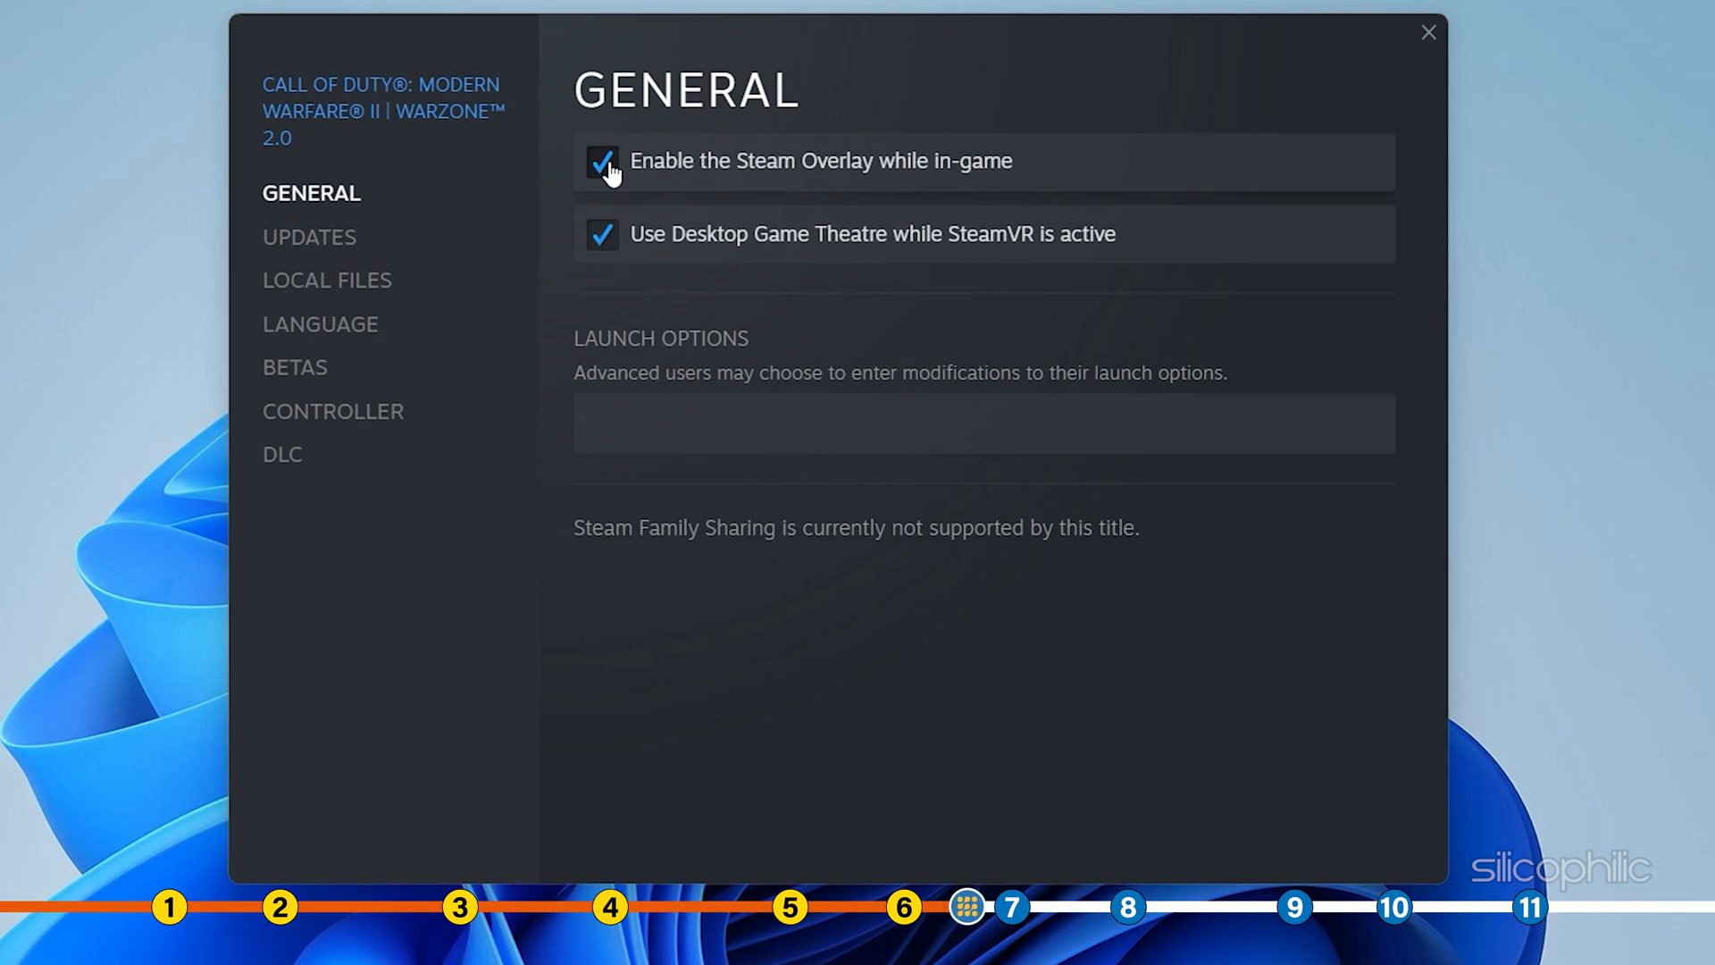
left_click(602, 161)
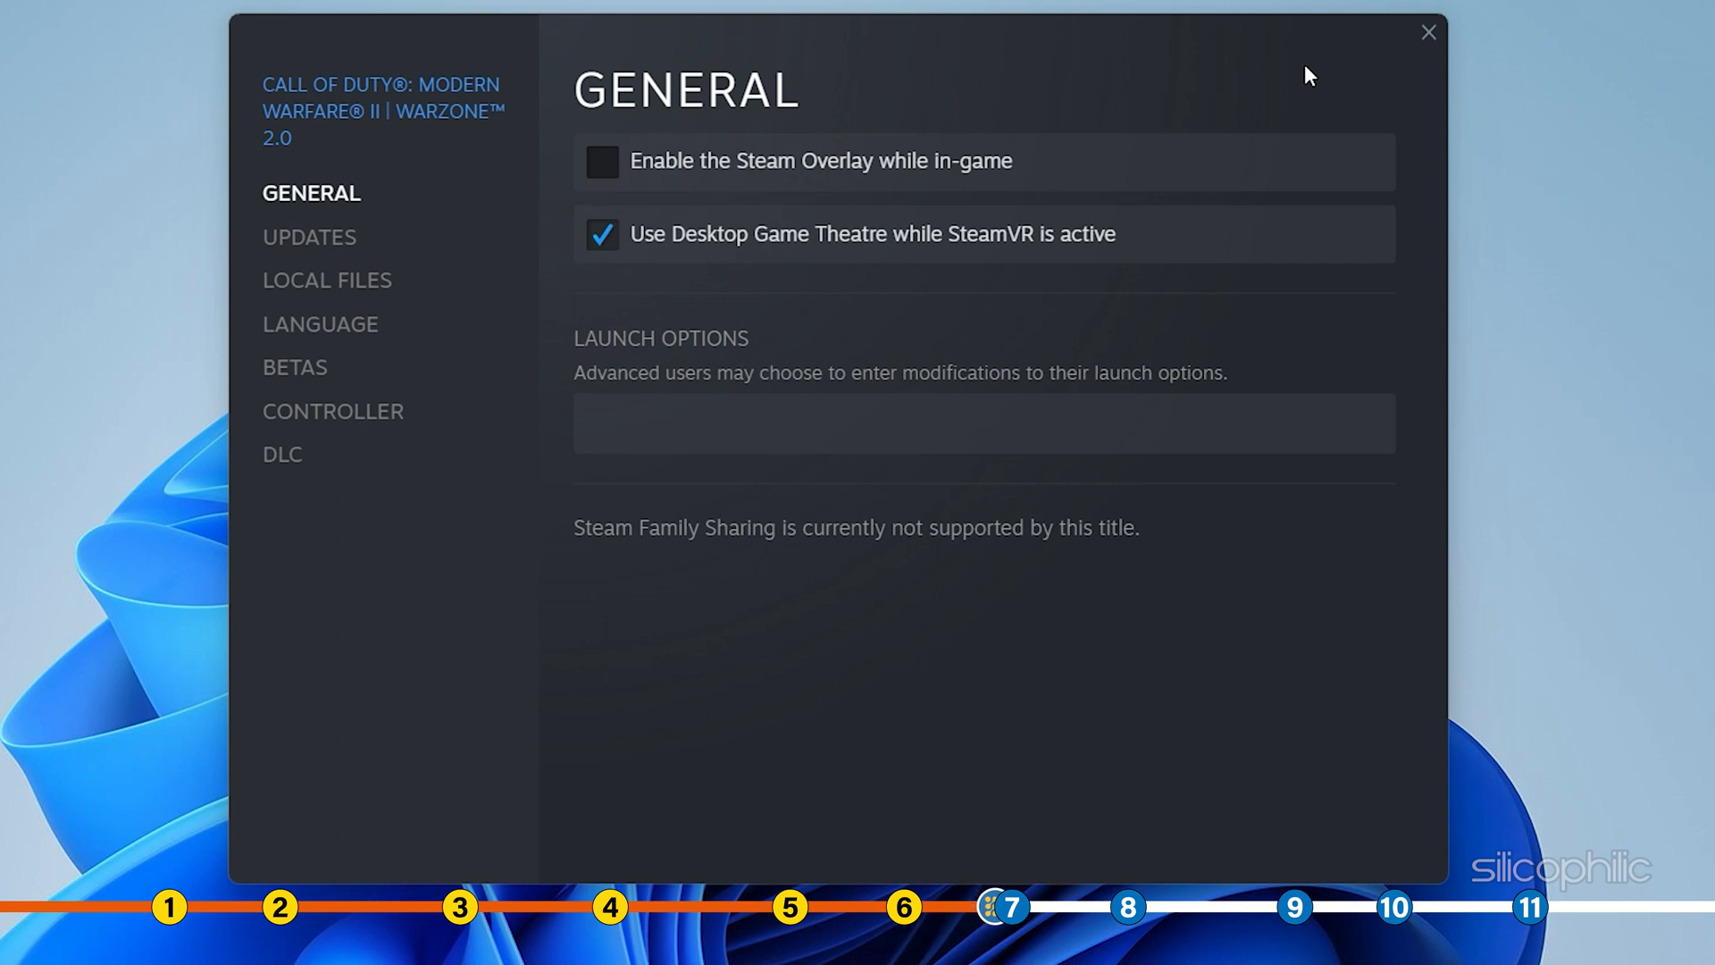
mouse_move(1428, 35)
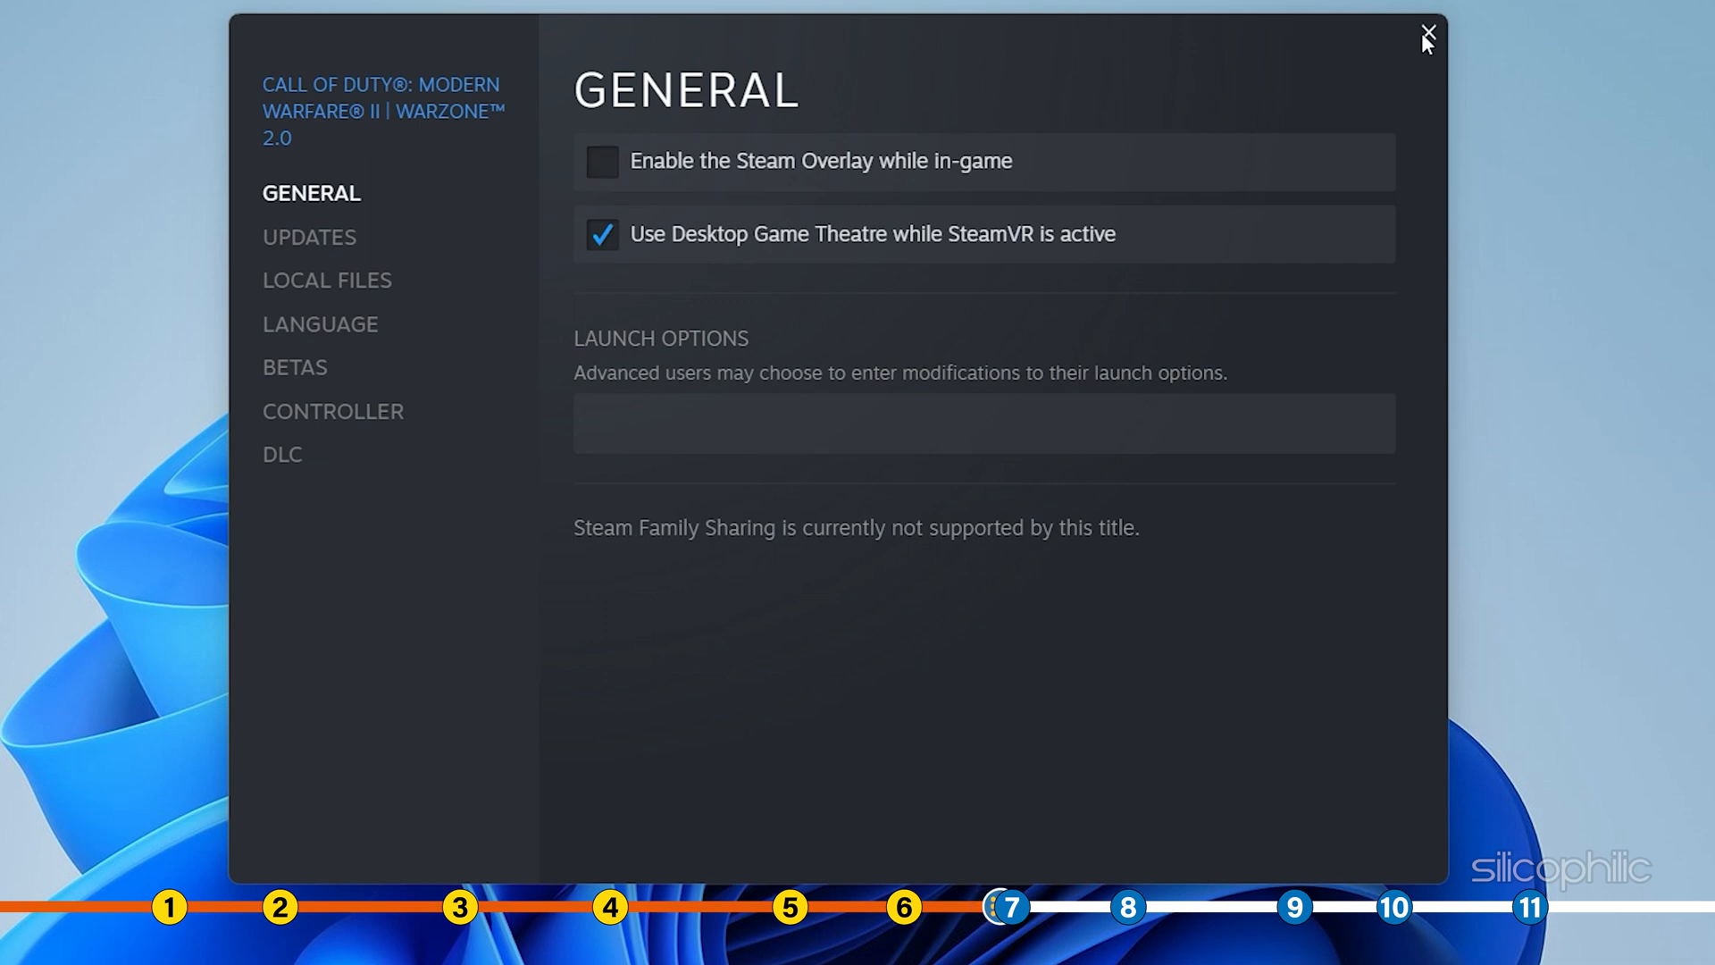
left_click(1426, 34)
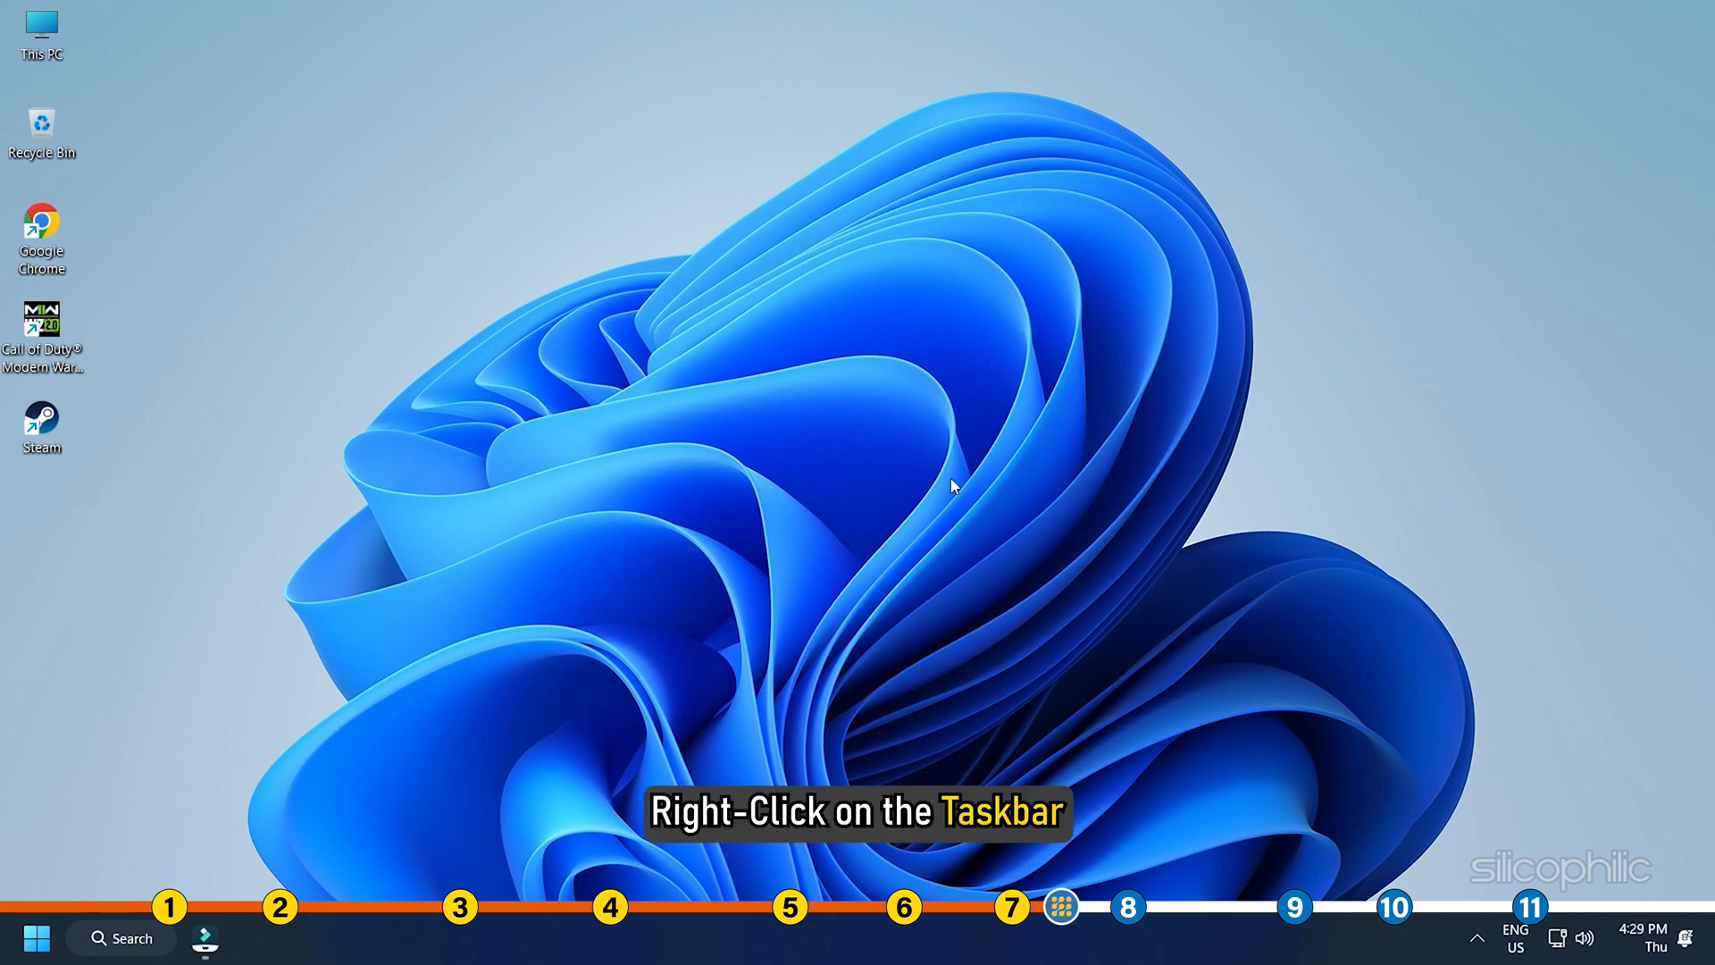
Open Task Manager from the taskbar and end the Google Chrome background process.
right_click(1202, 938)
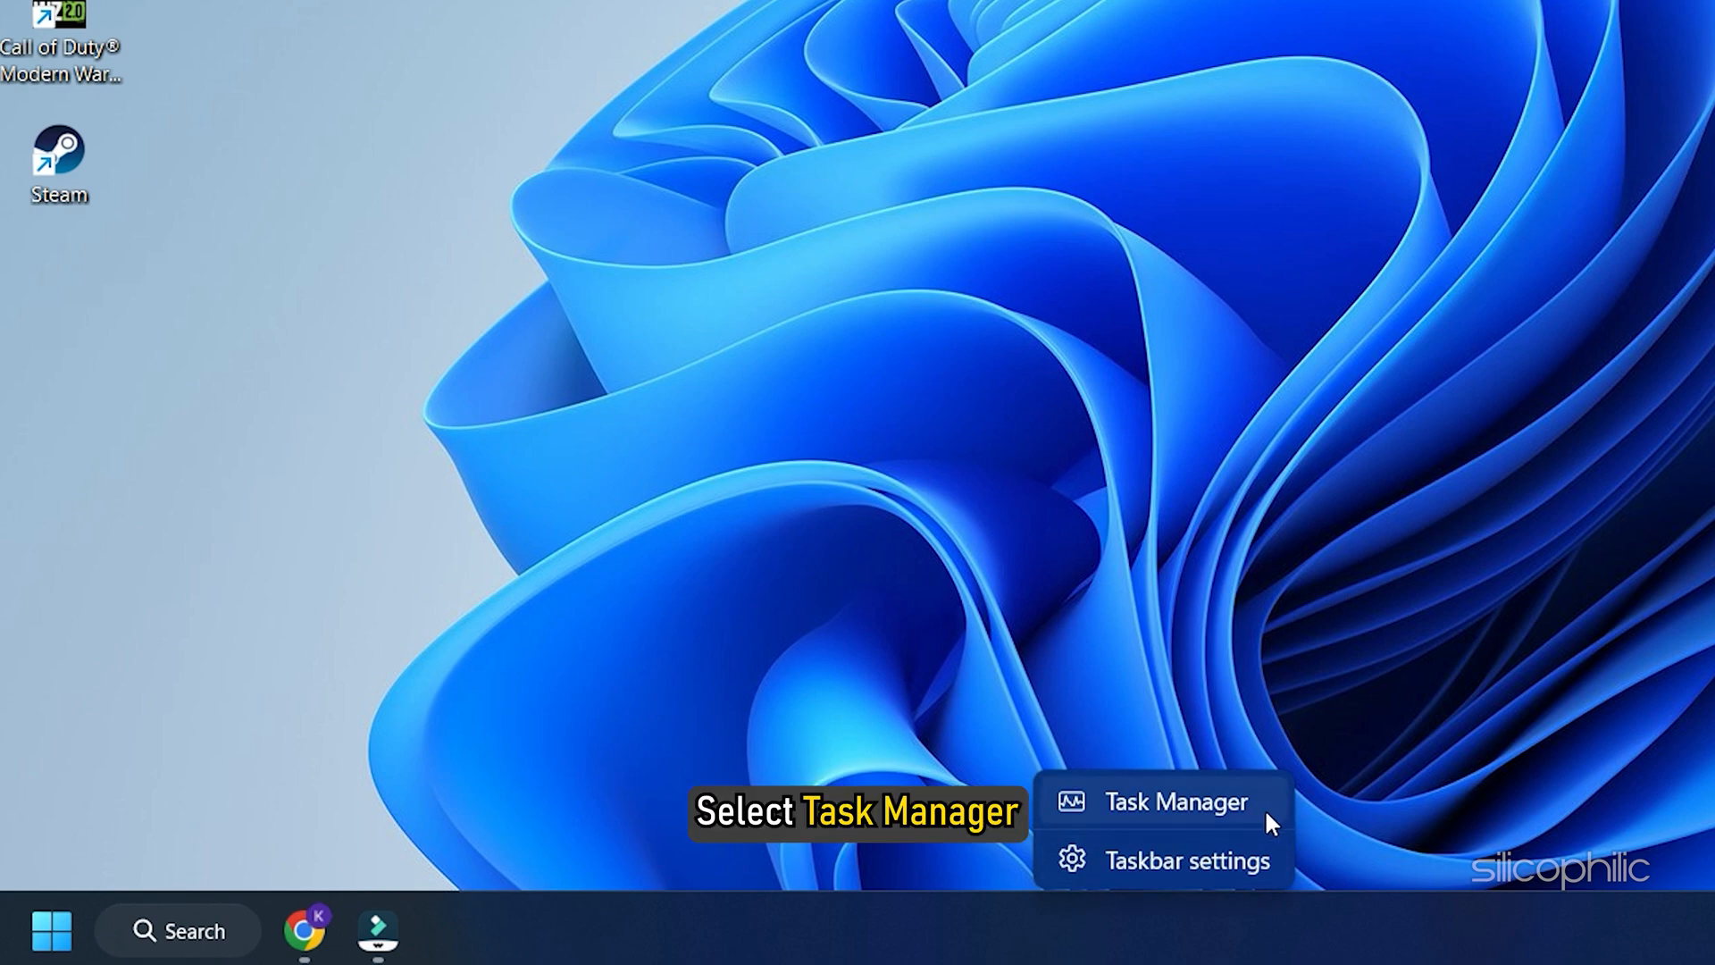
left_click(1178, 802)
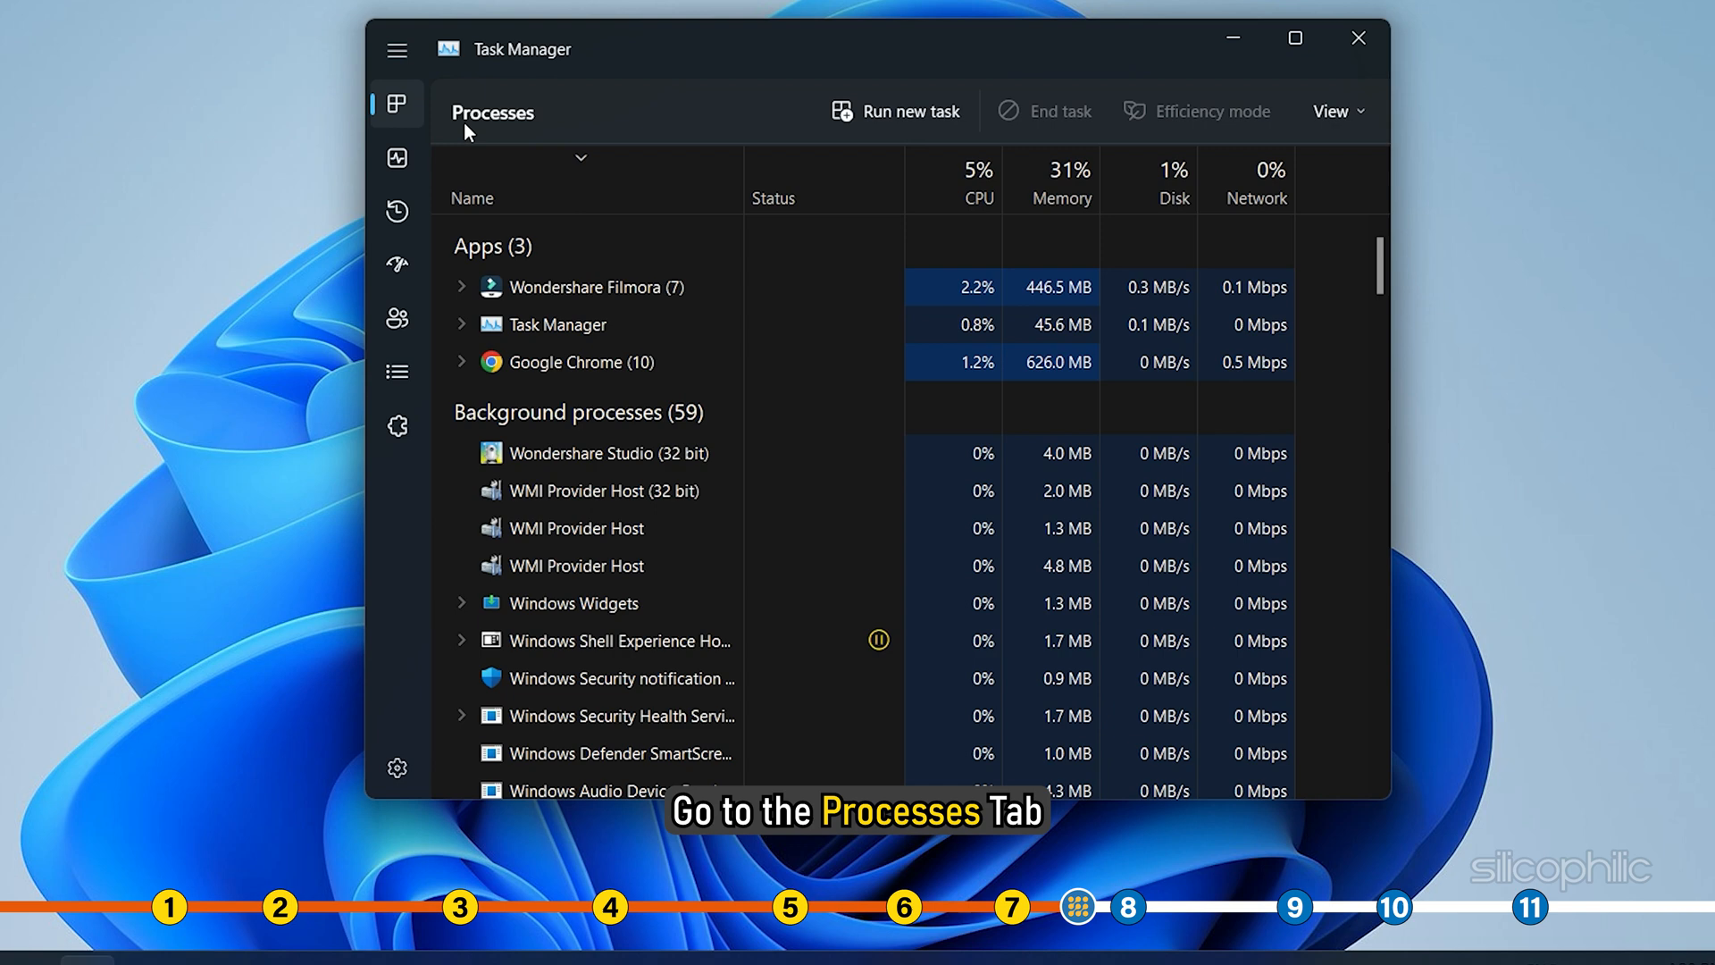
mouse_move(599, 259)
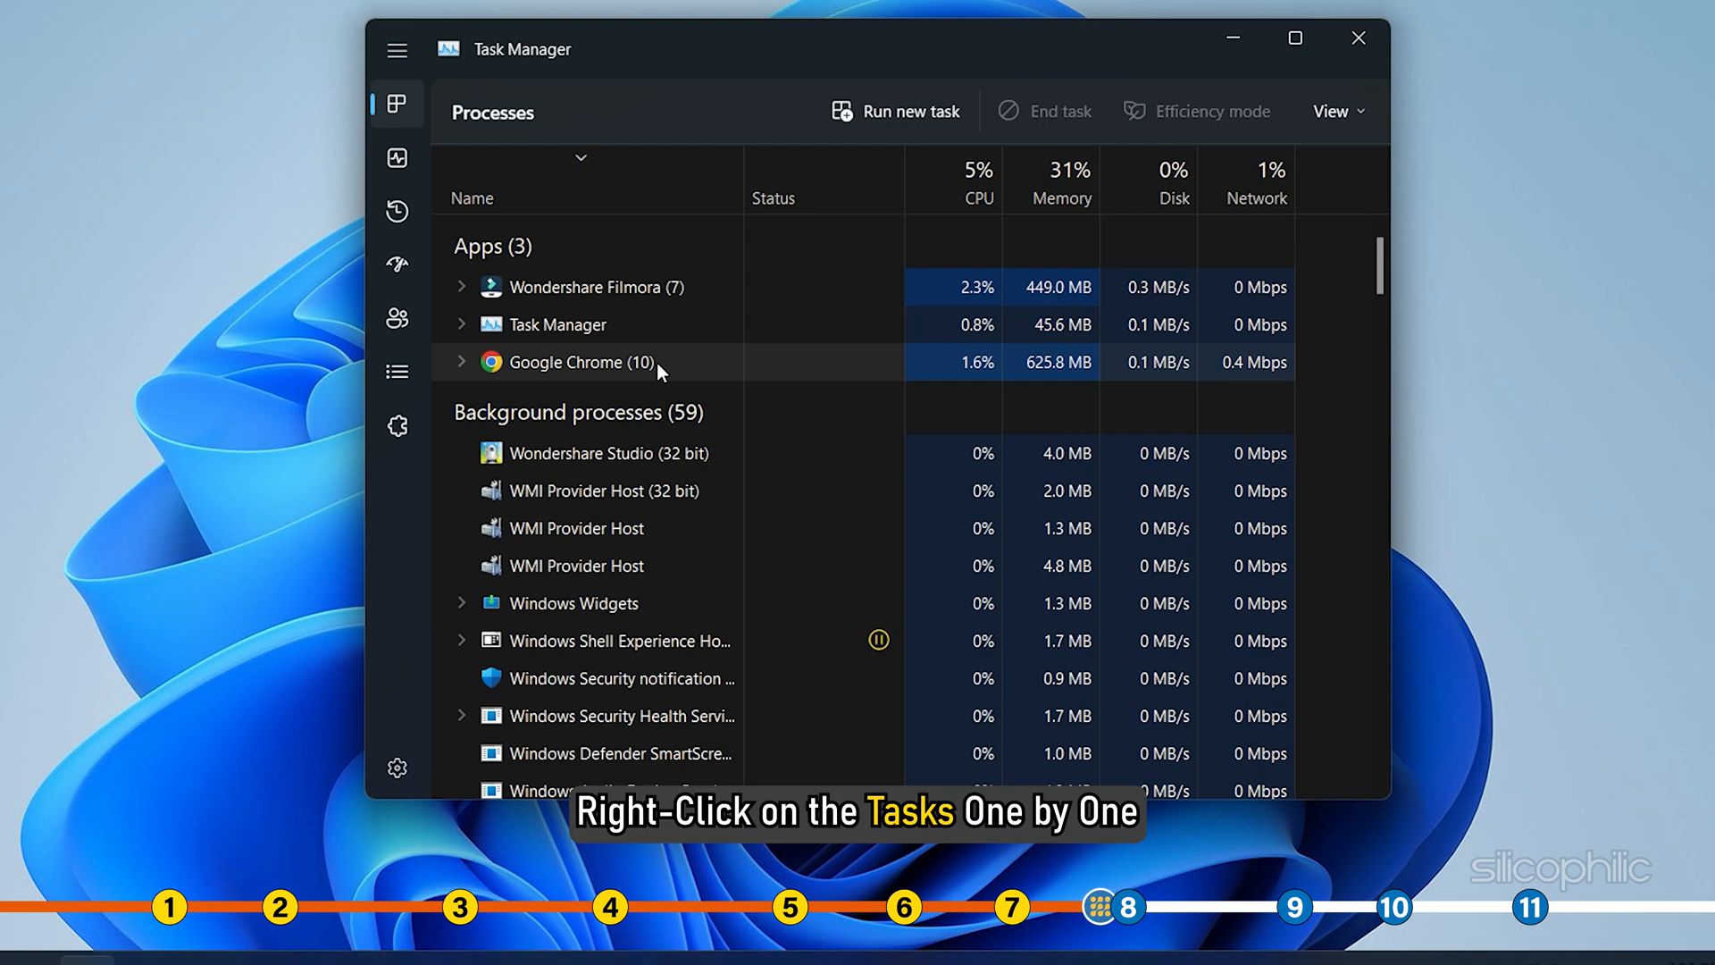
right_click(591, 362)
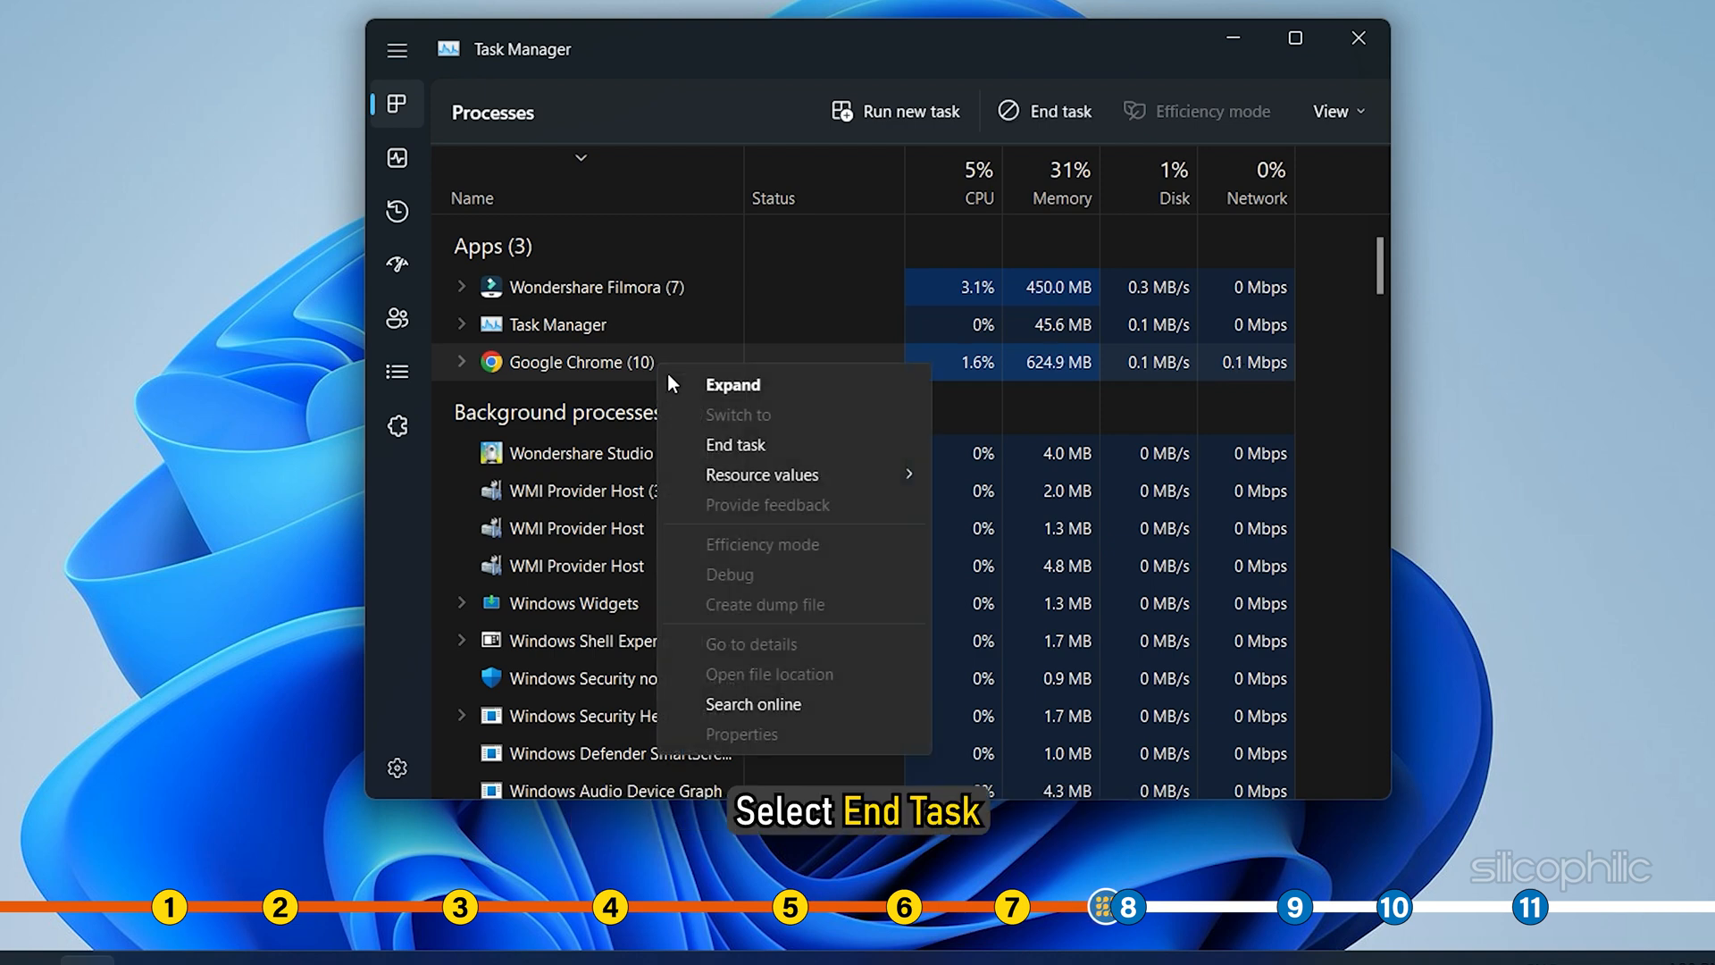
left_click(734, 445)
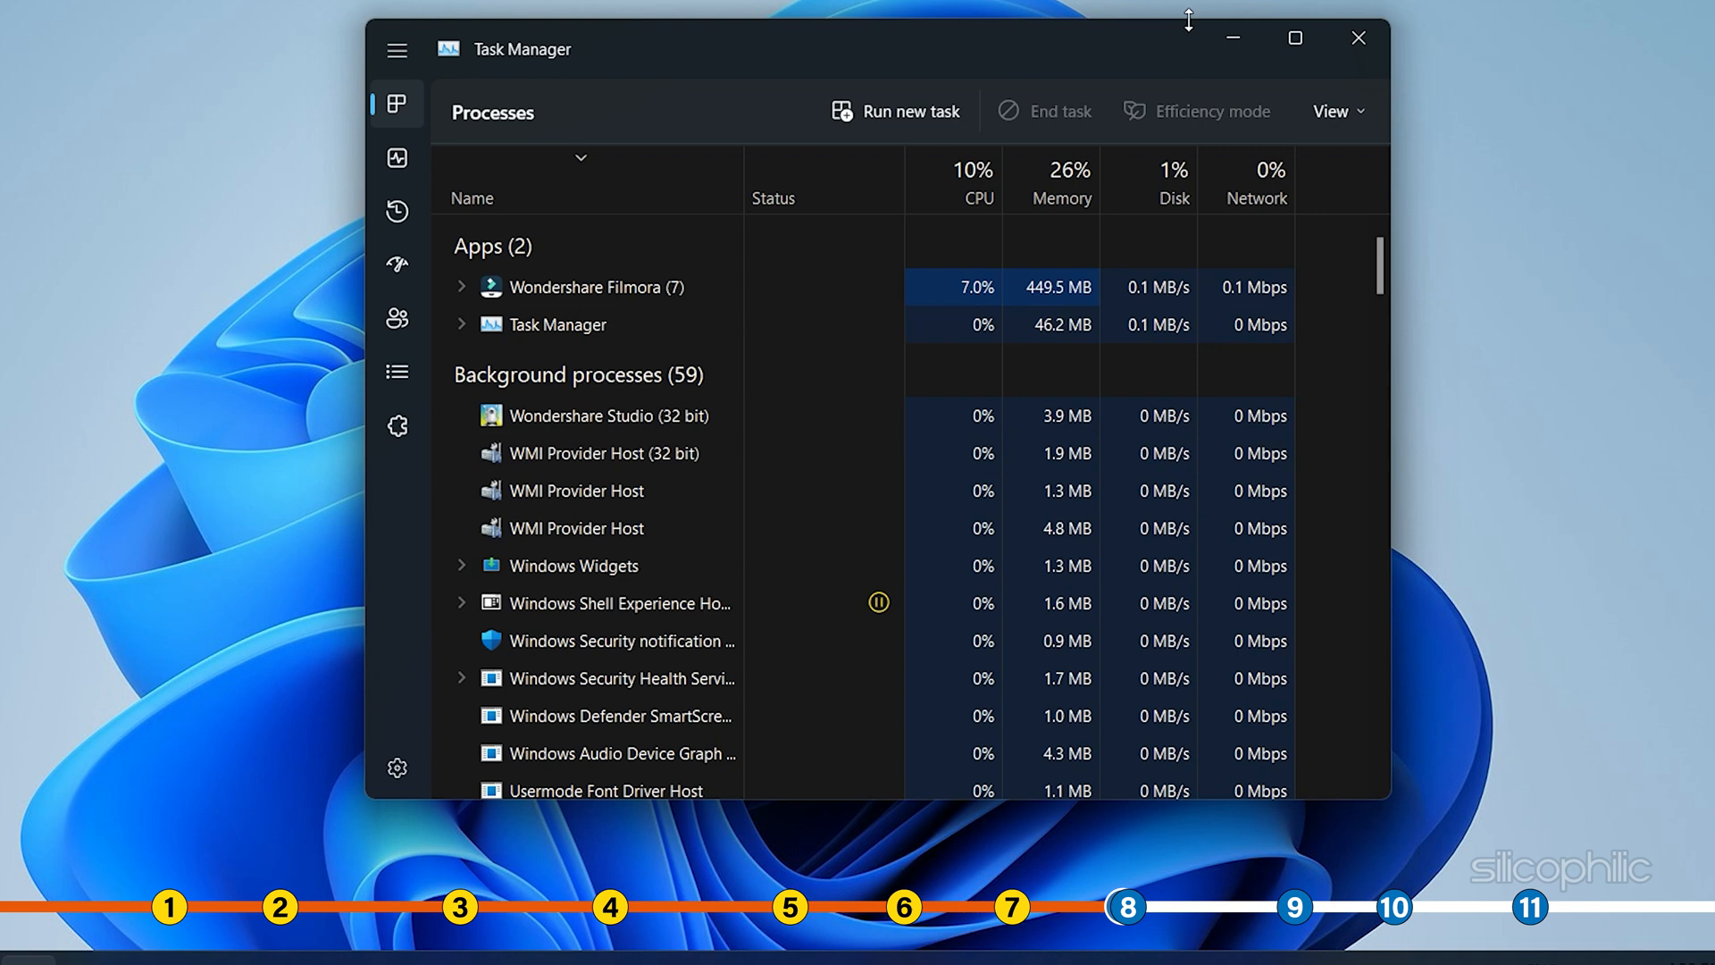
left_click(1358, 37)
type("c")
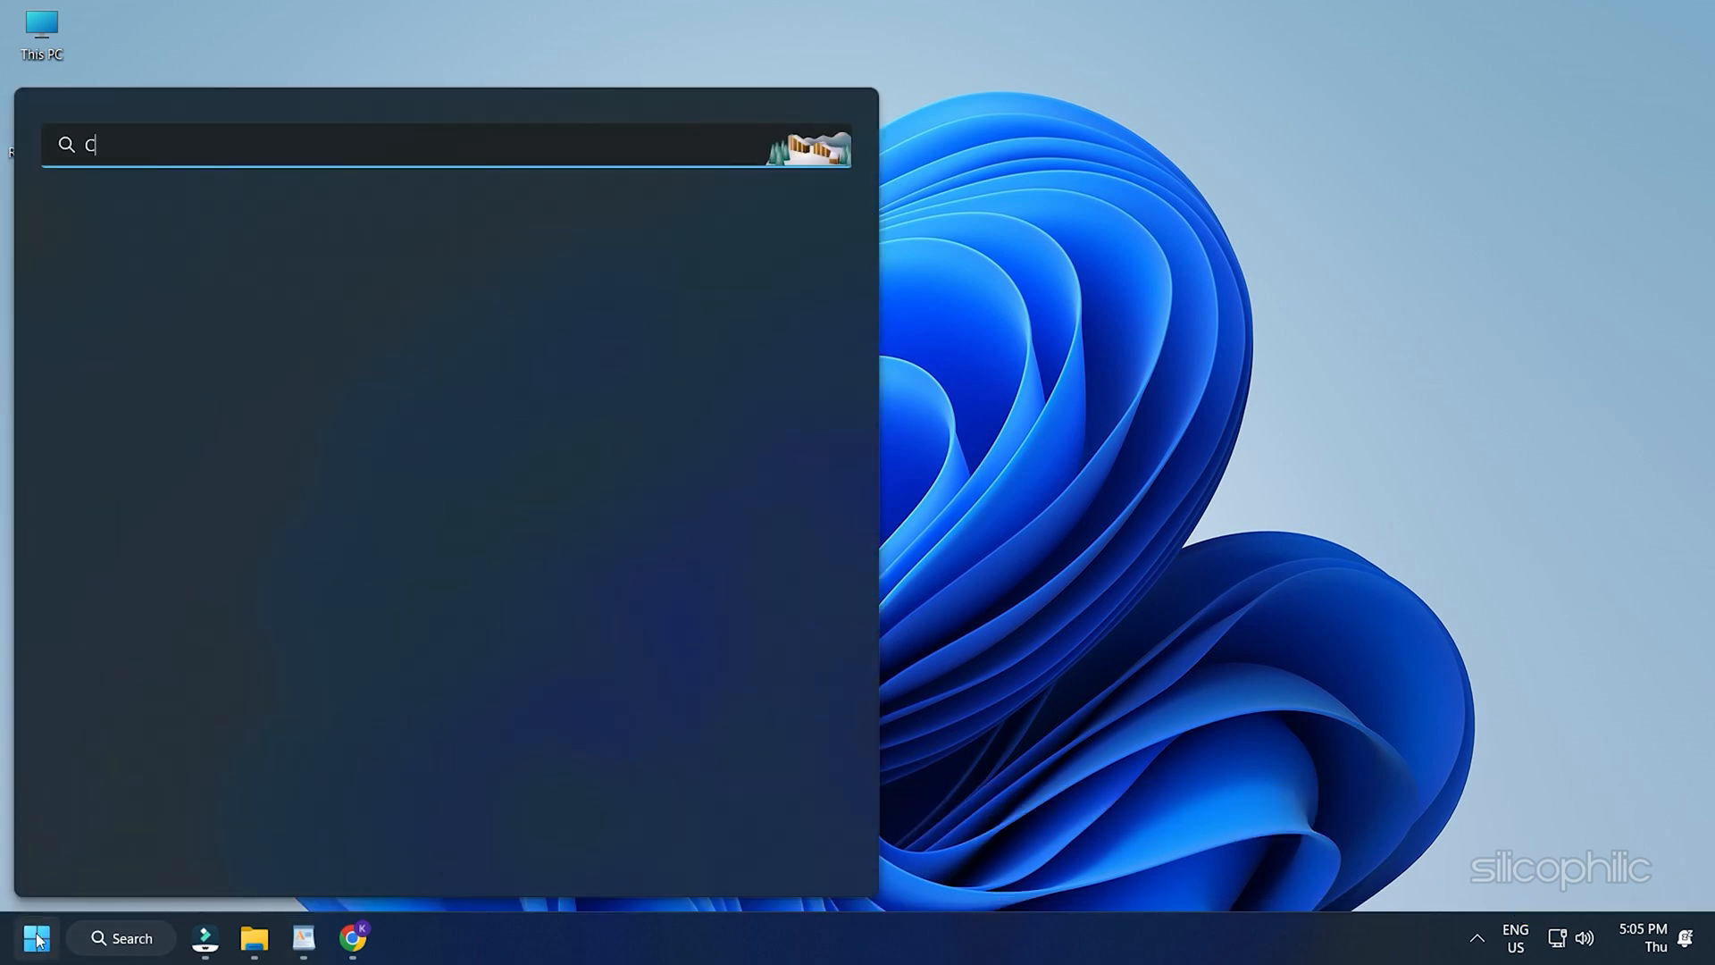
Search for and open Control Panel, then set View by to Large icons.
type("ONTROl Panel")
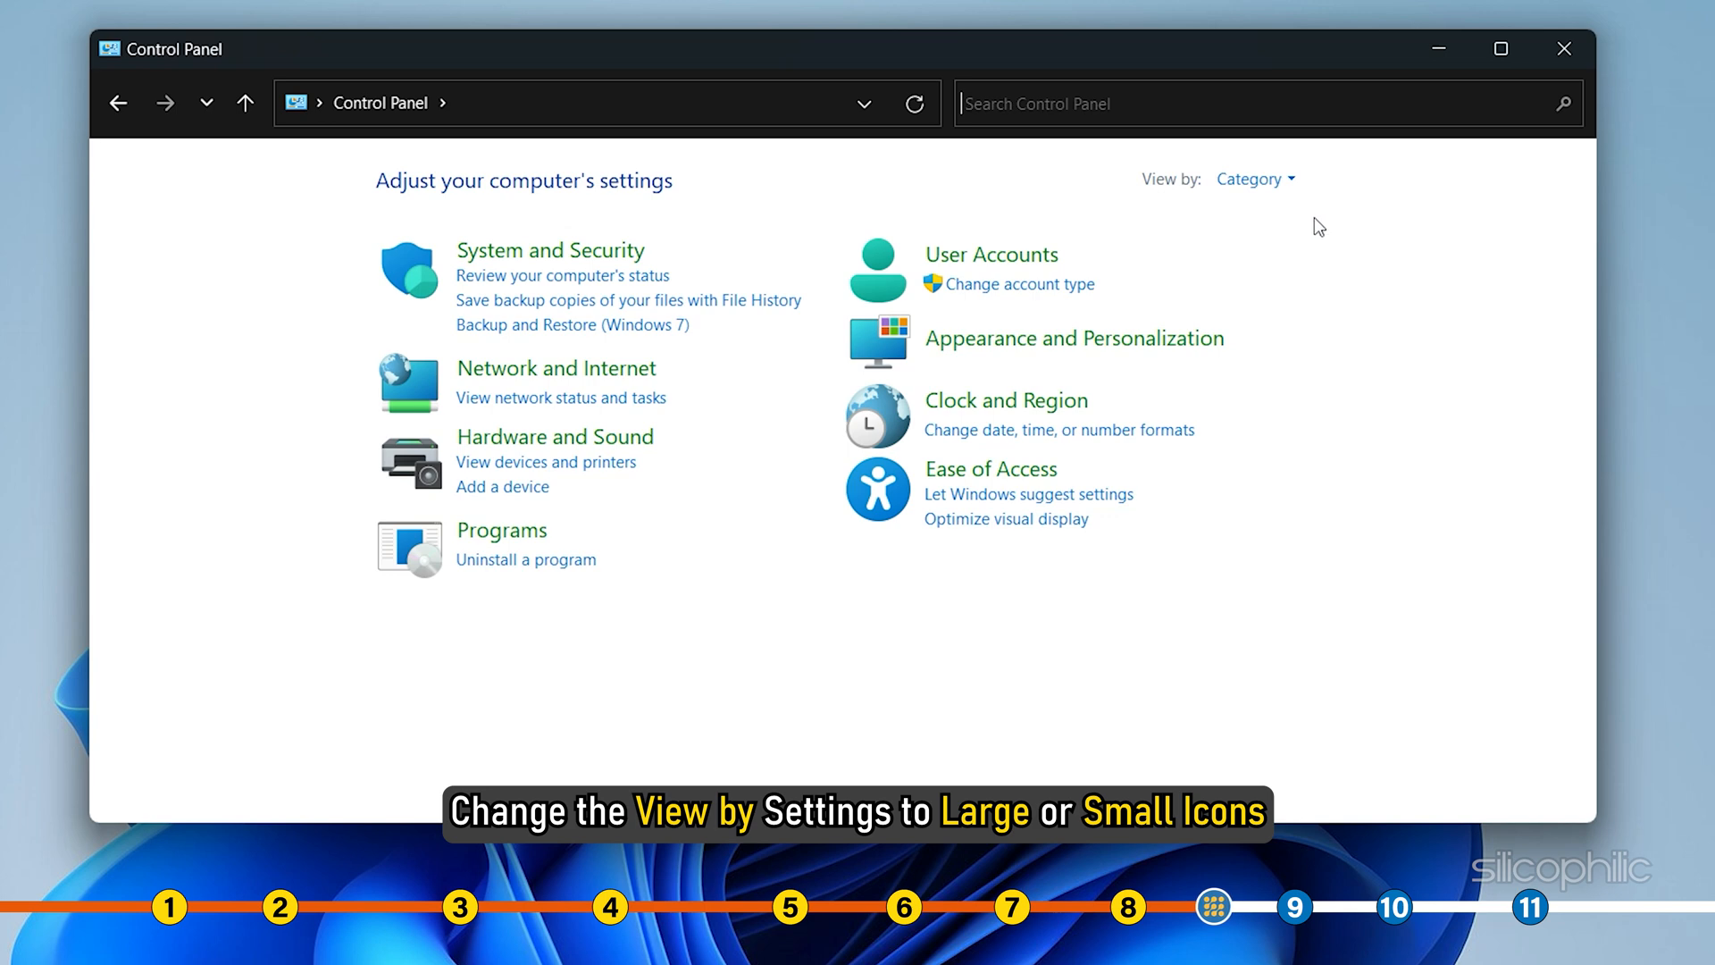
mouse_move(1255, 178)
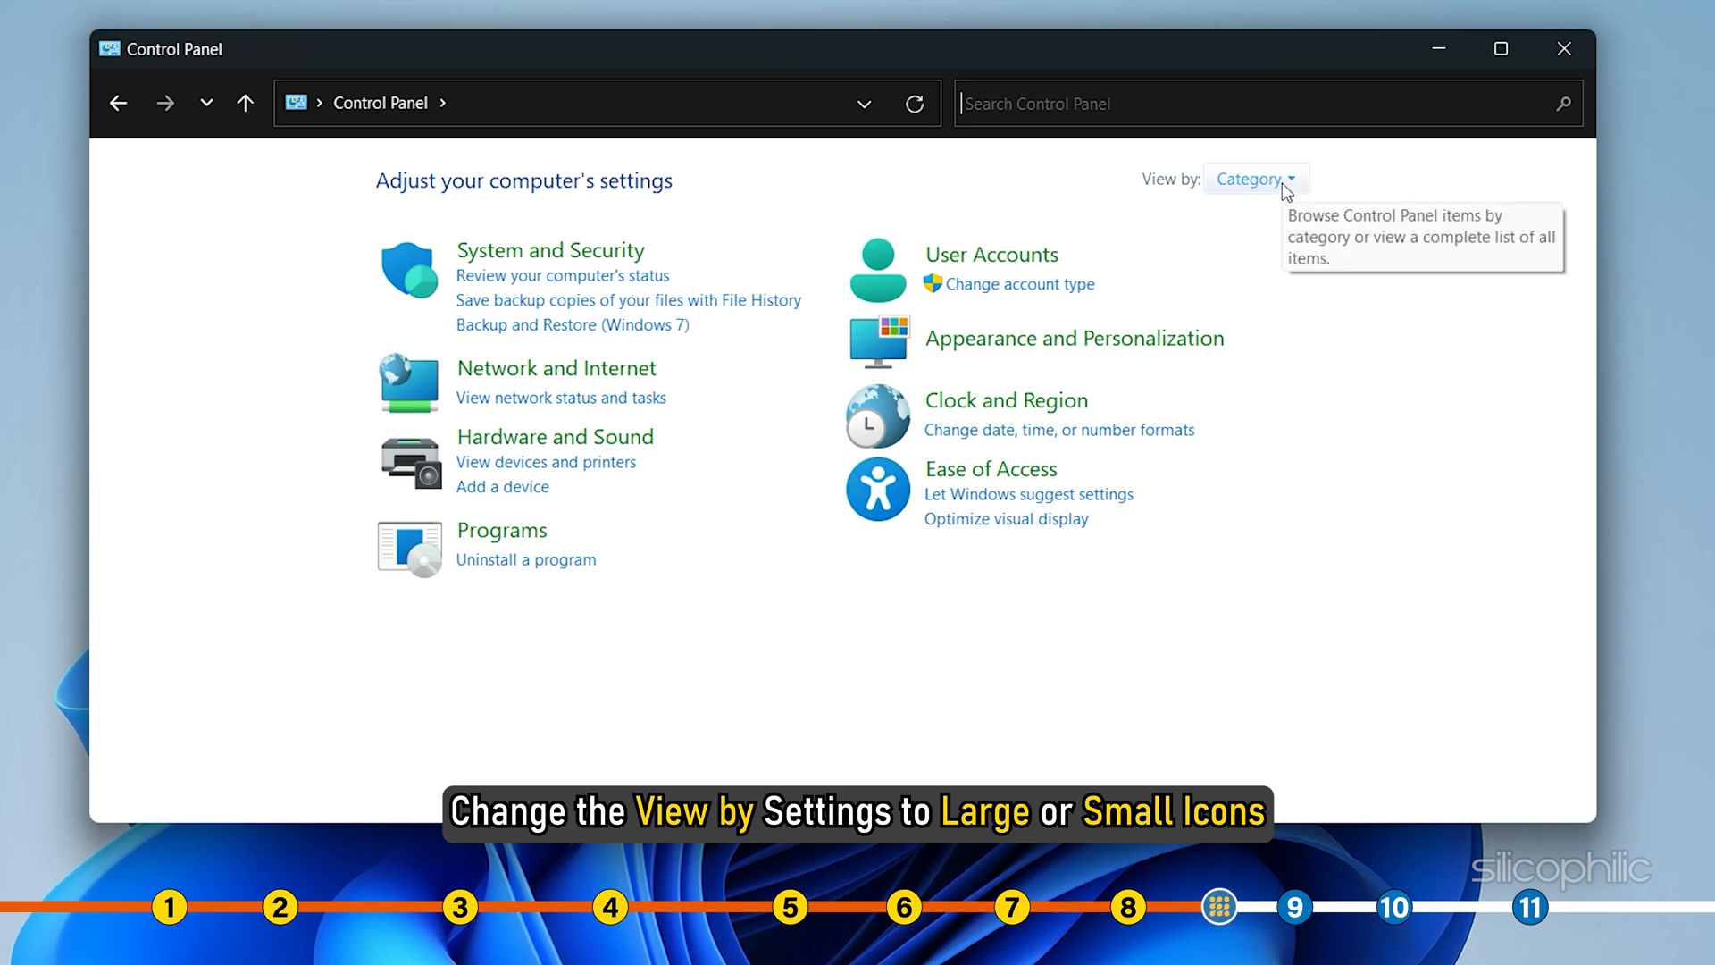
left_click(1256, 179)
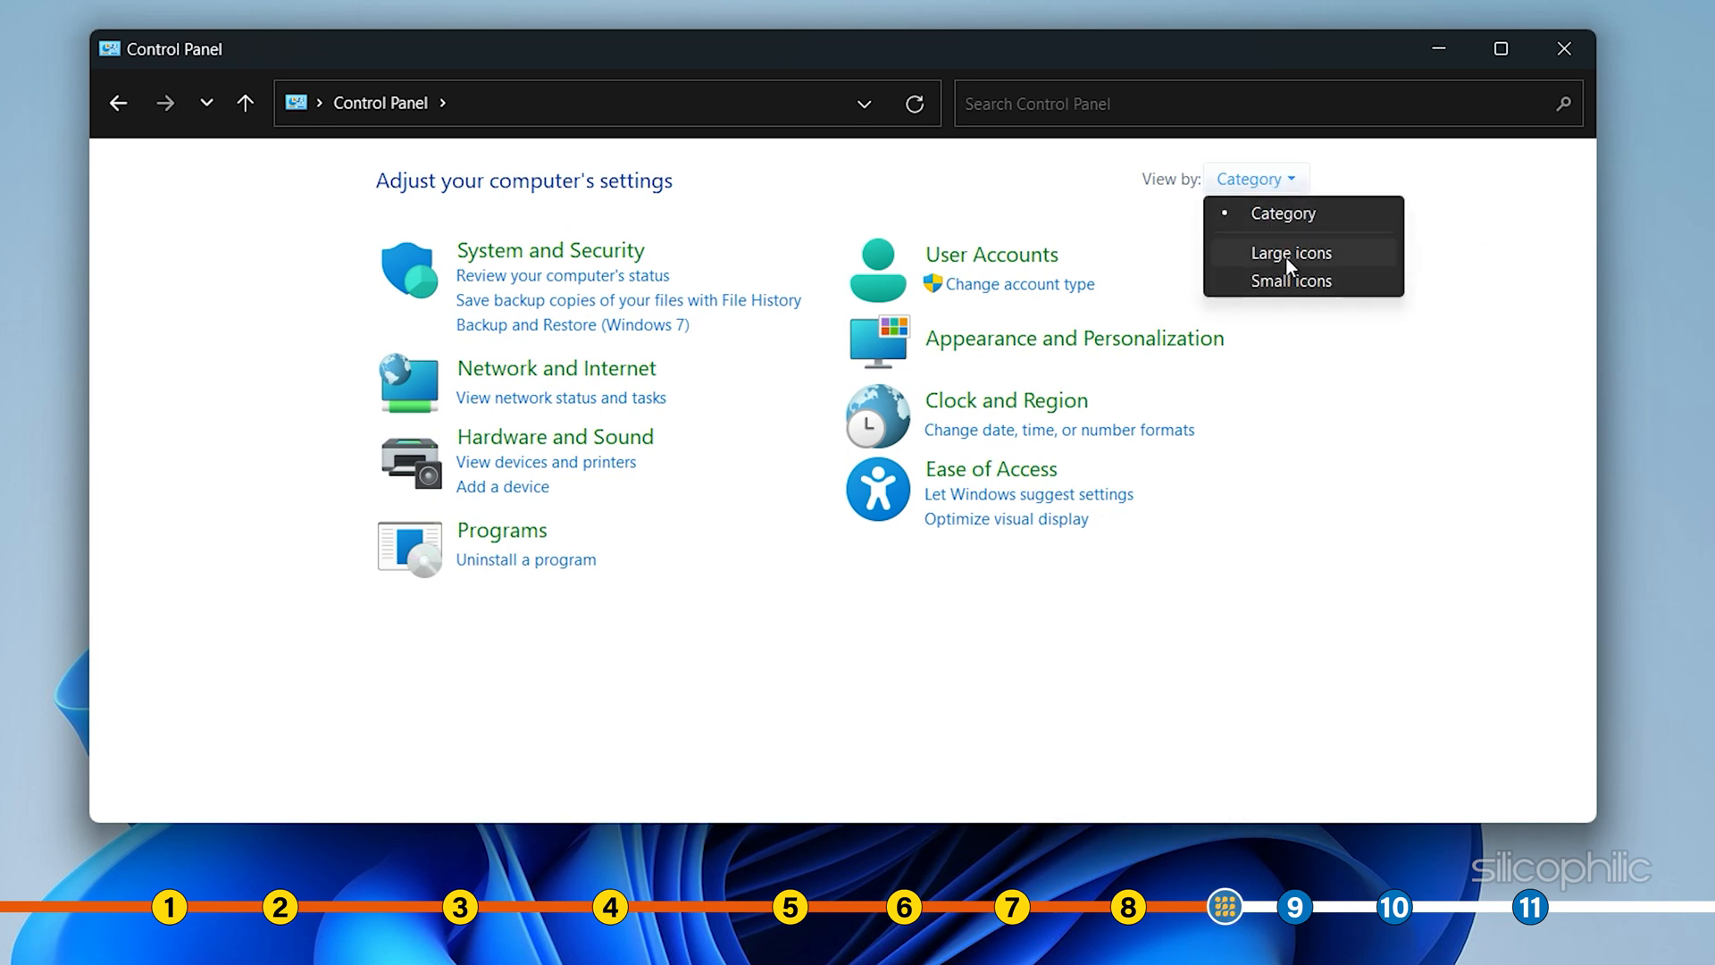
left_click(1291, 252)
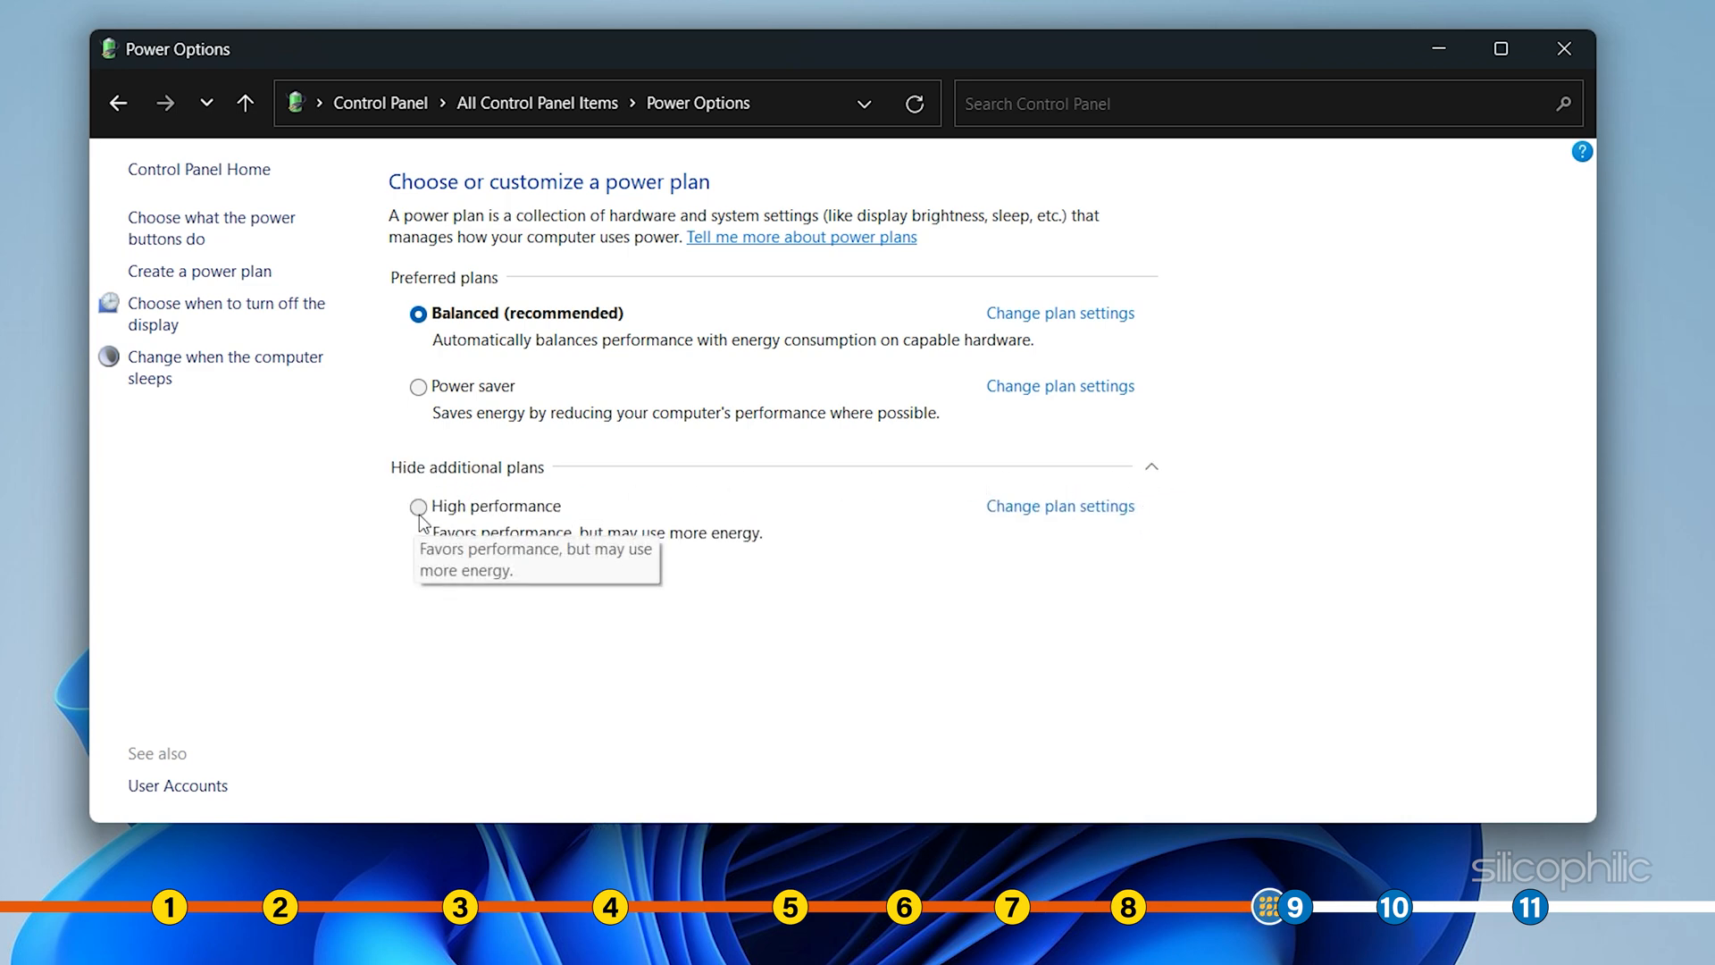
Select the High performance power plan in Power Options and close the window.
left_click(418, 505)
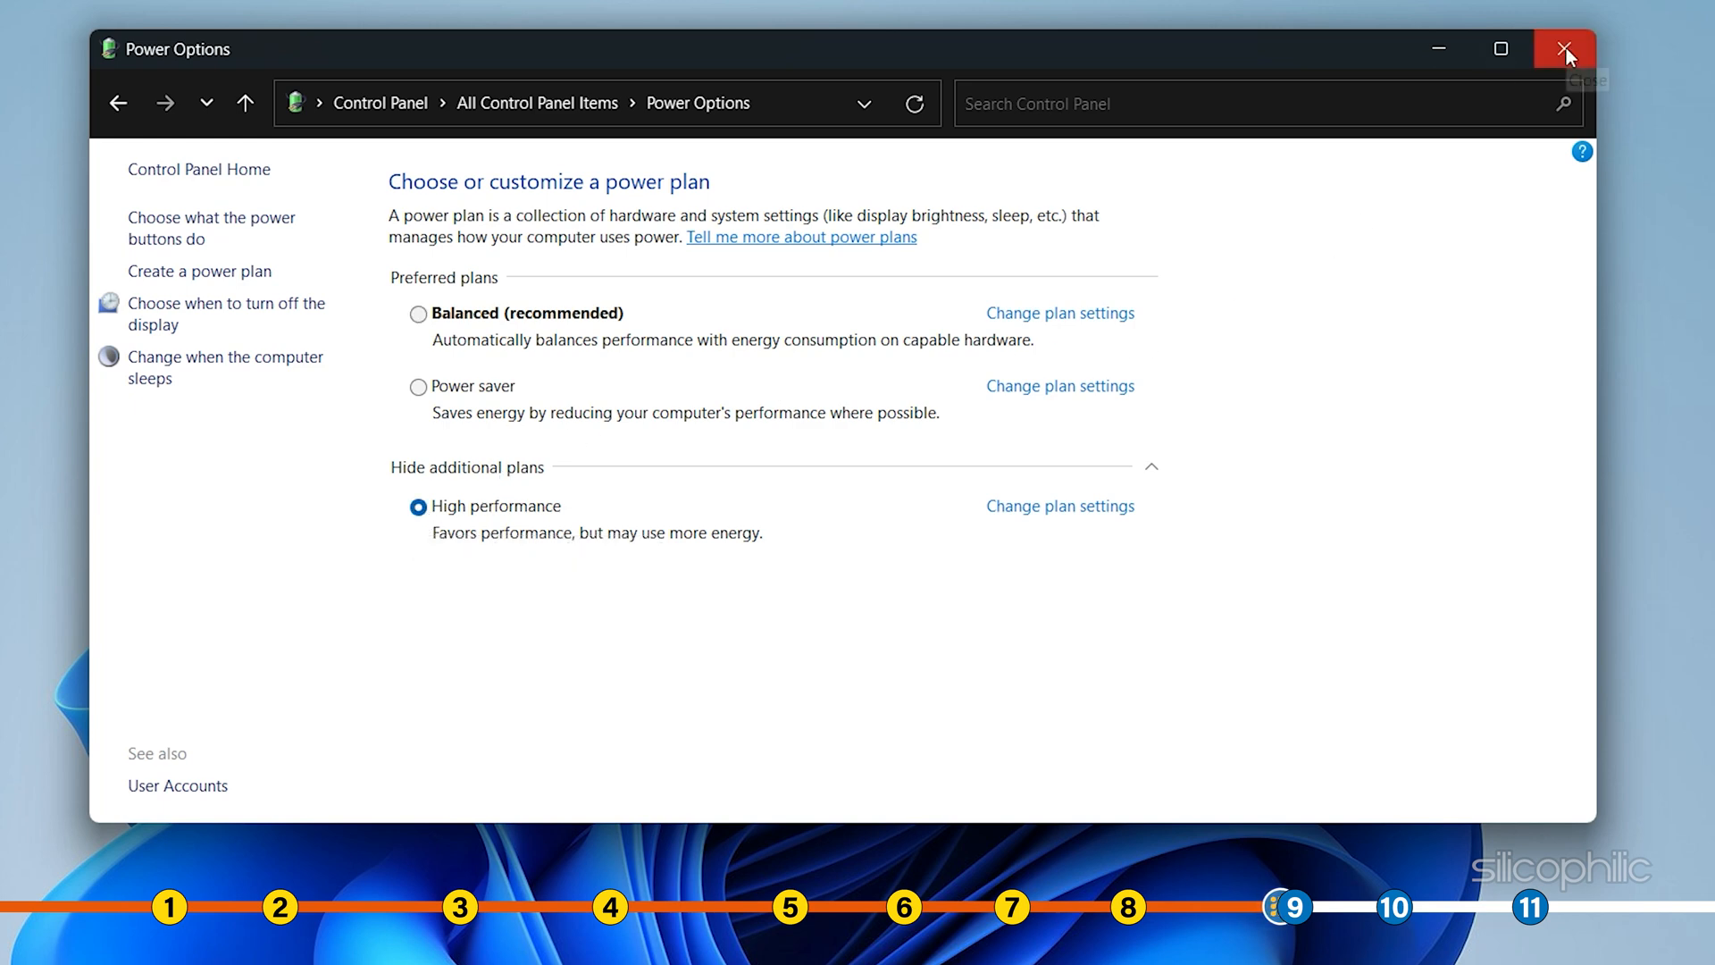
left_click(1563, 50)
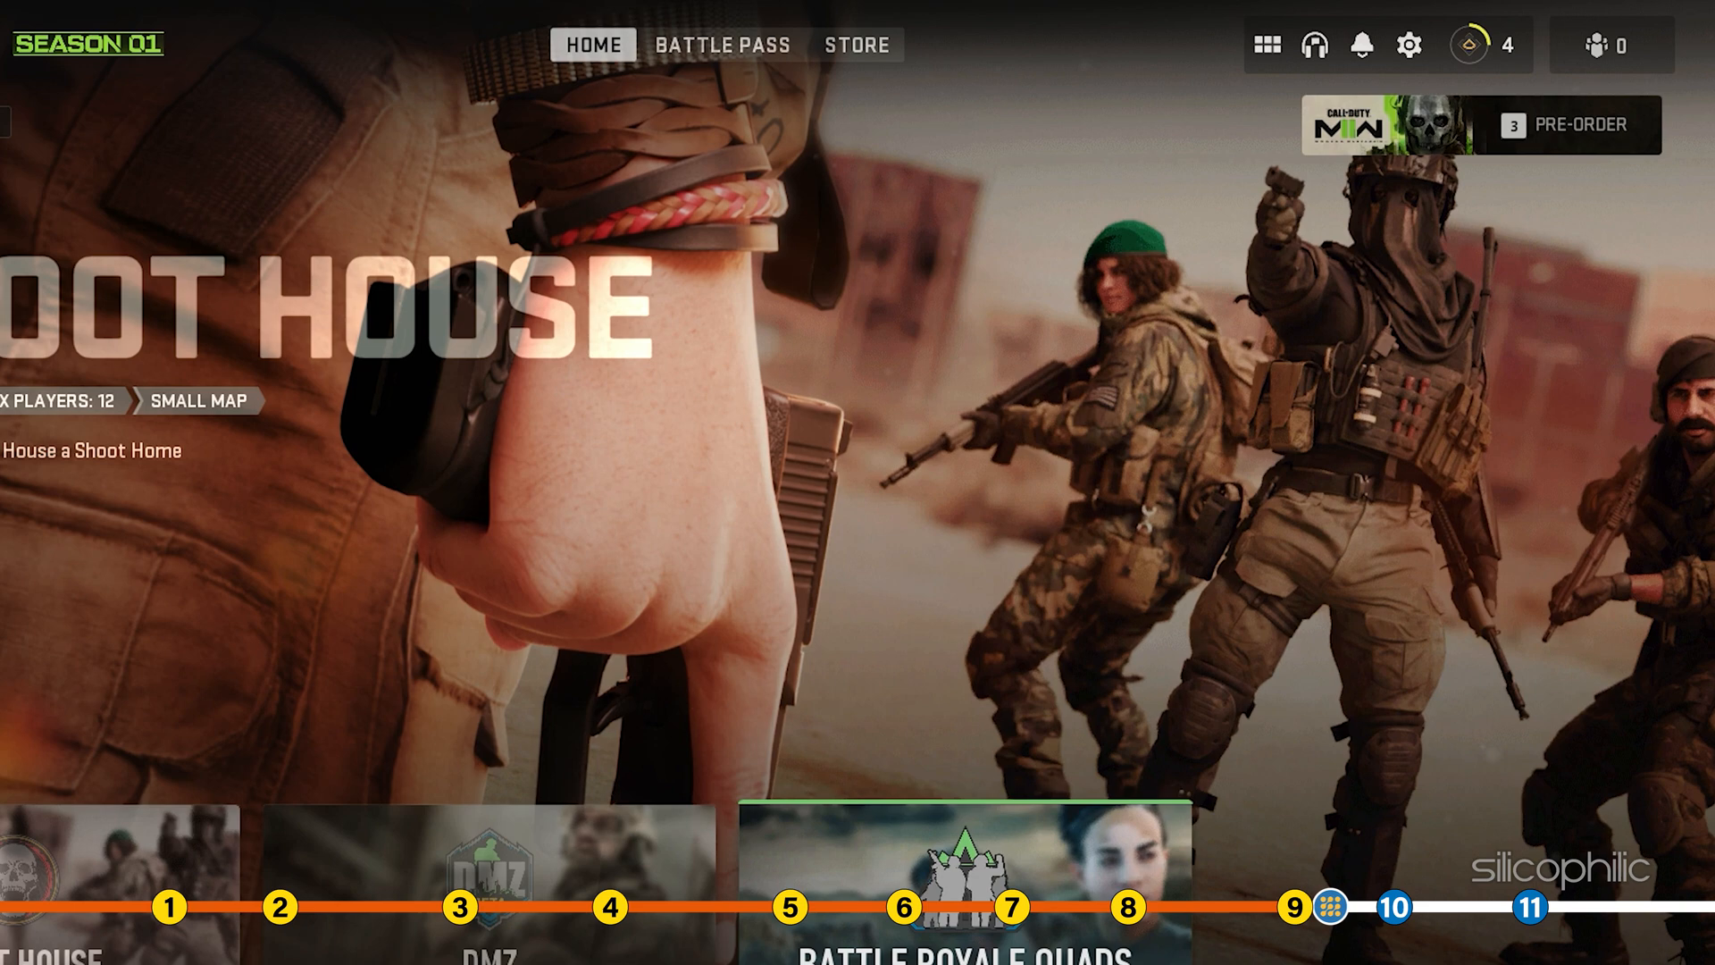
Choose the Minimum quality preset in Modern Warfare II's Graphics > Quality settings.
left_click(1406, 44)
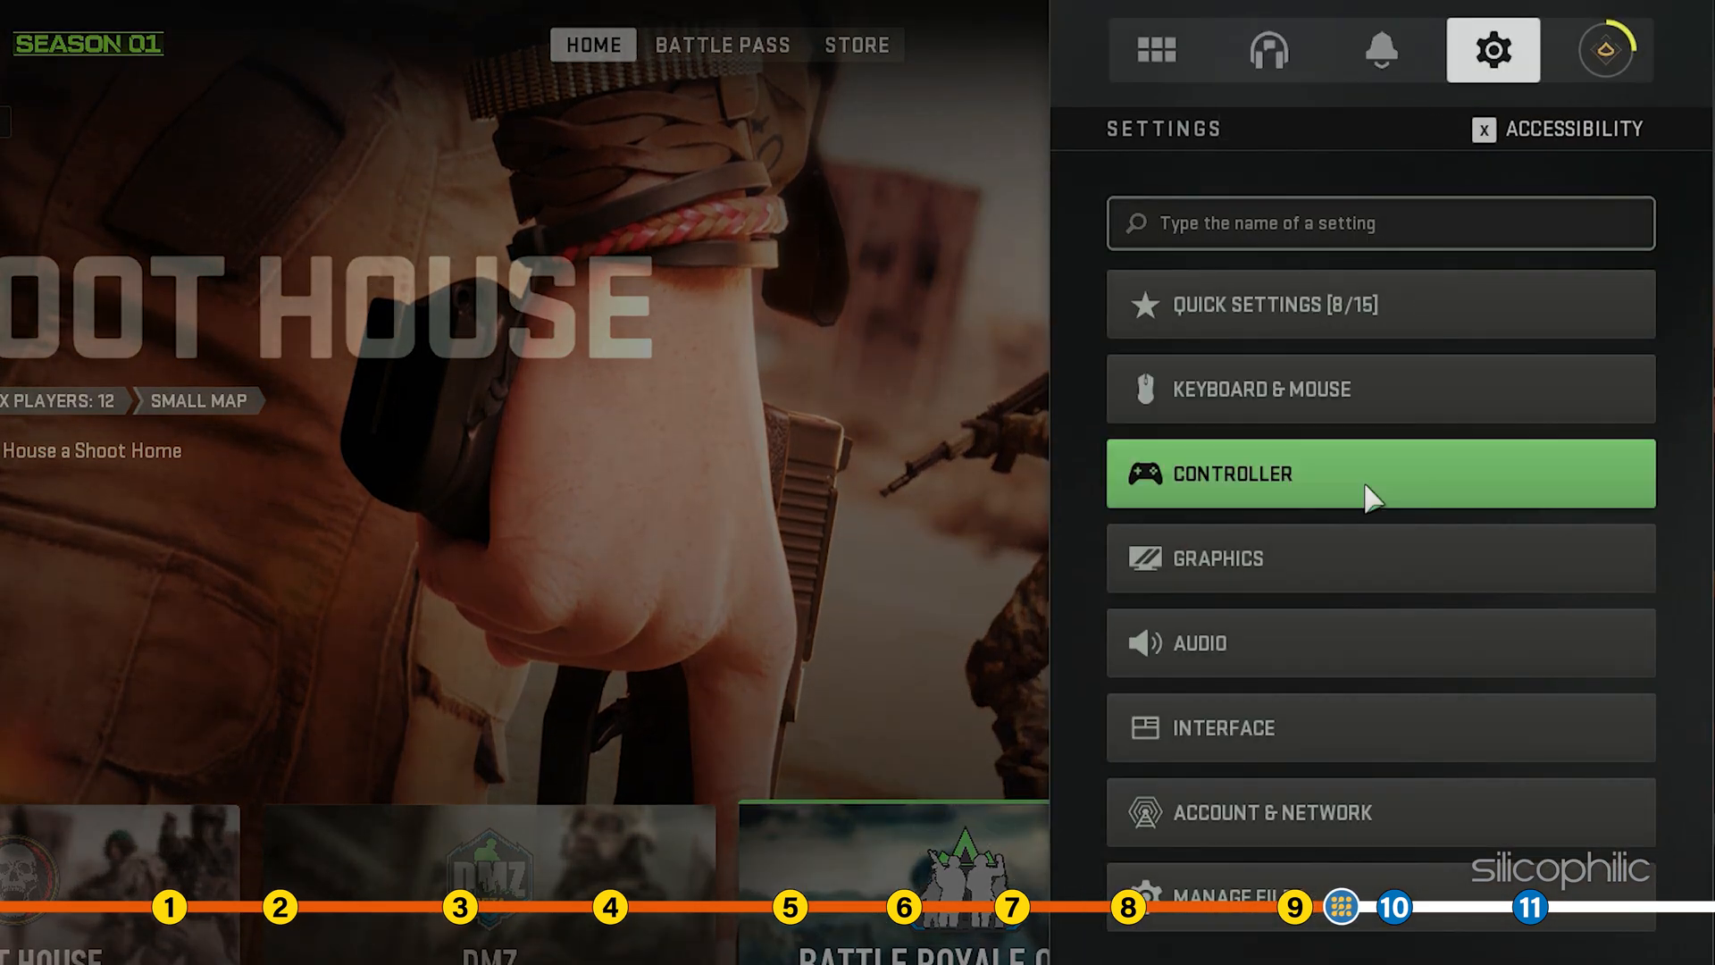
left_click(1382, 558)
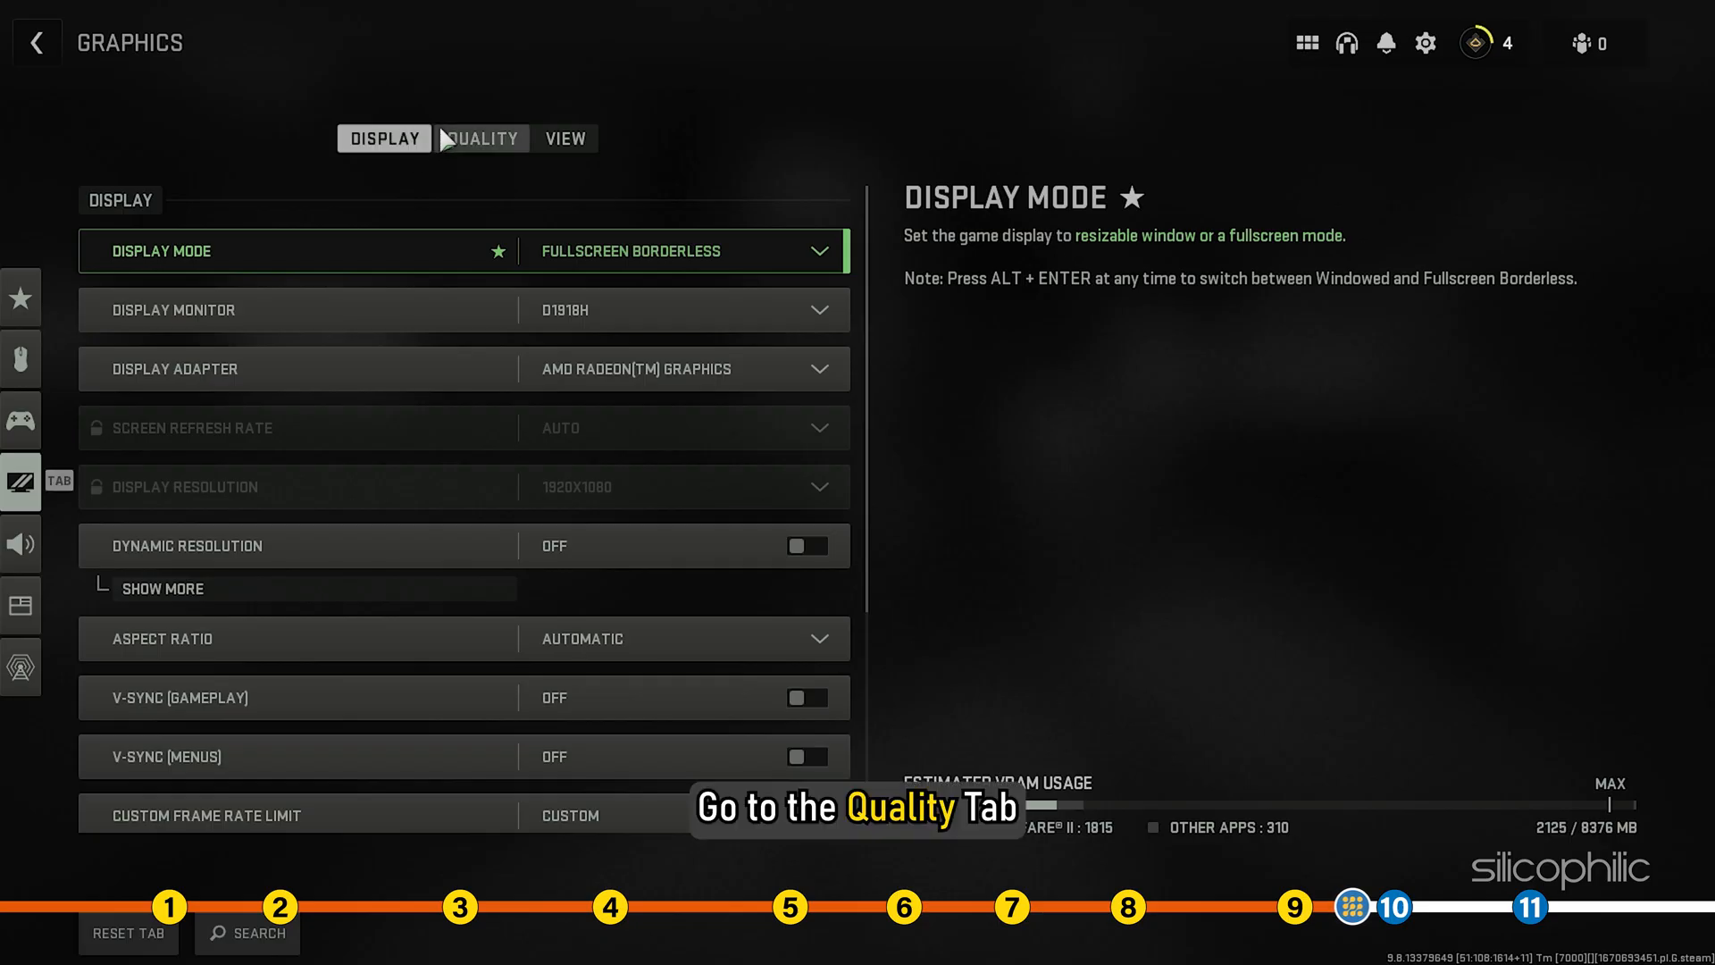
left_click(481, 137)
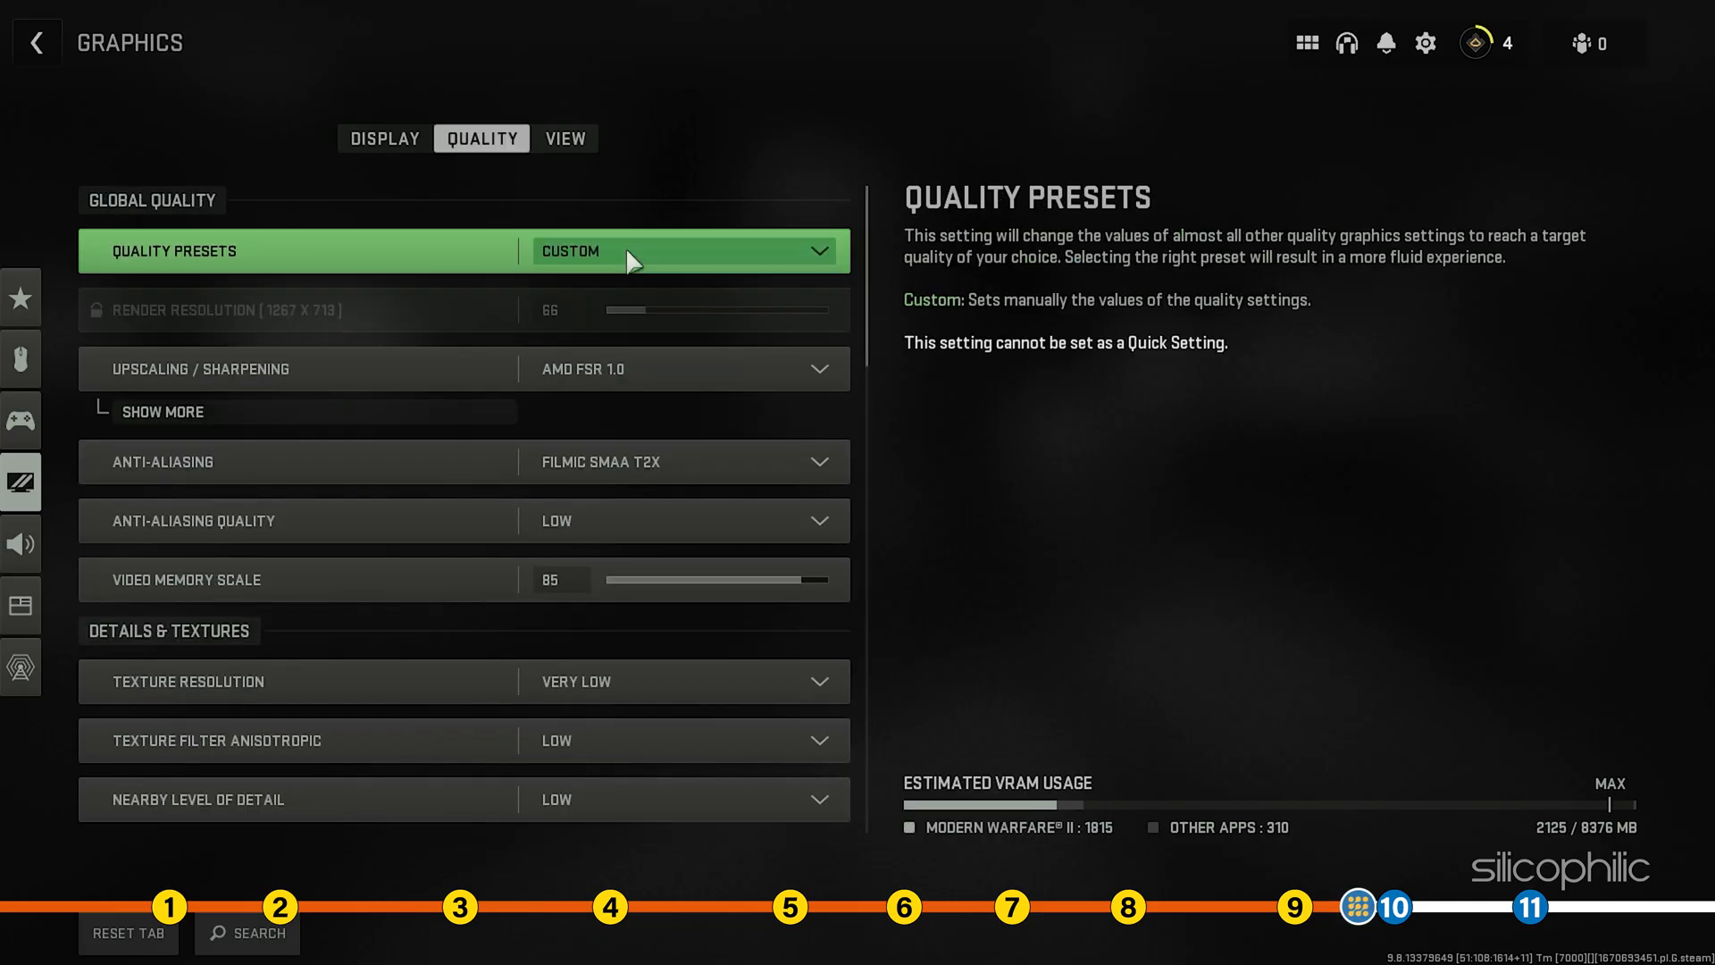
left_click(679, 250)
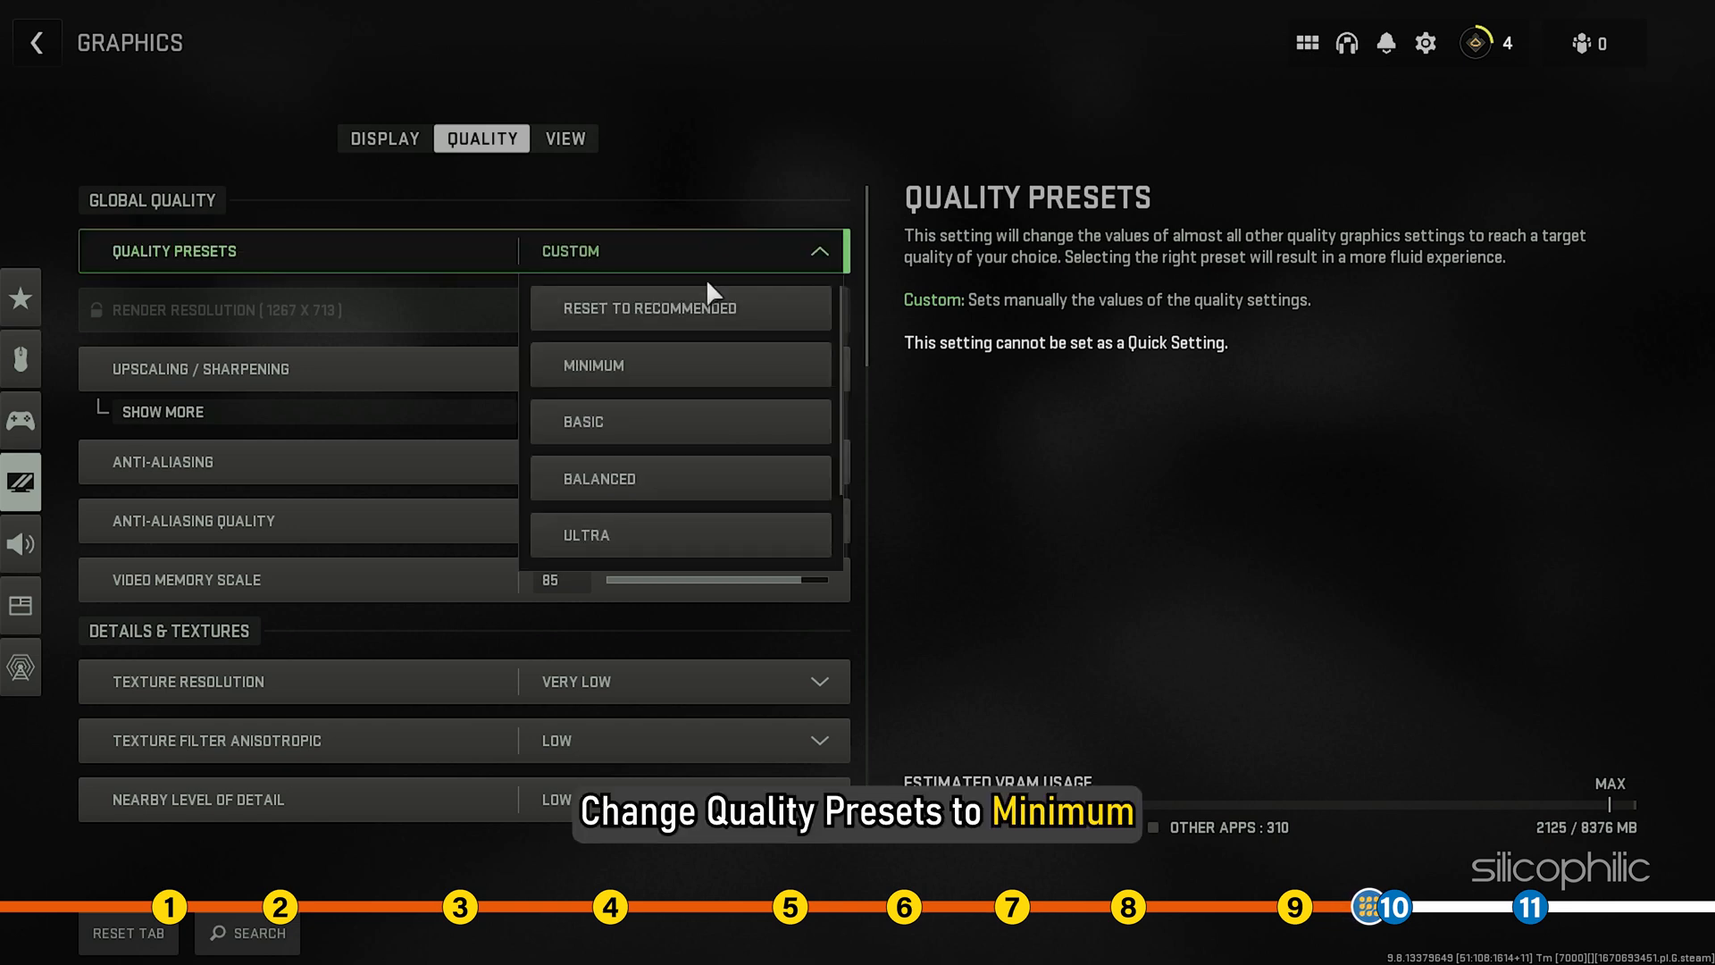
left_click(679, 365)
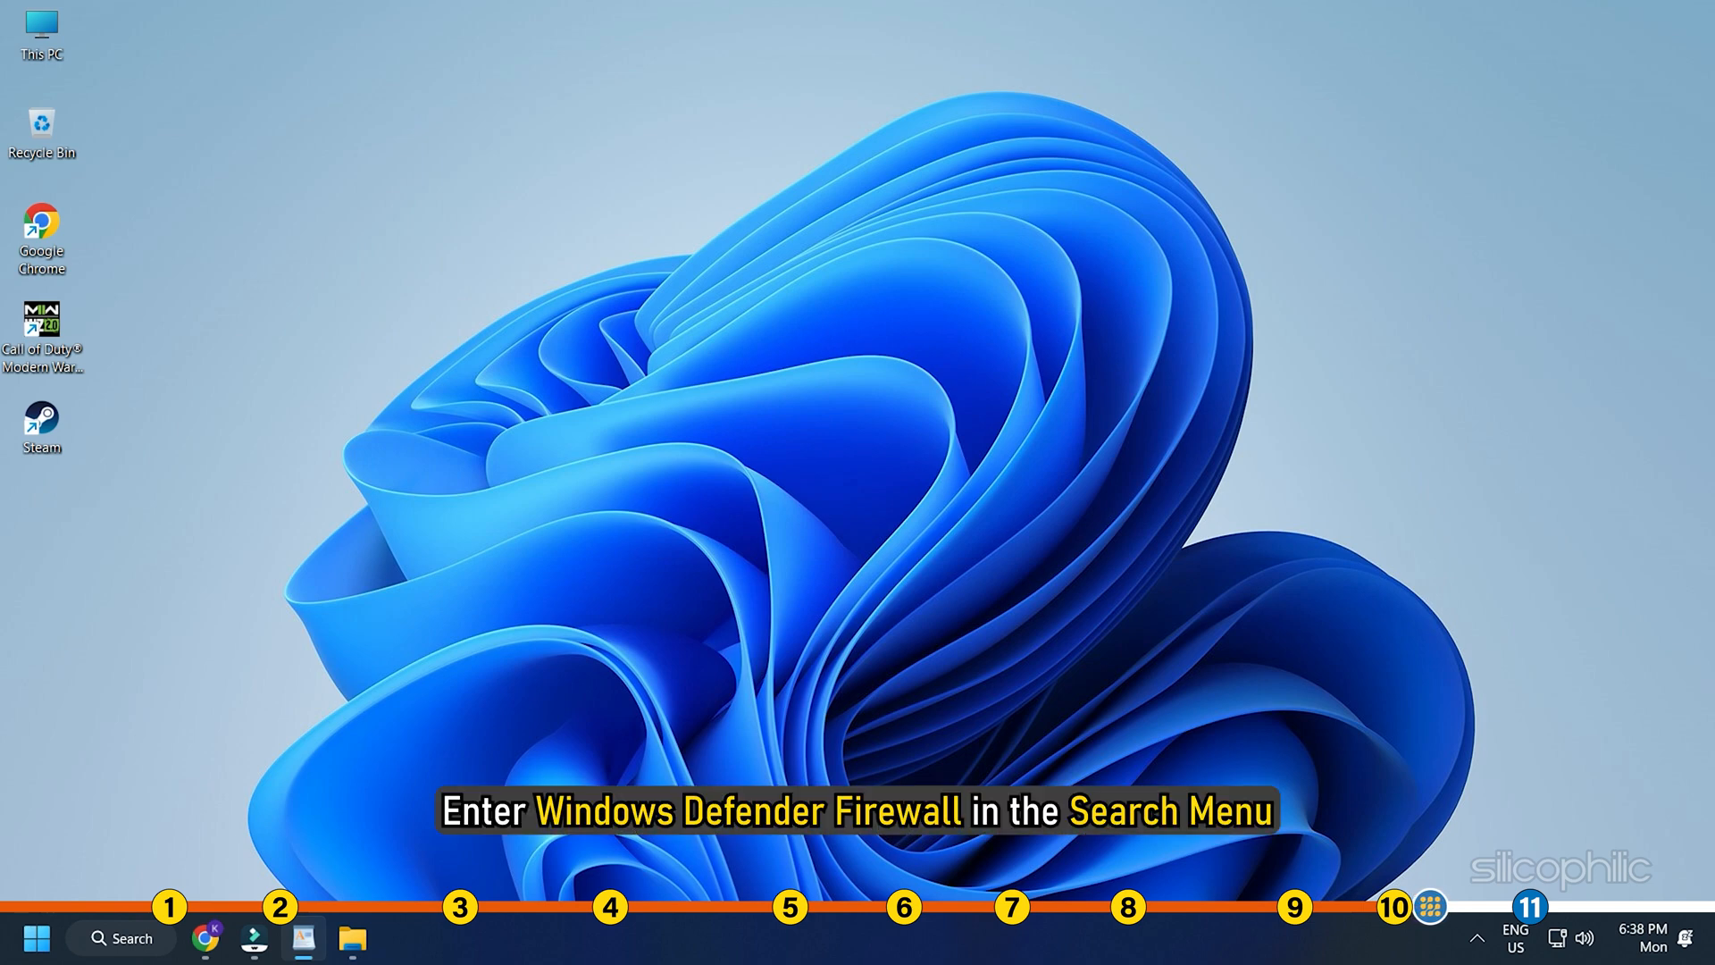
Search Windows for 'windows Defender Firewall' and launch its Control Panel page.
type("windows Defender Firewall")
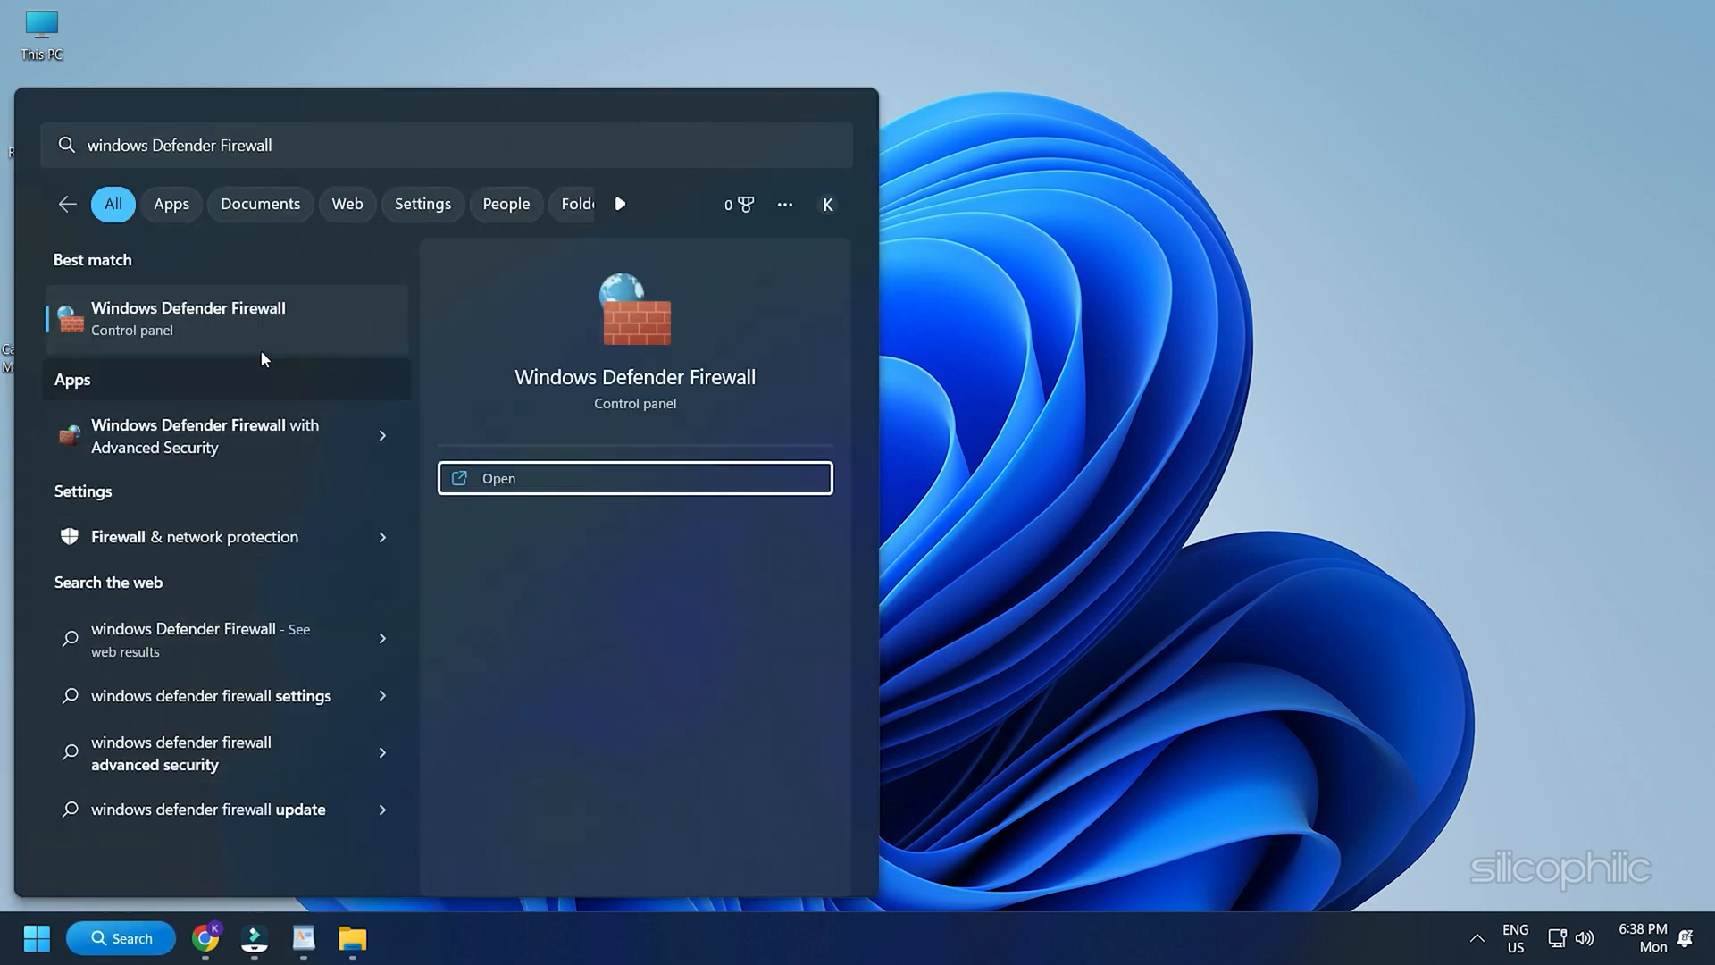
left_click(634, 479)
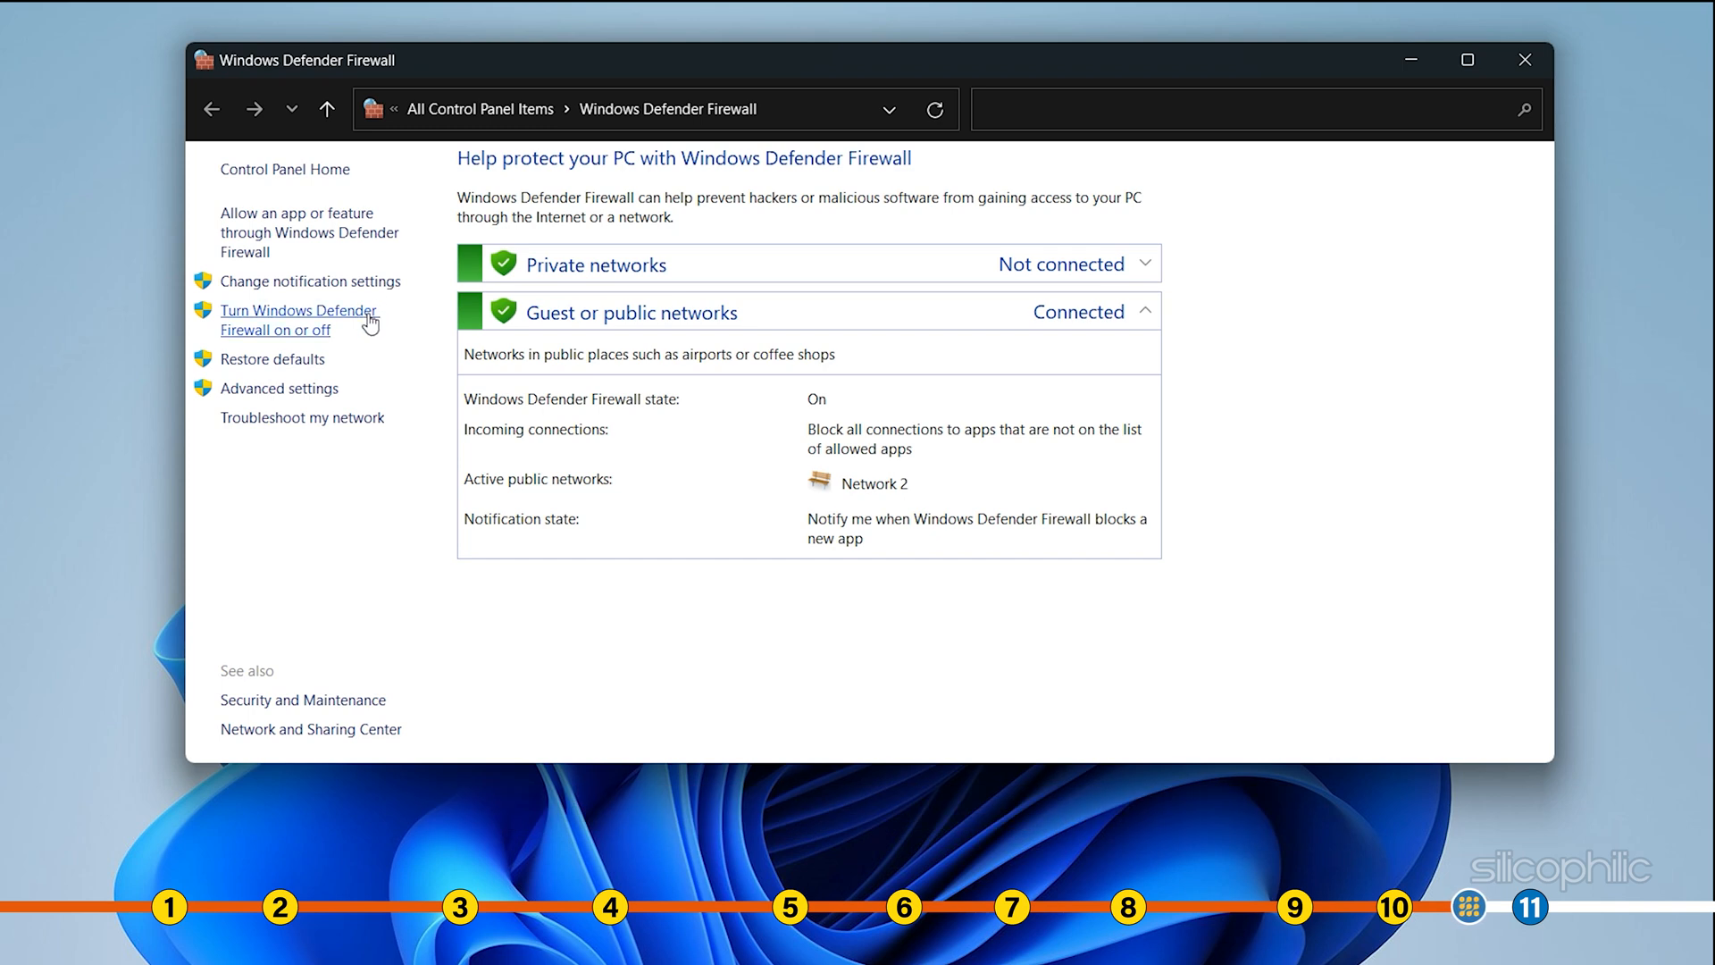
Turn the firewall off for both private and public networks and confirm with OK.
left_click(298, 320)
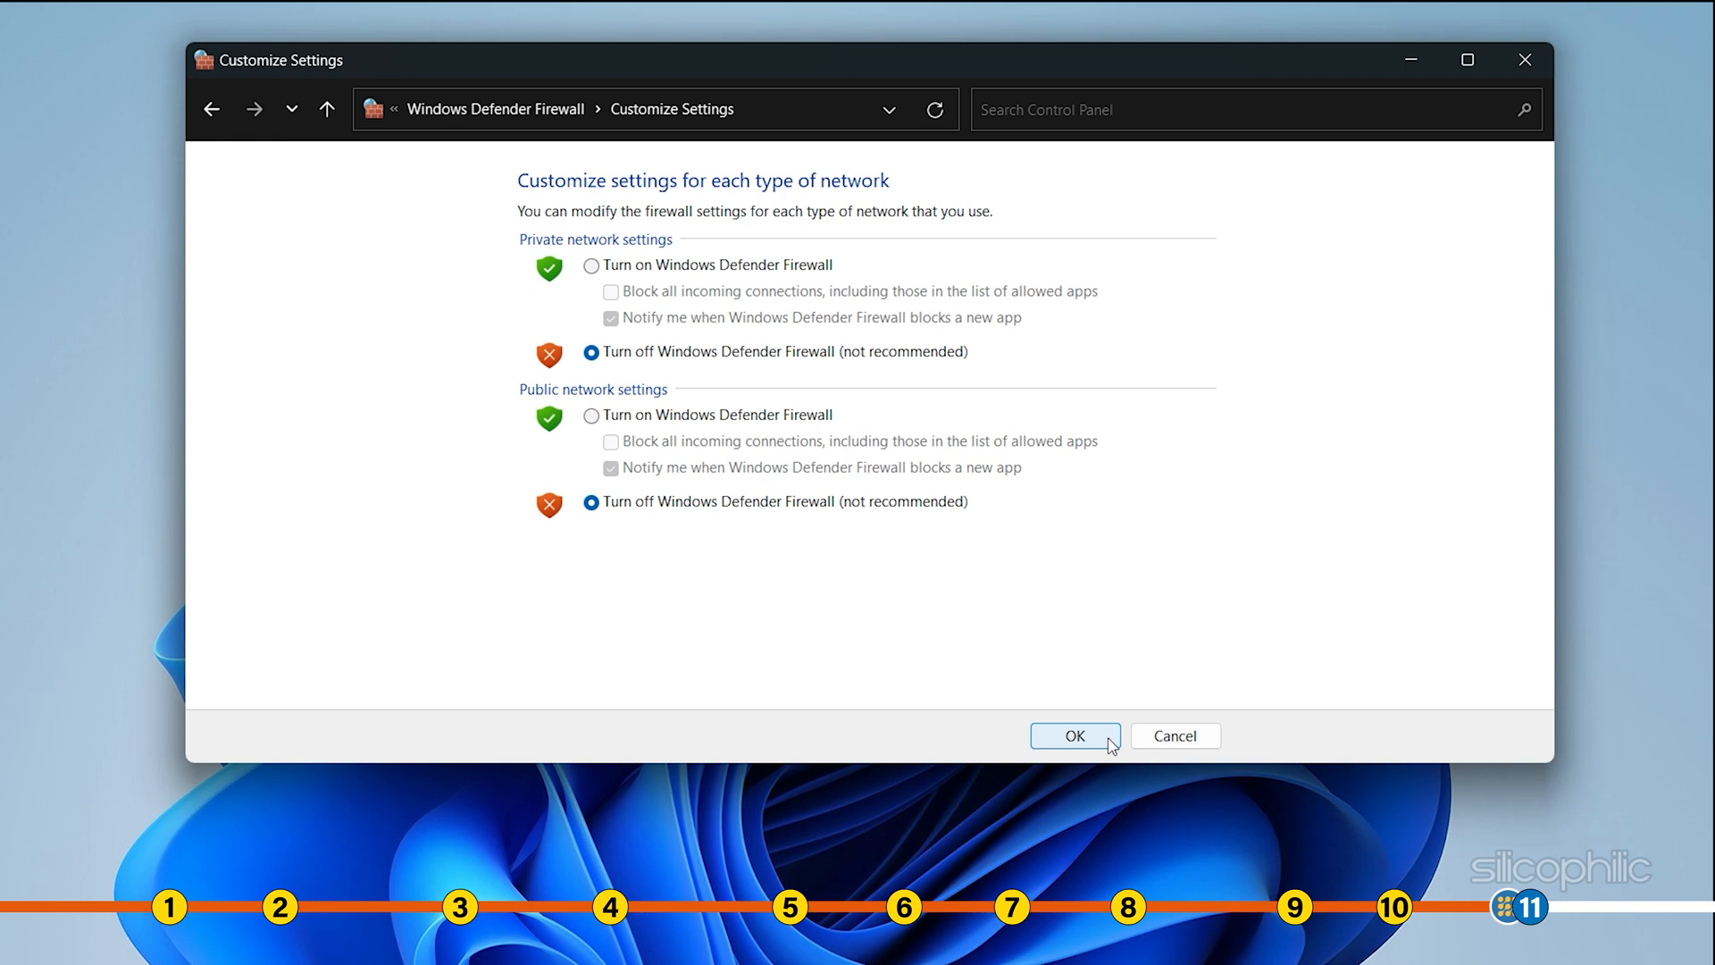
left_click(1073, 734)
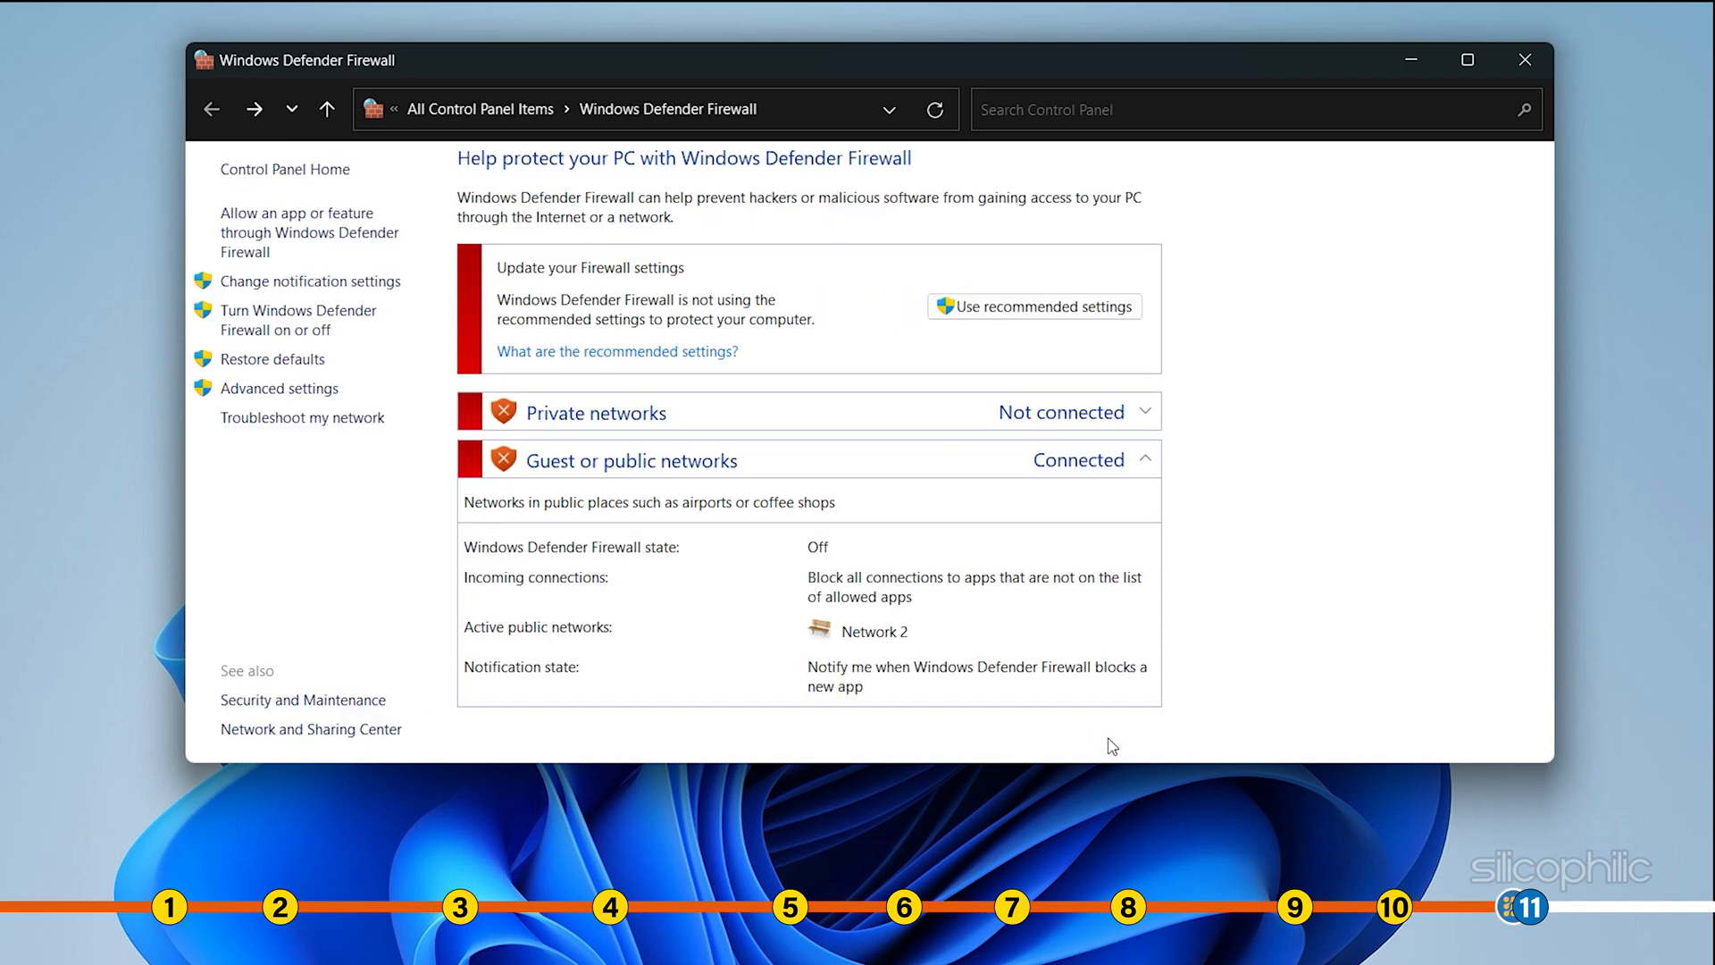
mouse_move(1104, 732)
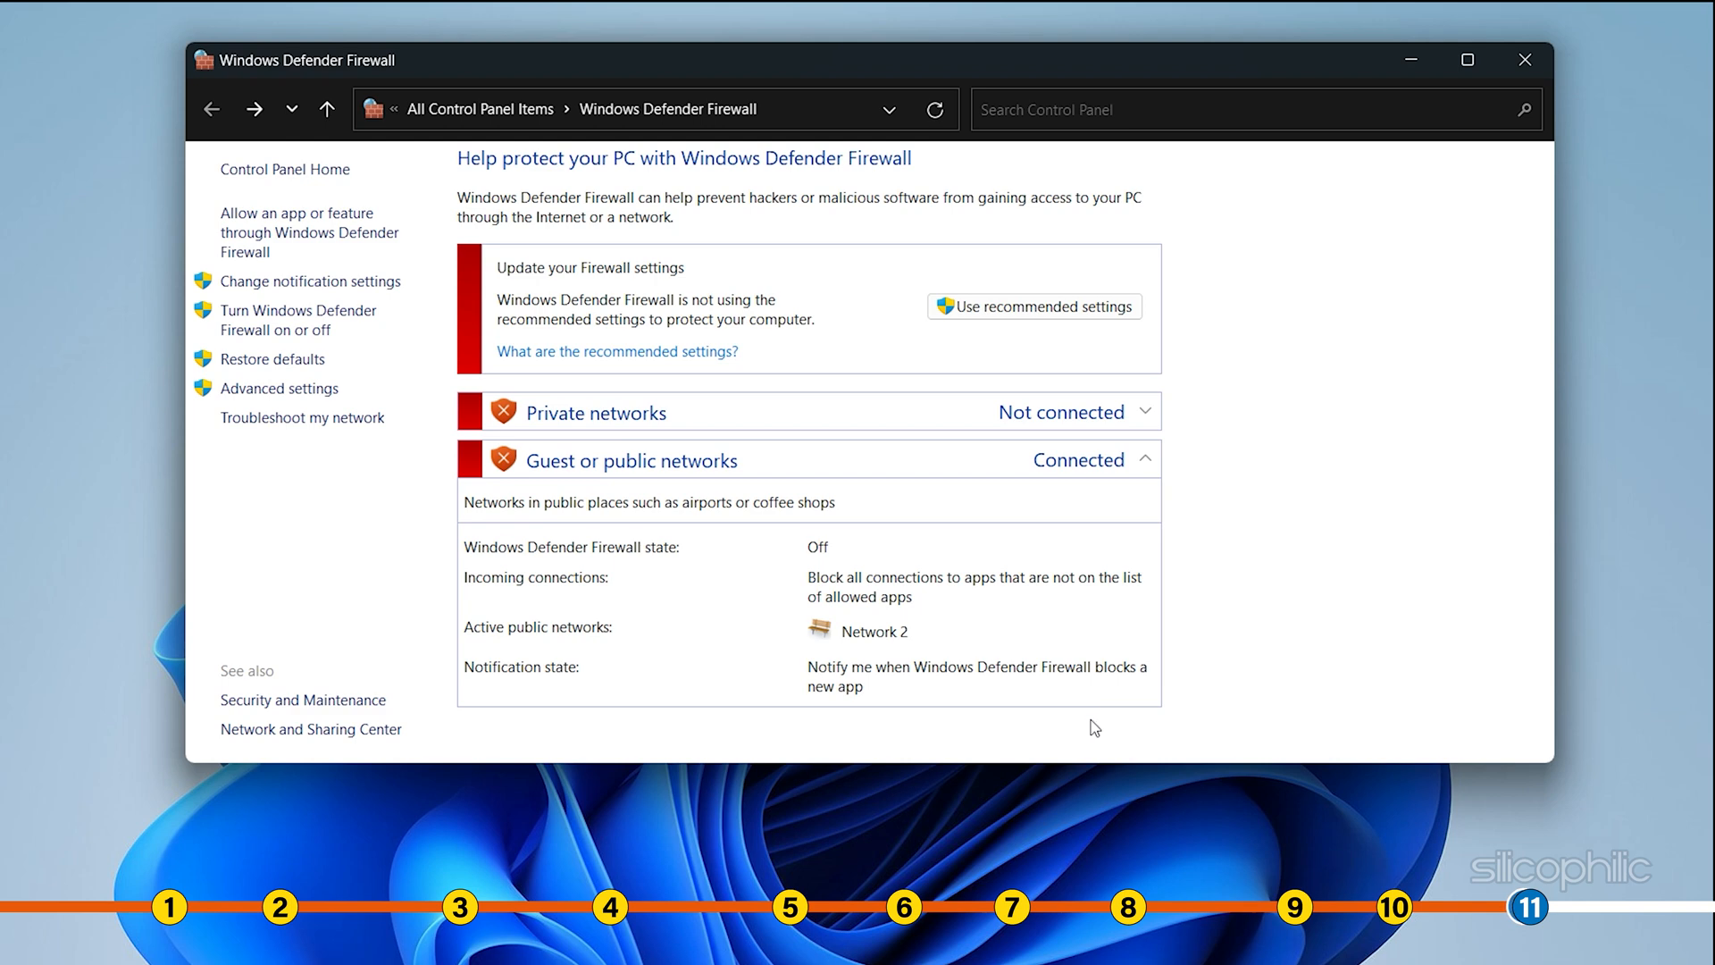
left_click(1525, 61)
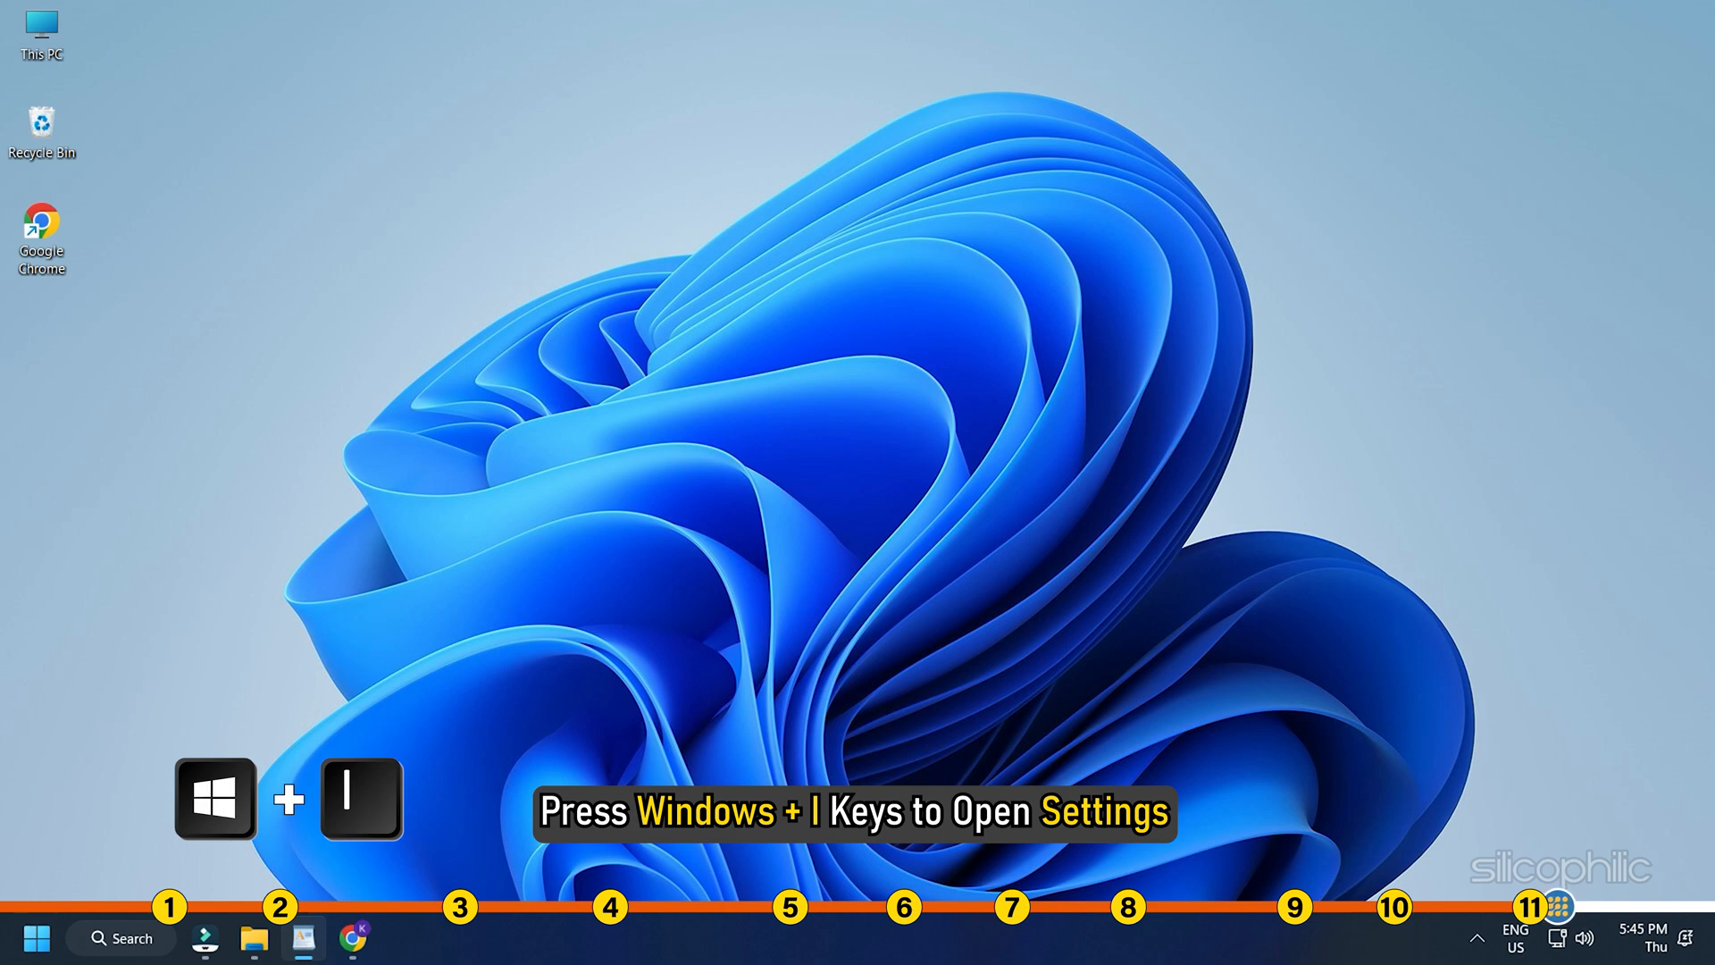
Check Windows Update via Win+I and install all available updates.
key("Win+i")
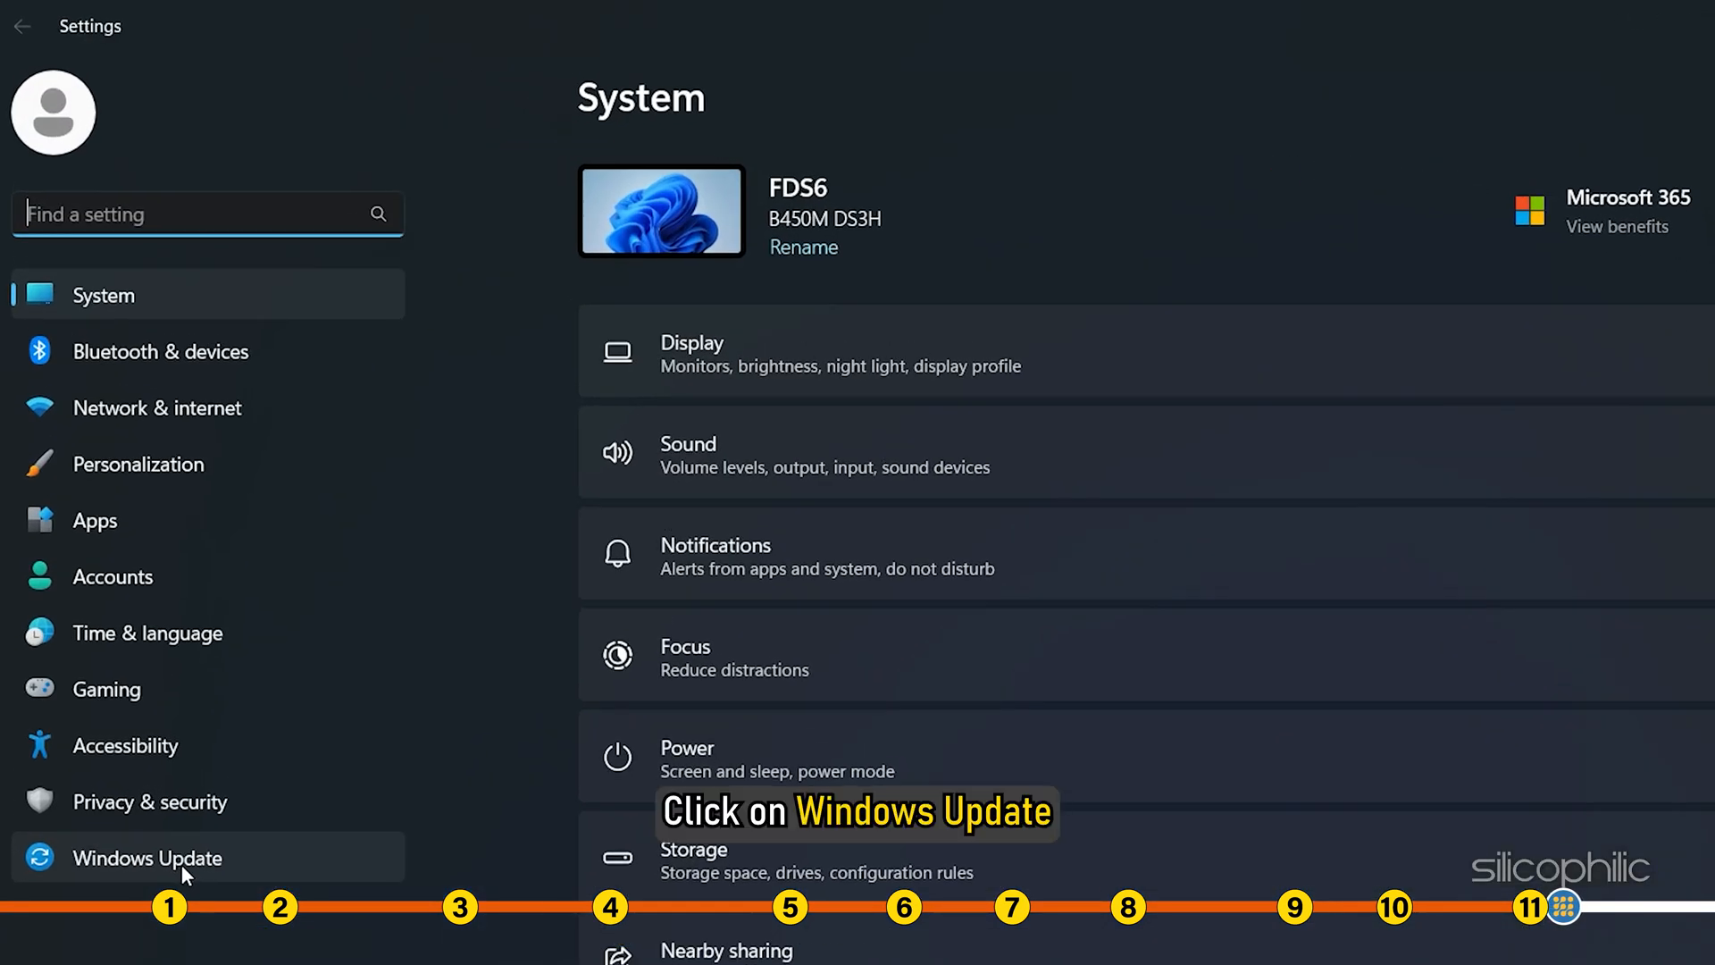
left_click(148, 857)
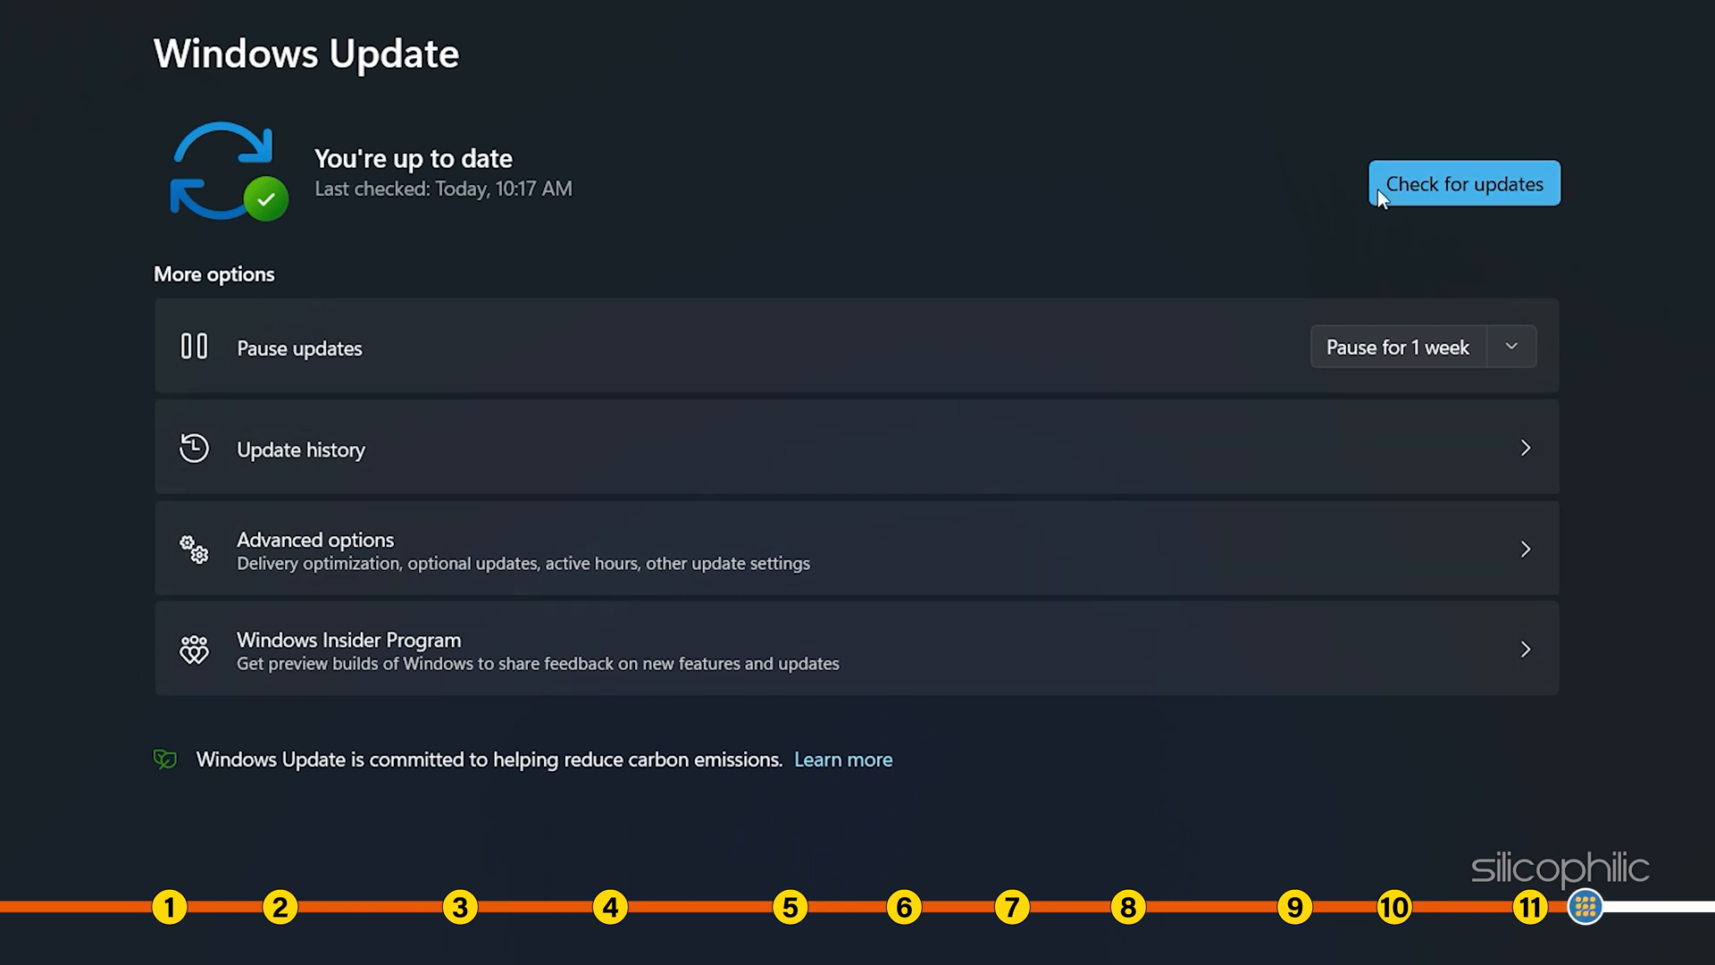
left_click(1464, 183)
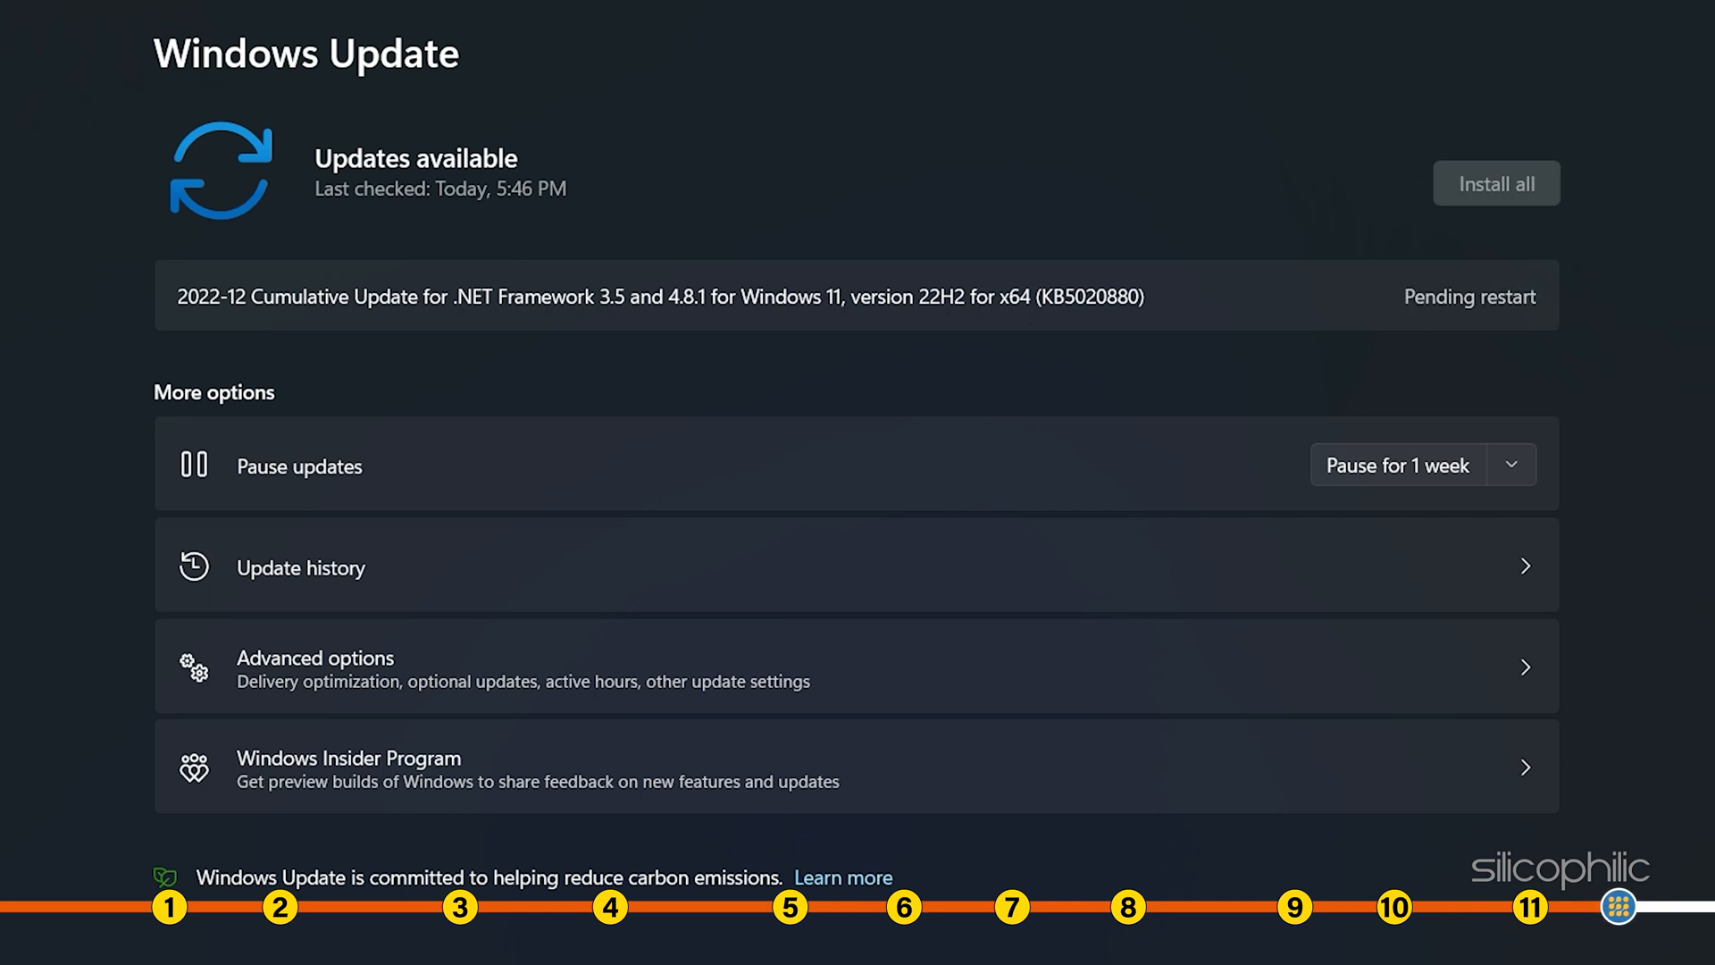
left_click(1496, 182)
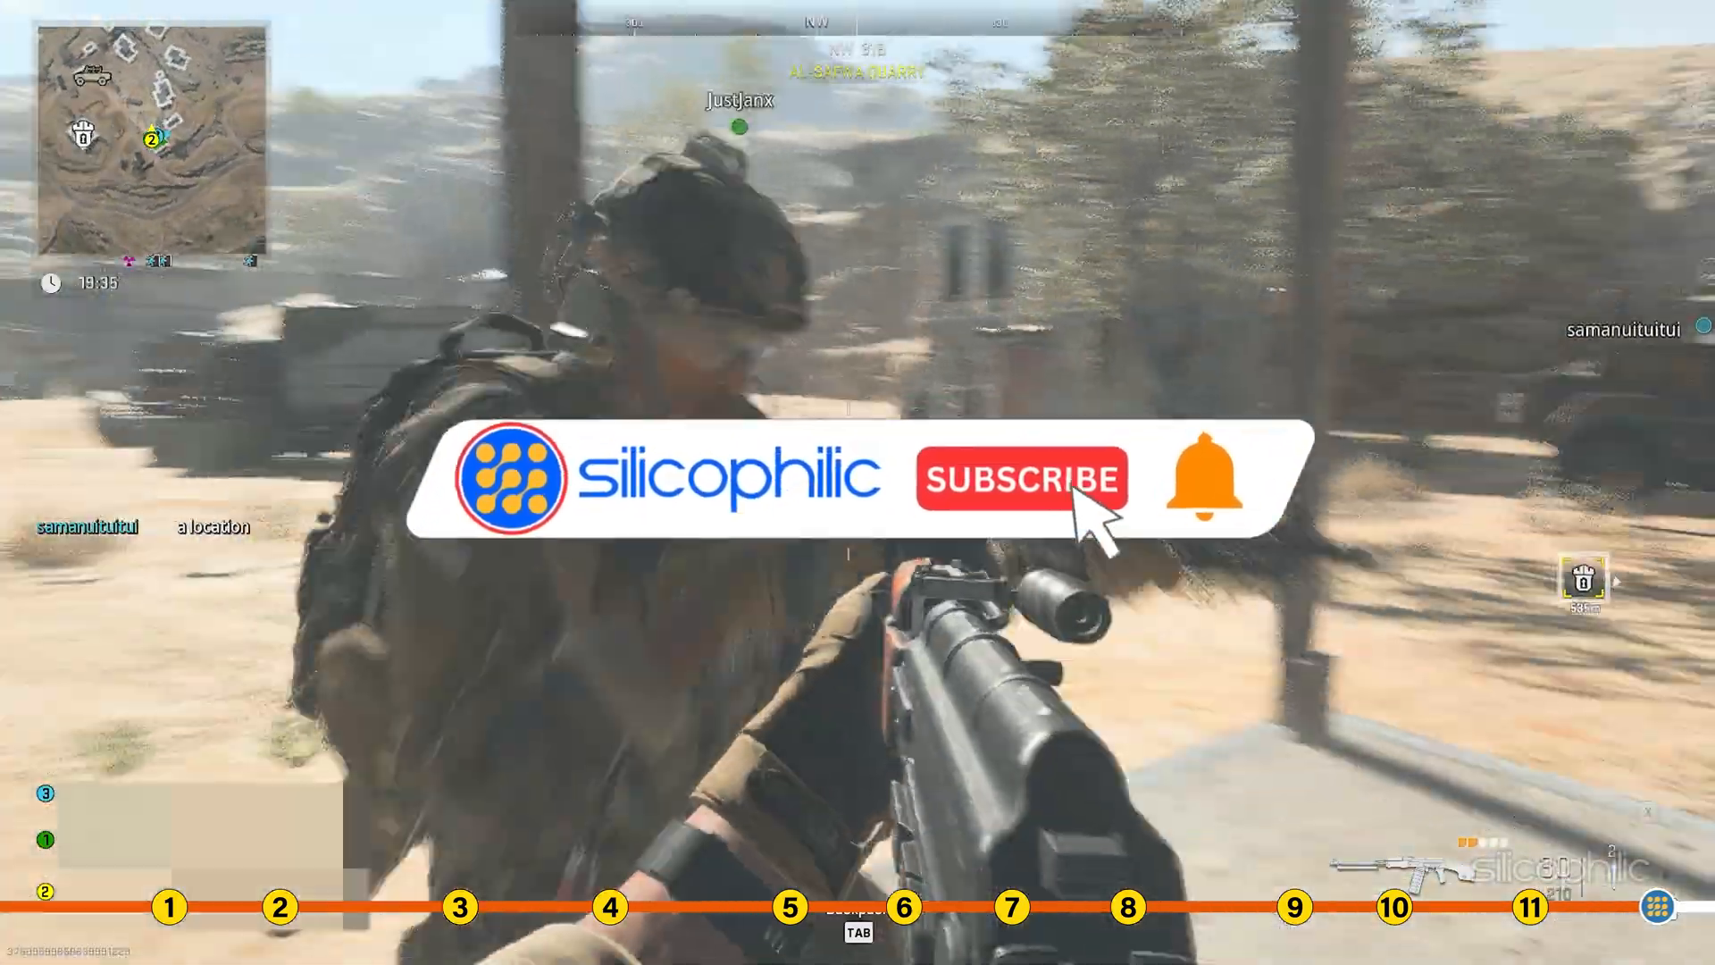
left_click(1019, 478)
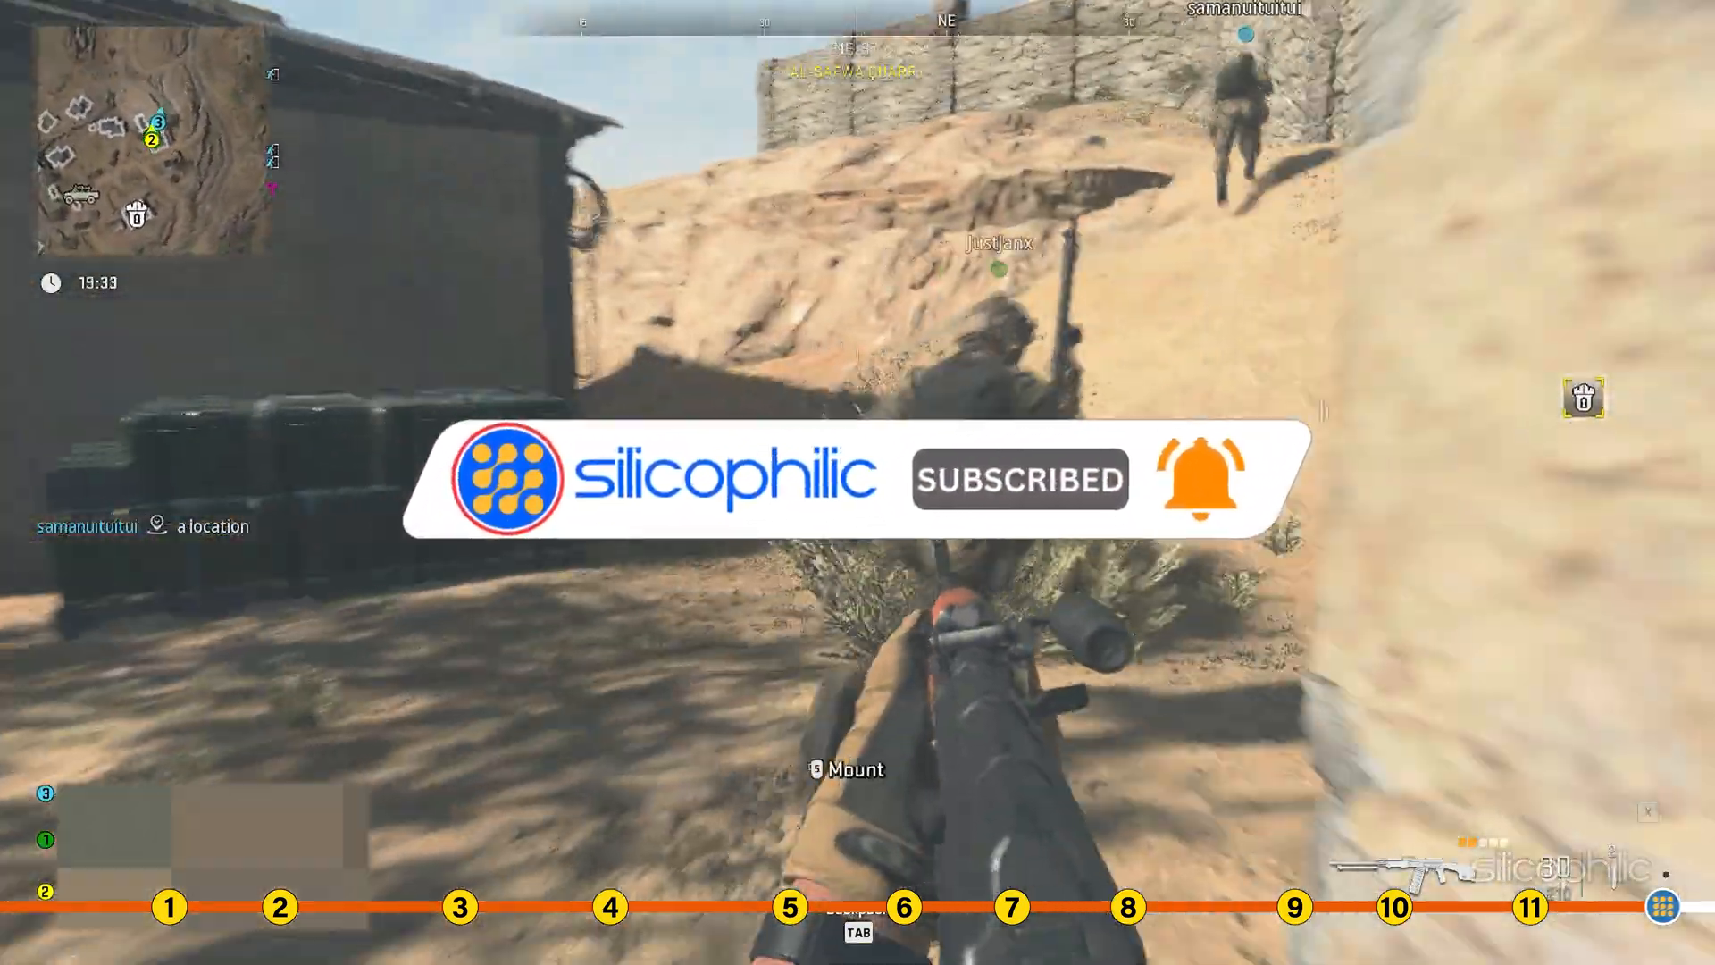